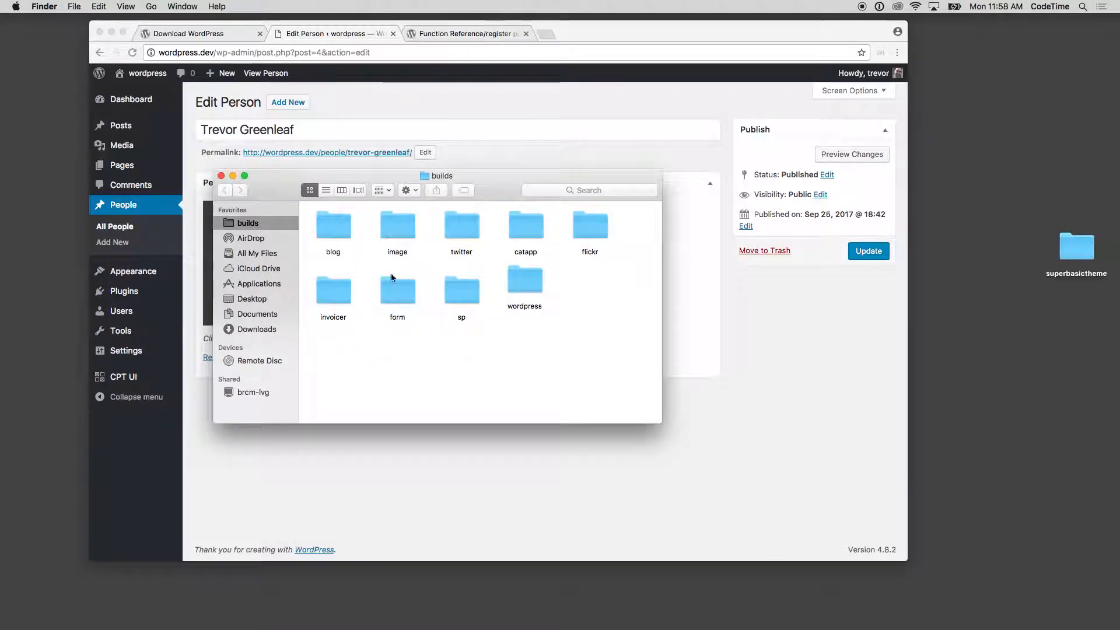
Move superbasictheme from the Desktop into builds/wordpress/wp-content/themes.
double_click(524, 284)
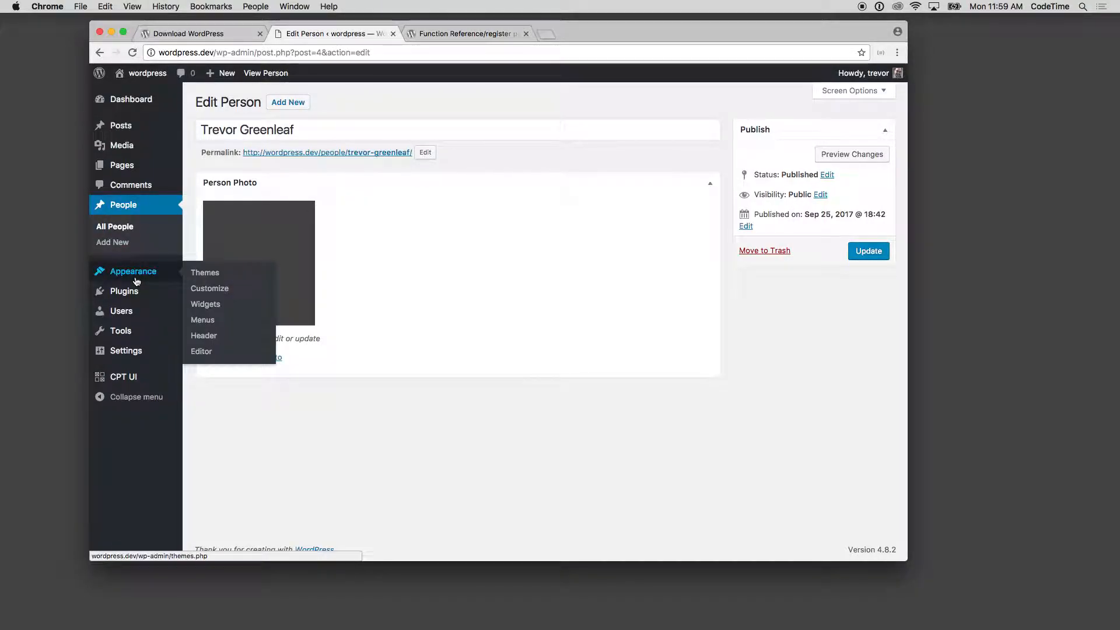
Activate Super Basic Theme under Appearance > Themes.
click(205, 273)
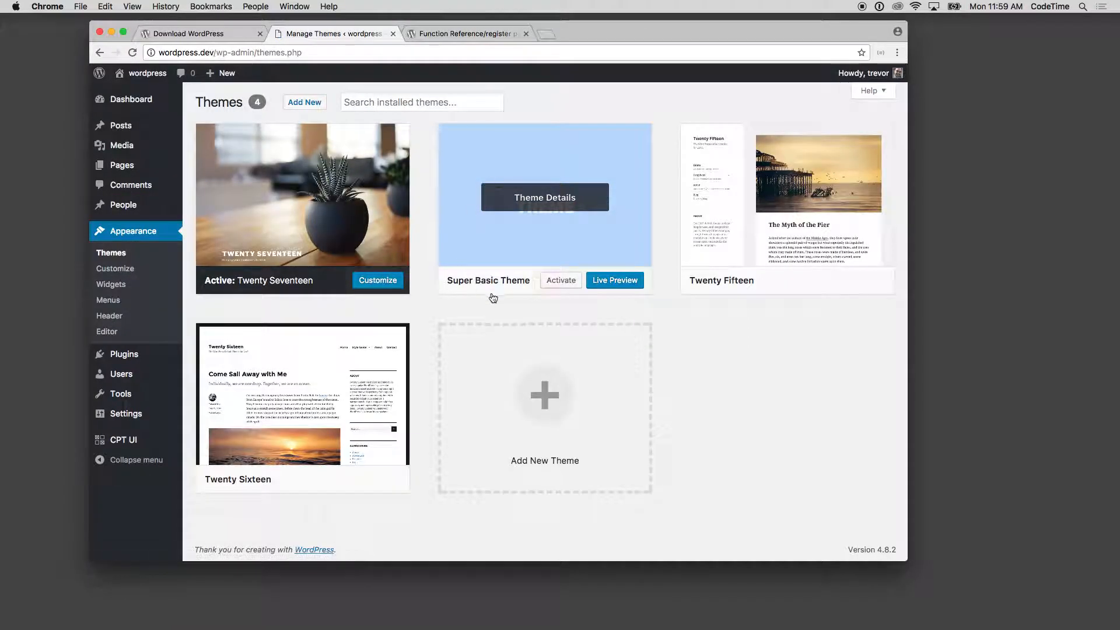
click(560, 279)
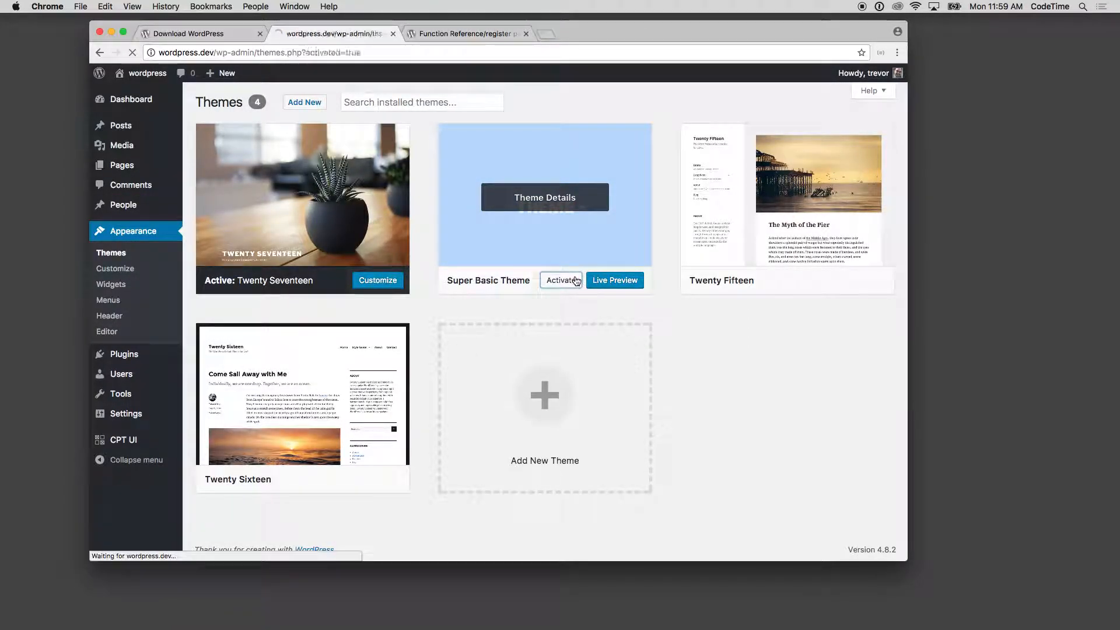
click(561, 280)
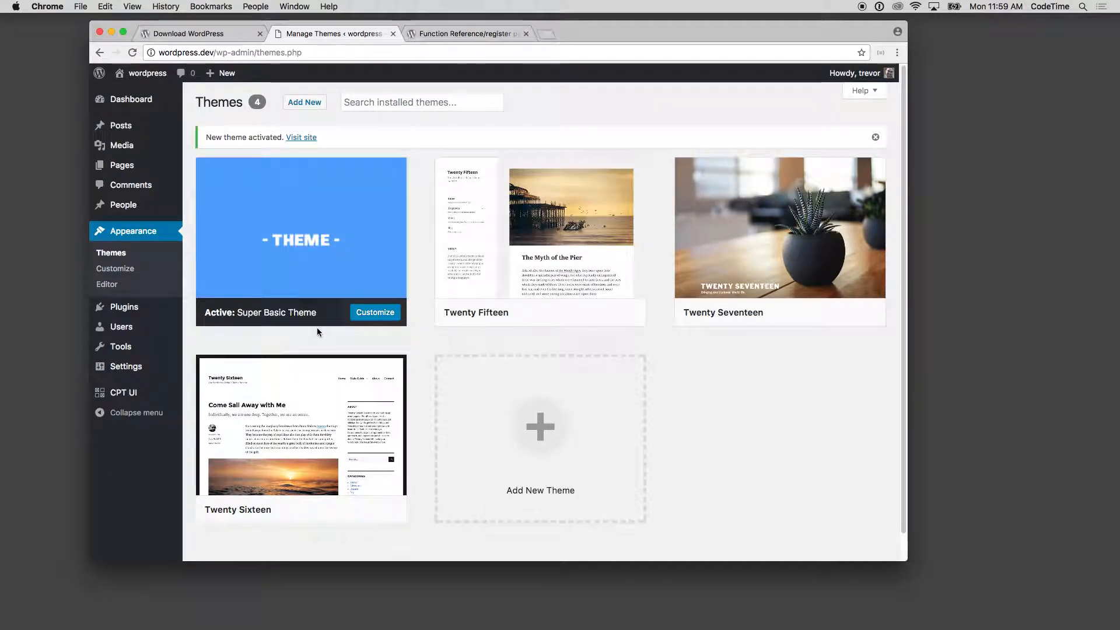
mouse_move(301, 269)
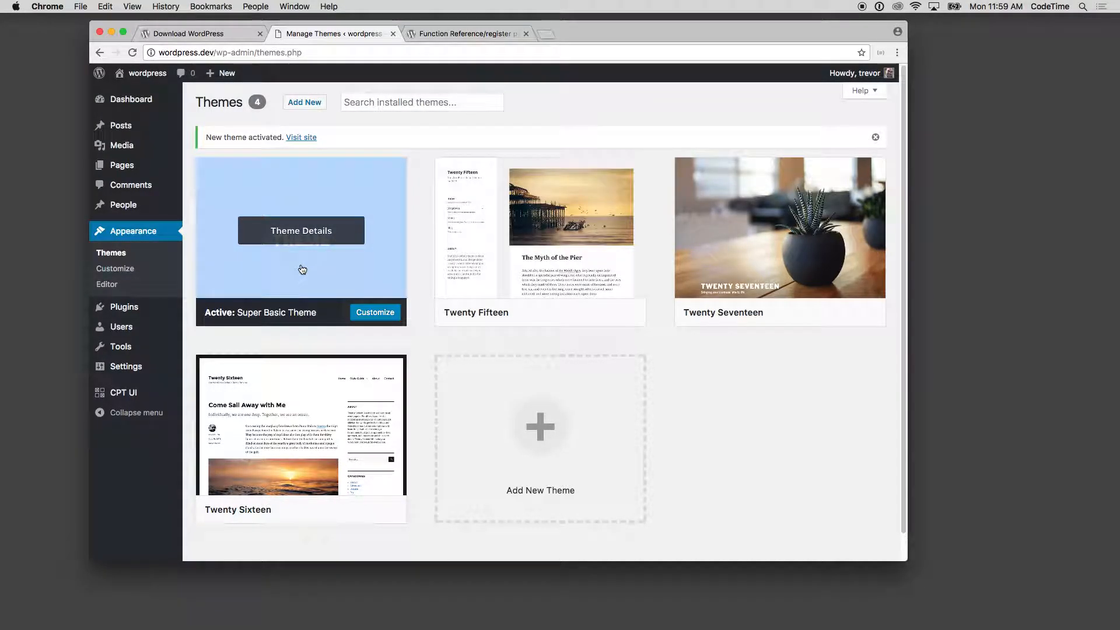
mouse_move(935, 238)
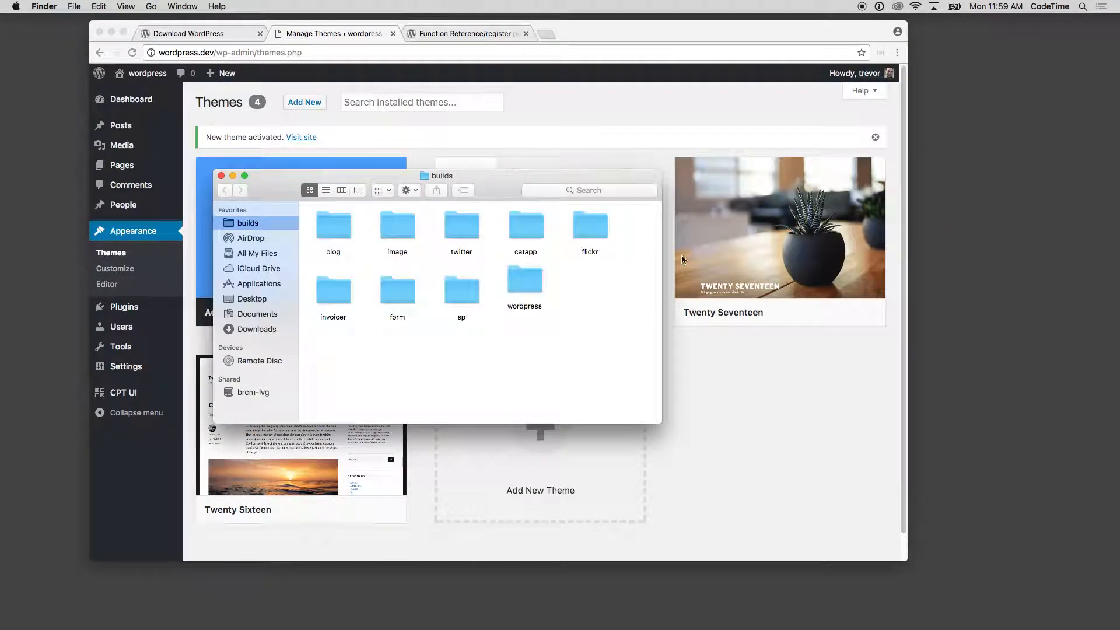
Browse to wp-content > themes and open superbasictheme in Sublime Text.
double_click(524, 288)
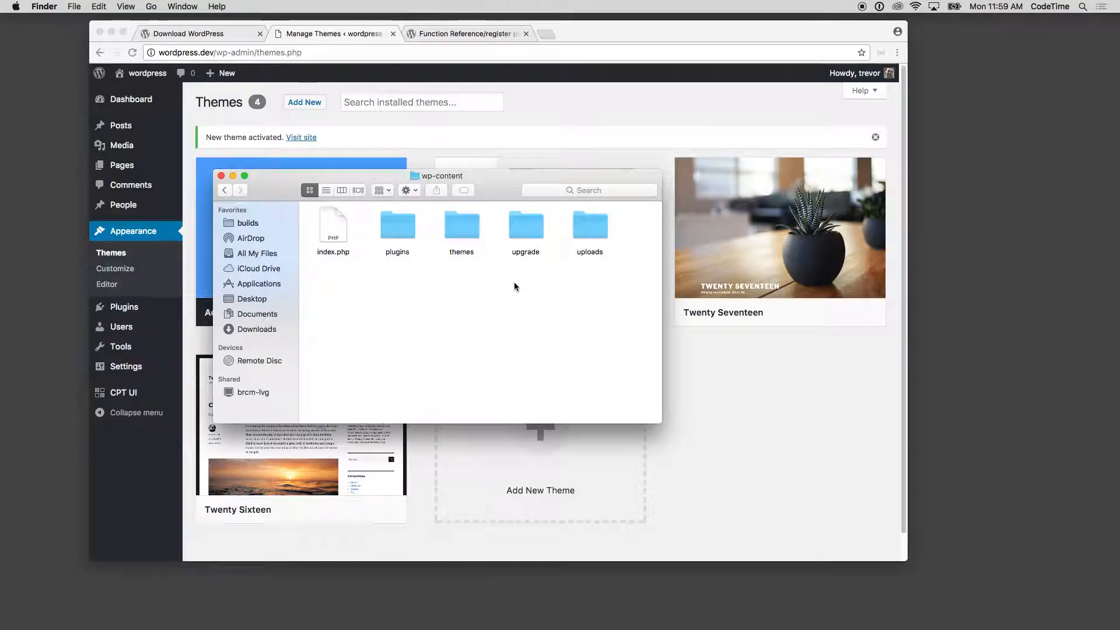
double_click(462, 225)
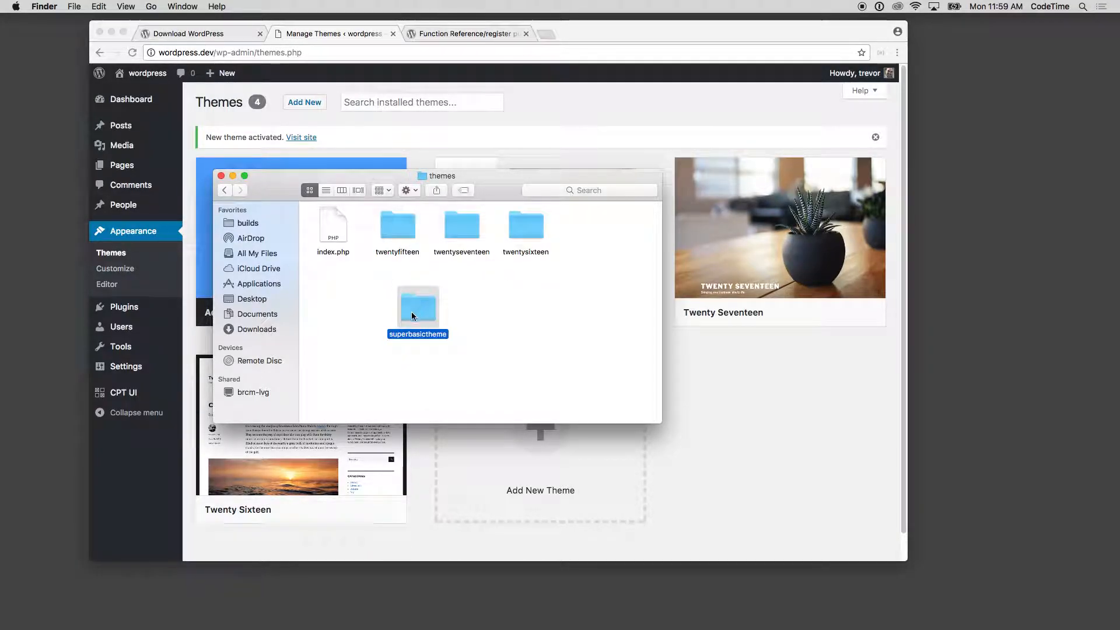
mouse_move(635, 586)
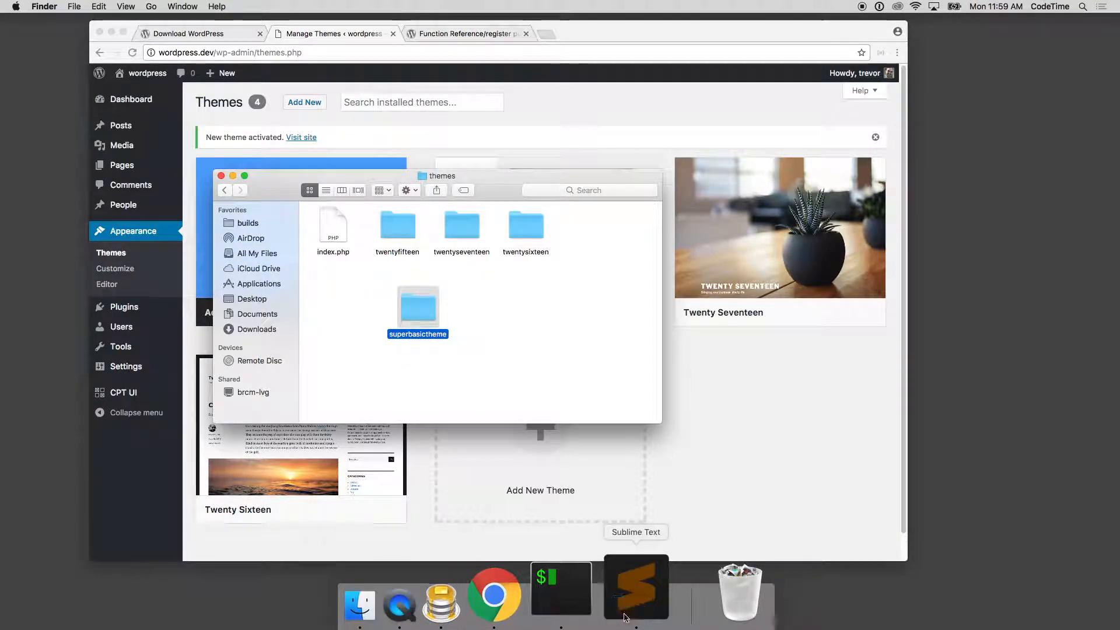
click(635, 587)
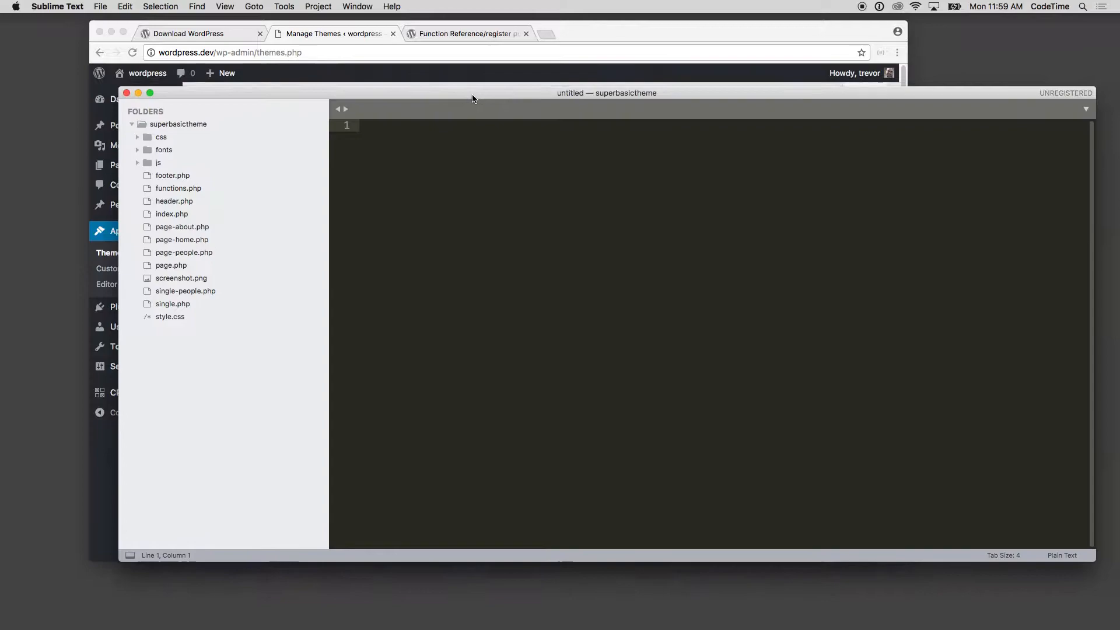
mouse_move(164, 149)
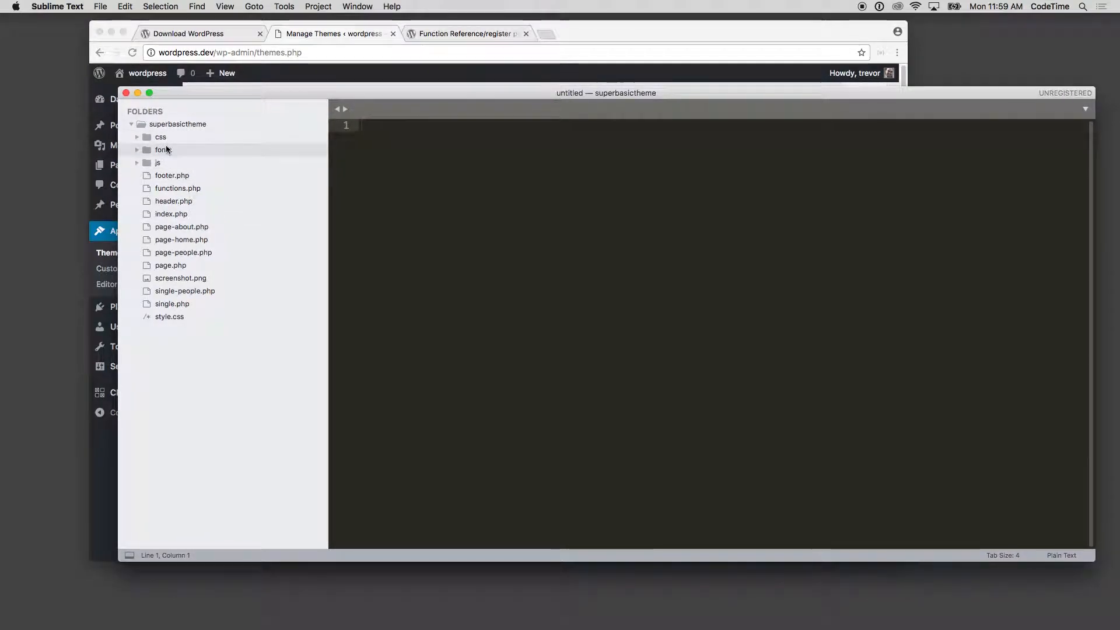
mouse_move(178, 188)
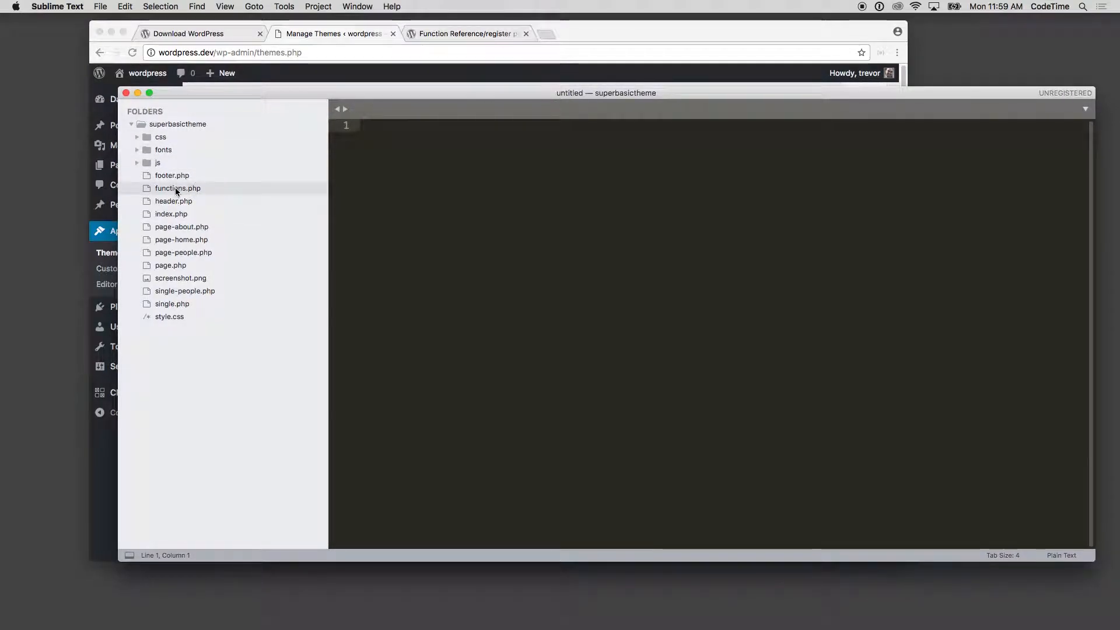
mouse_move(182, 226)
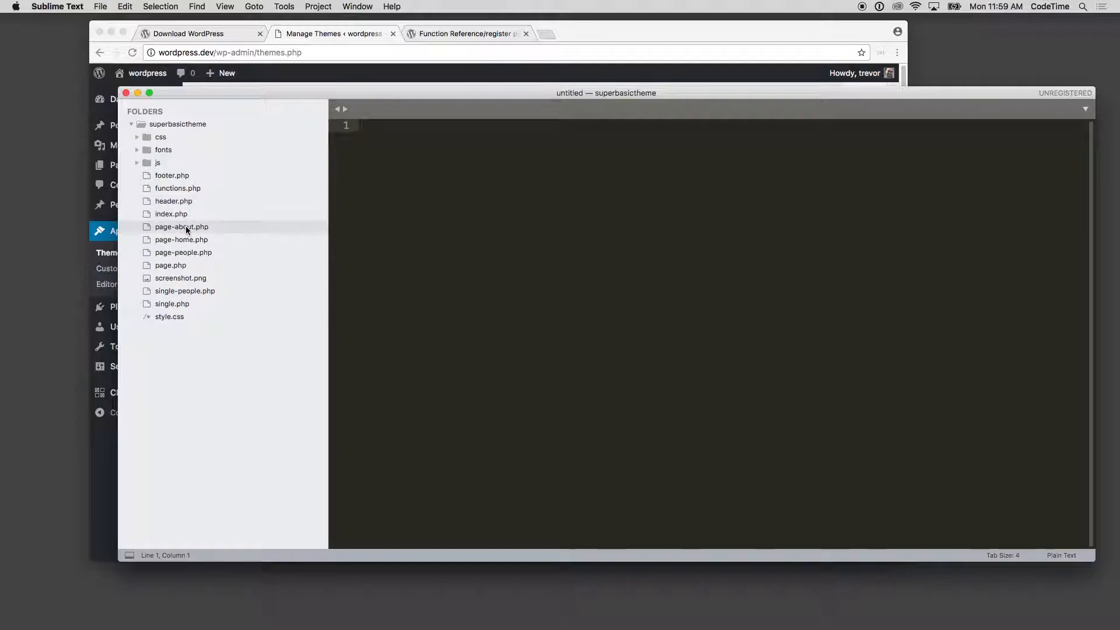
mouse_move(197, 255)
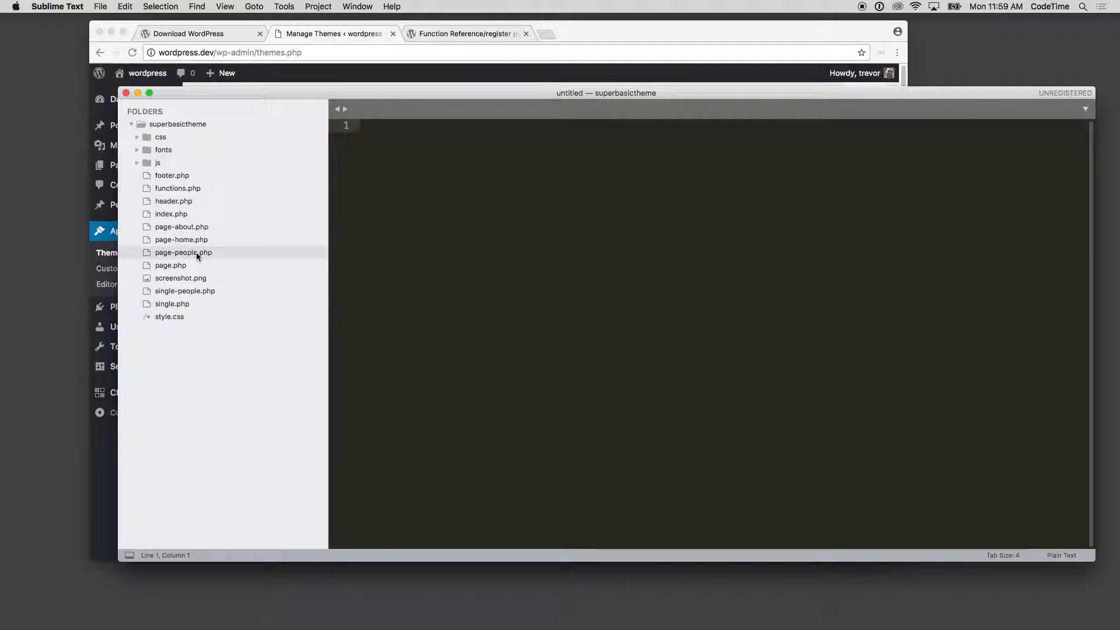
mouse_move(184, 290)
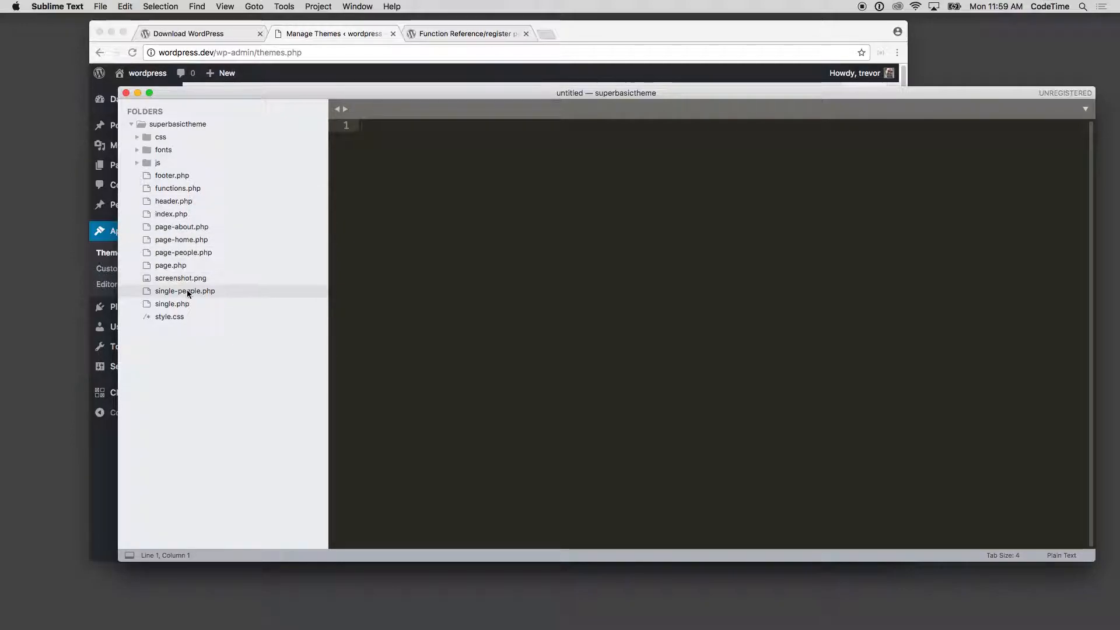
mouse_move(172, 304)
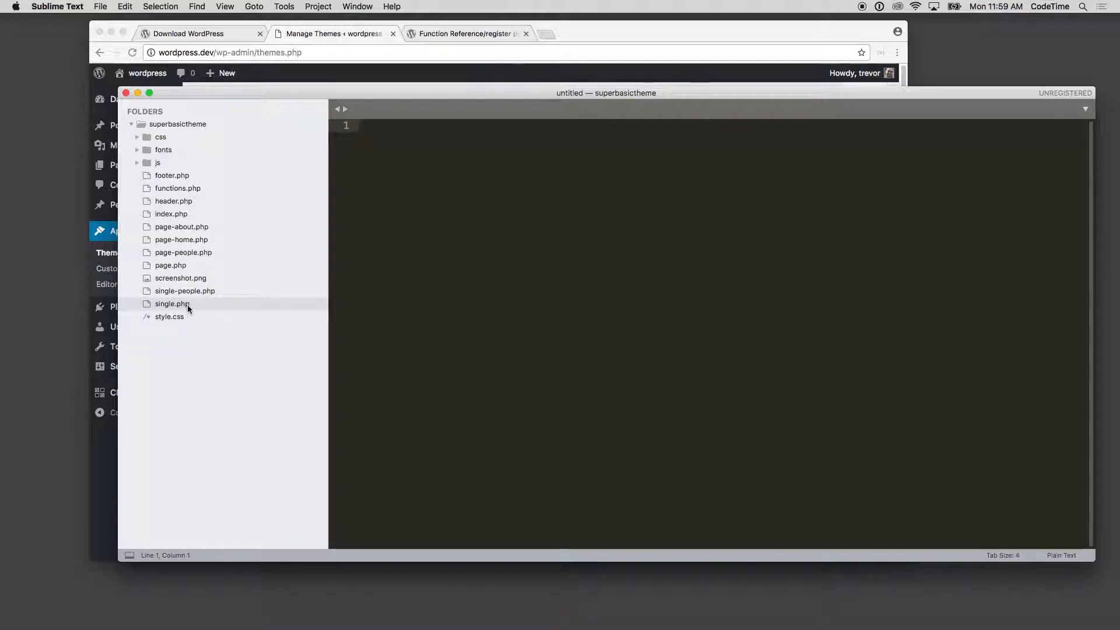
mouse_move(181, 227)
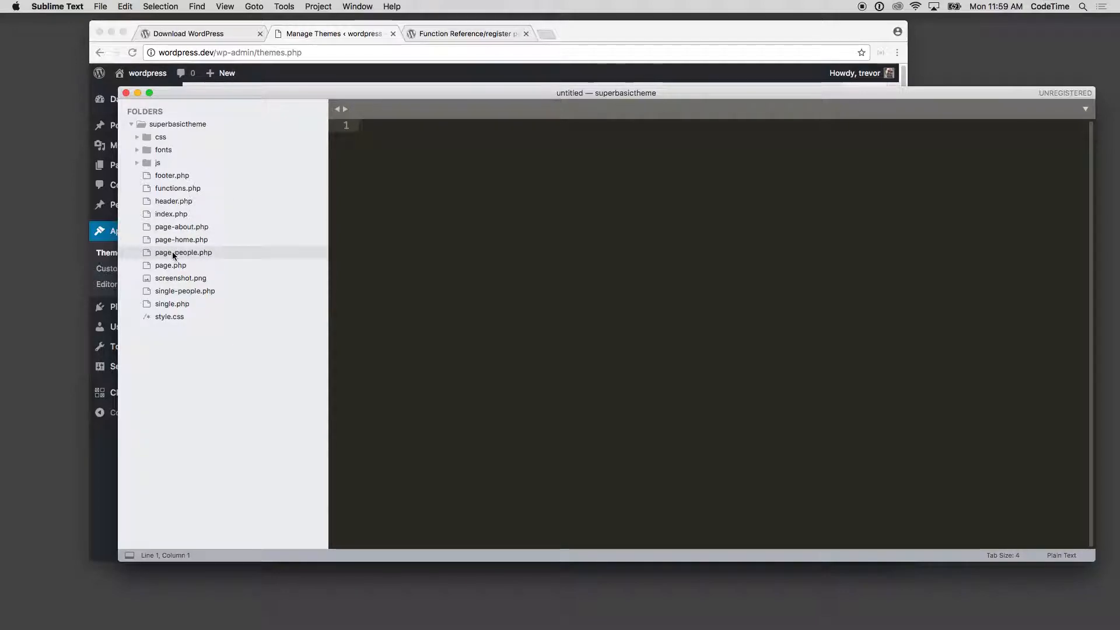
mouse_move(182, 226)
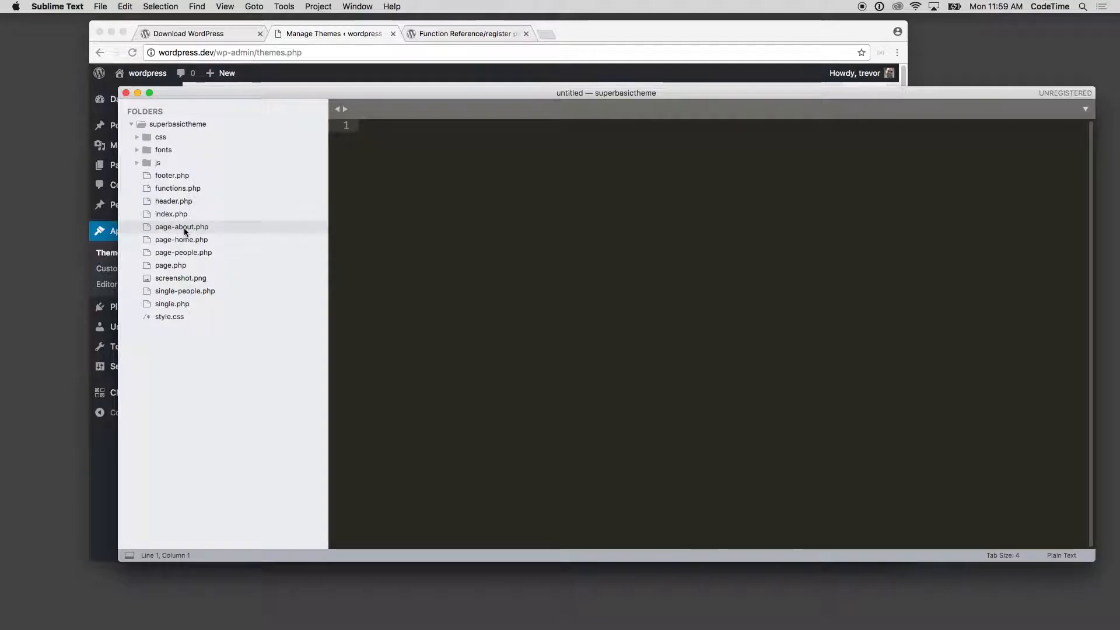
mouse_move(193, 228)
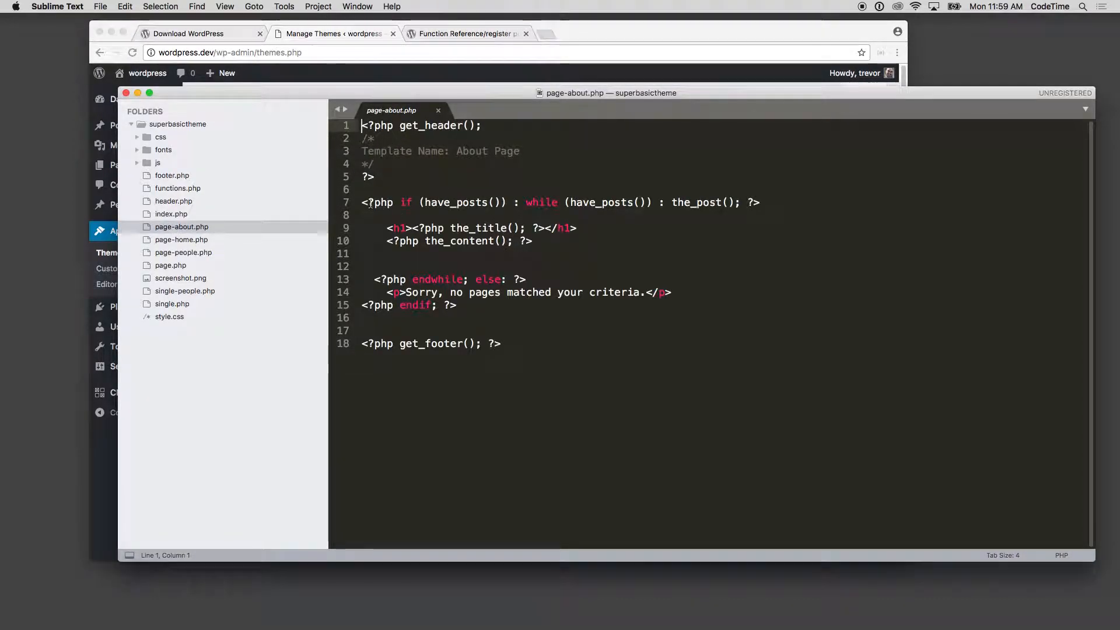
Look over the page-about.php, index.php and header.php templates.
click(501, 343)
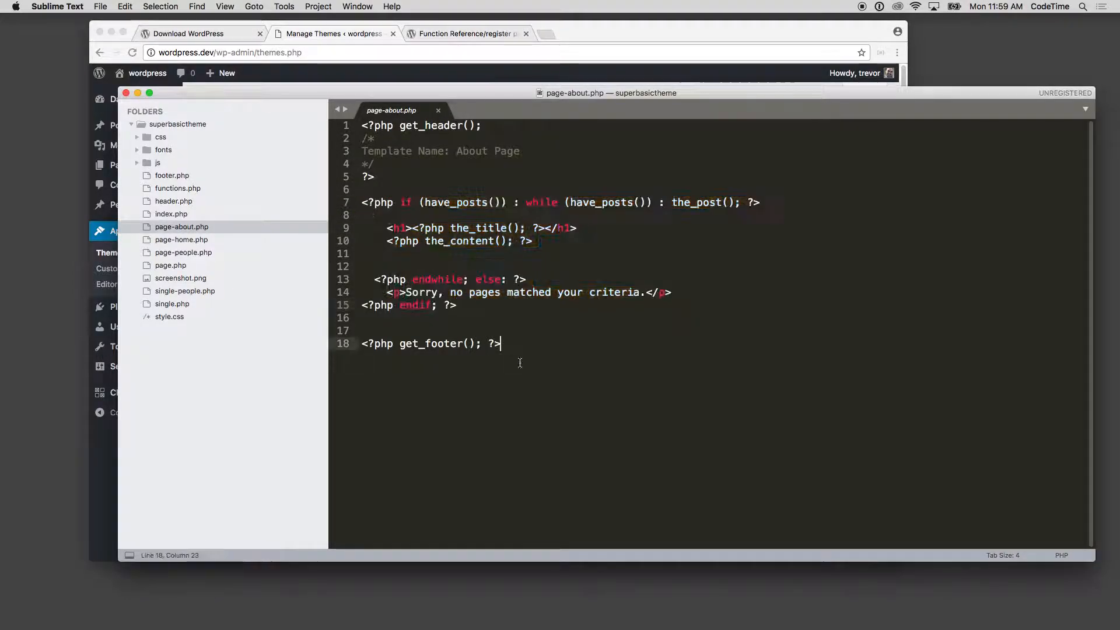
click(385, 254)
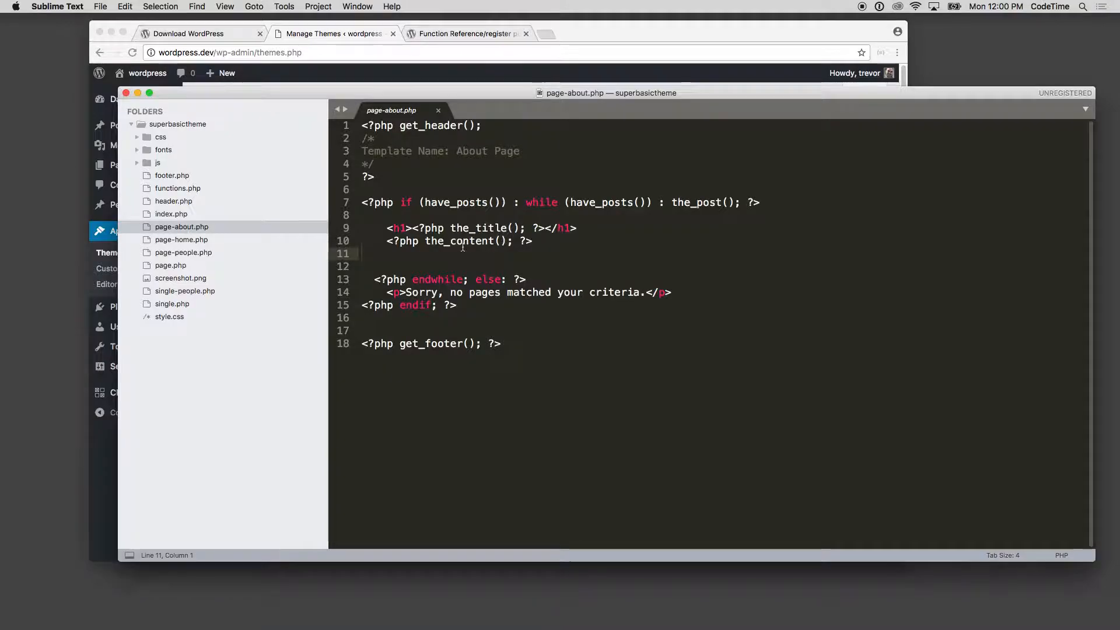
click(171, 213)
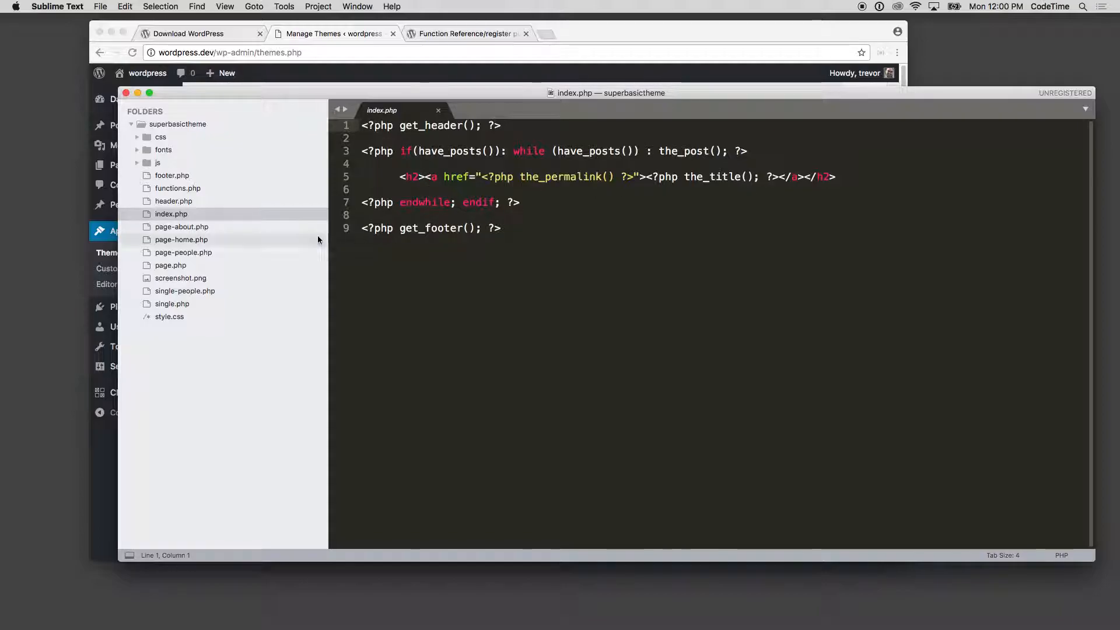
click(174, 201)
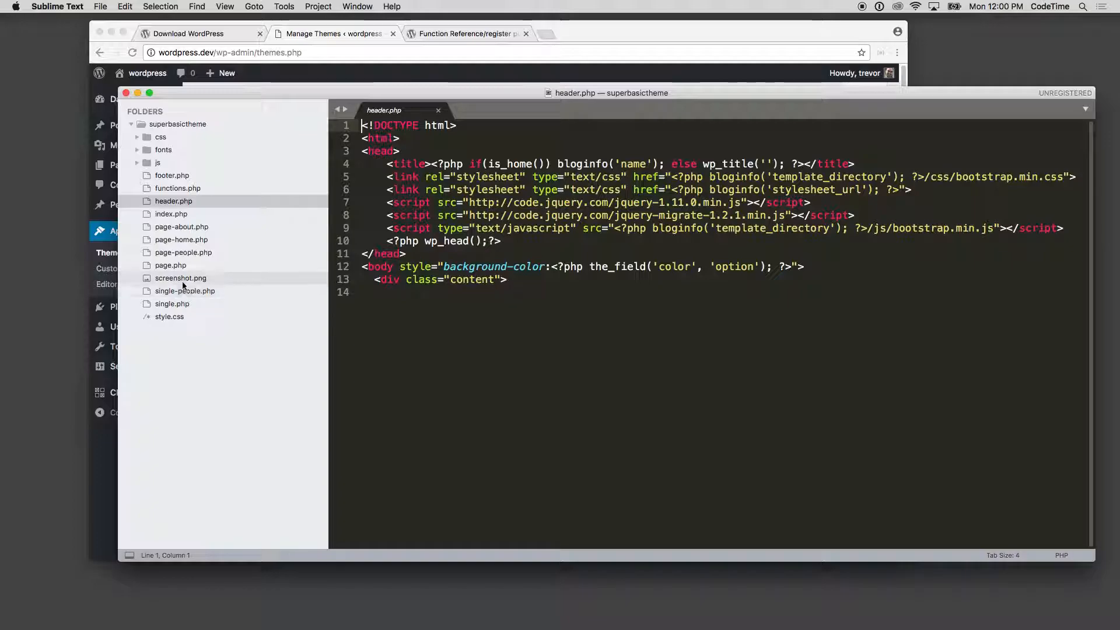
Scroll through page-home.php, then open the page-people.php template.
click(182, 239)
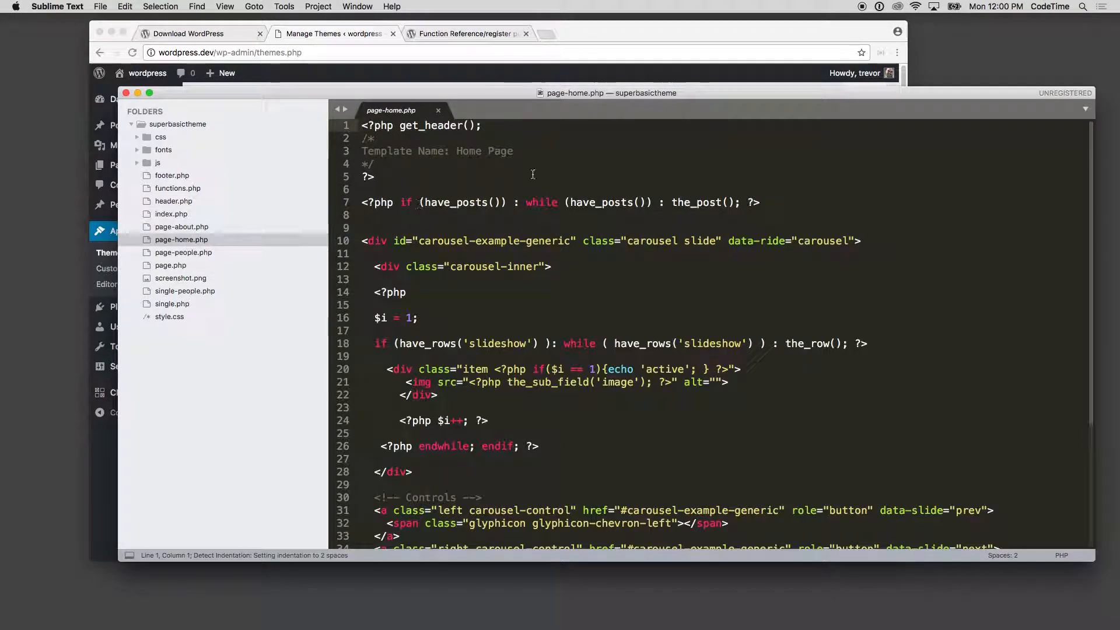
scroll(down, 3)
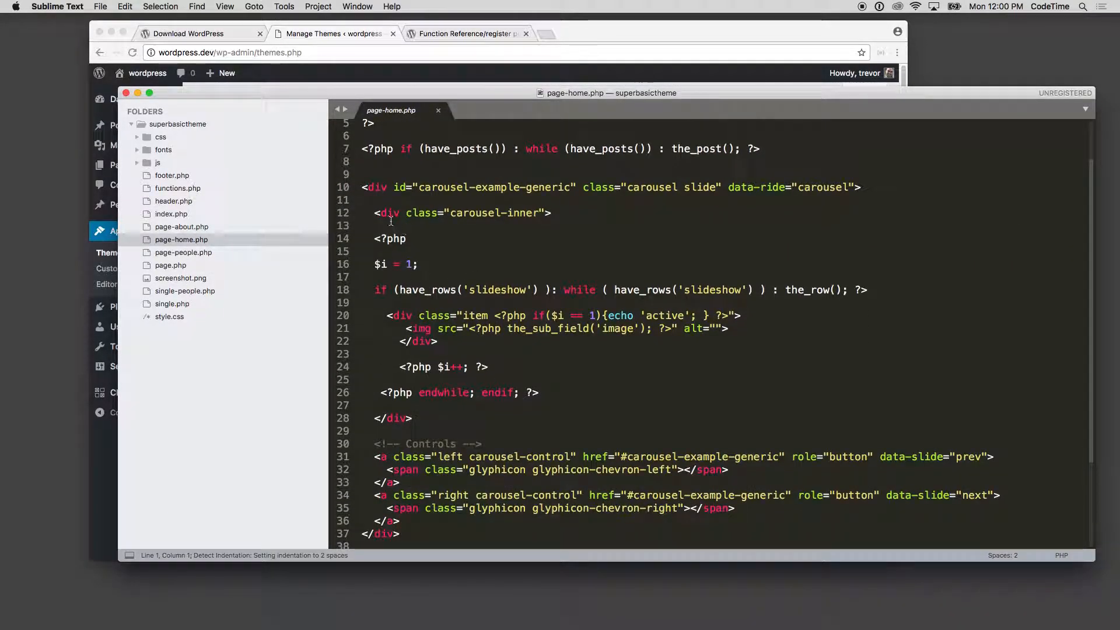
click(364, 174)
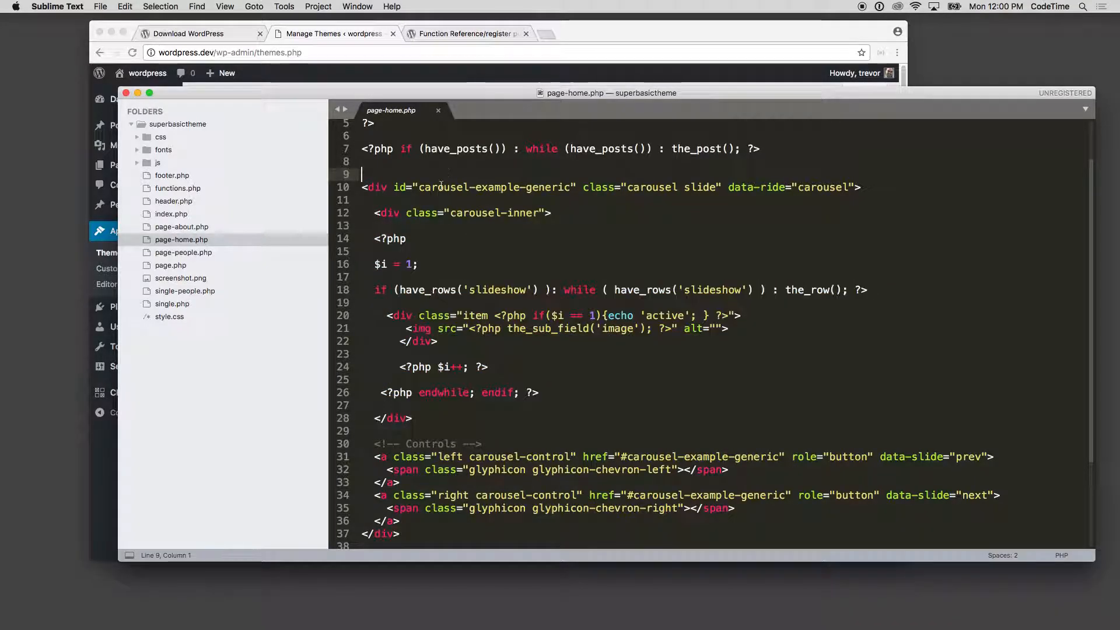
scroll(up, 3)
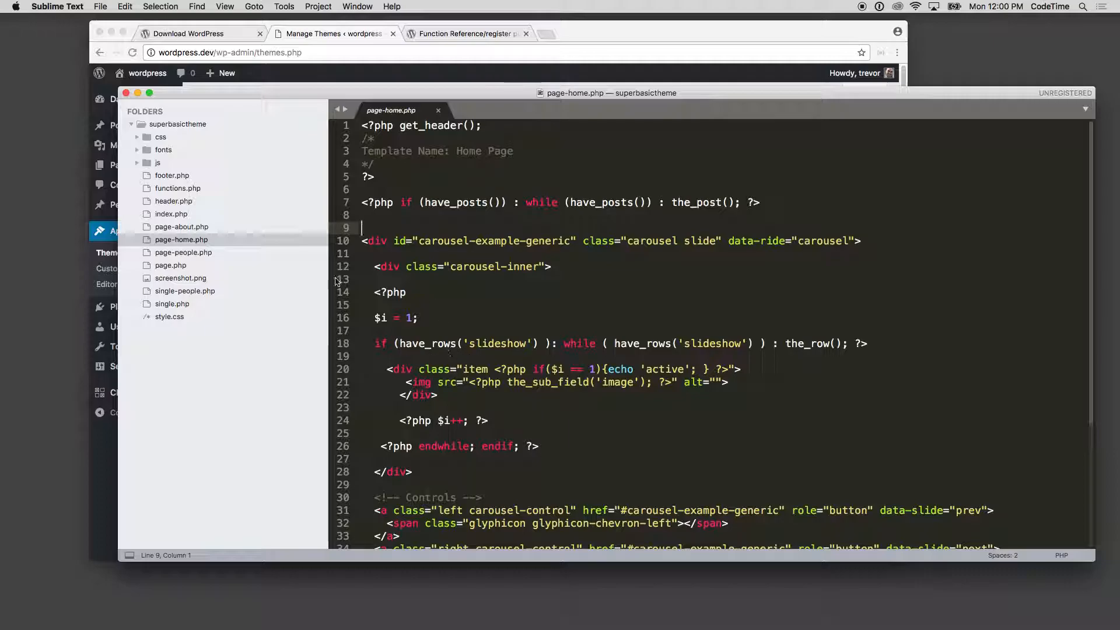
click(183, 252)
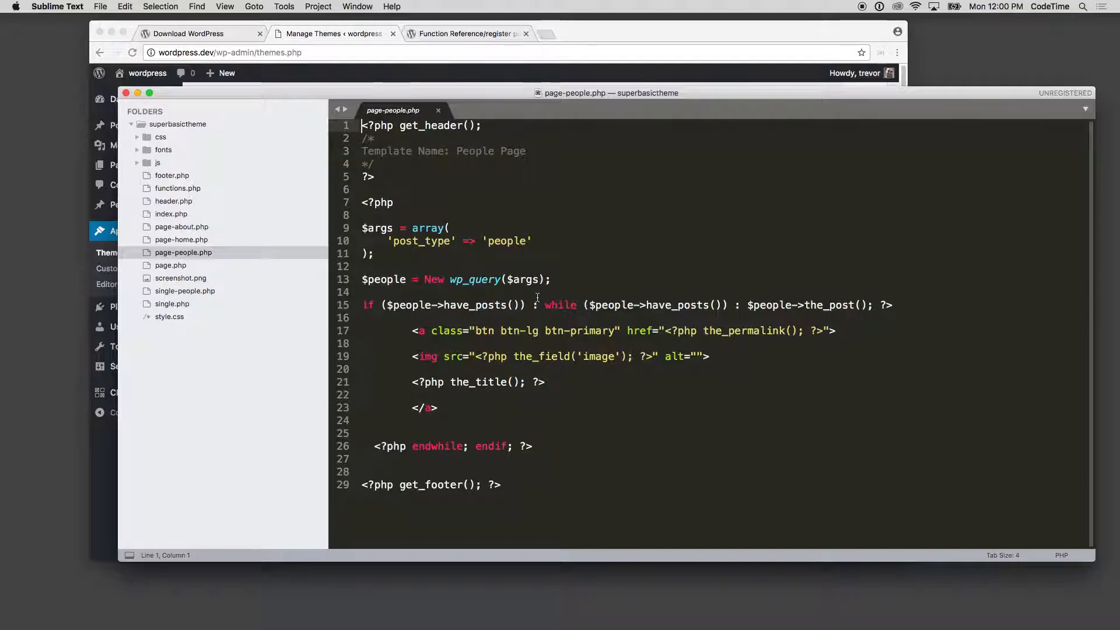
mouse_move(499, 101)
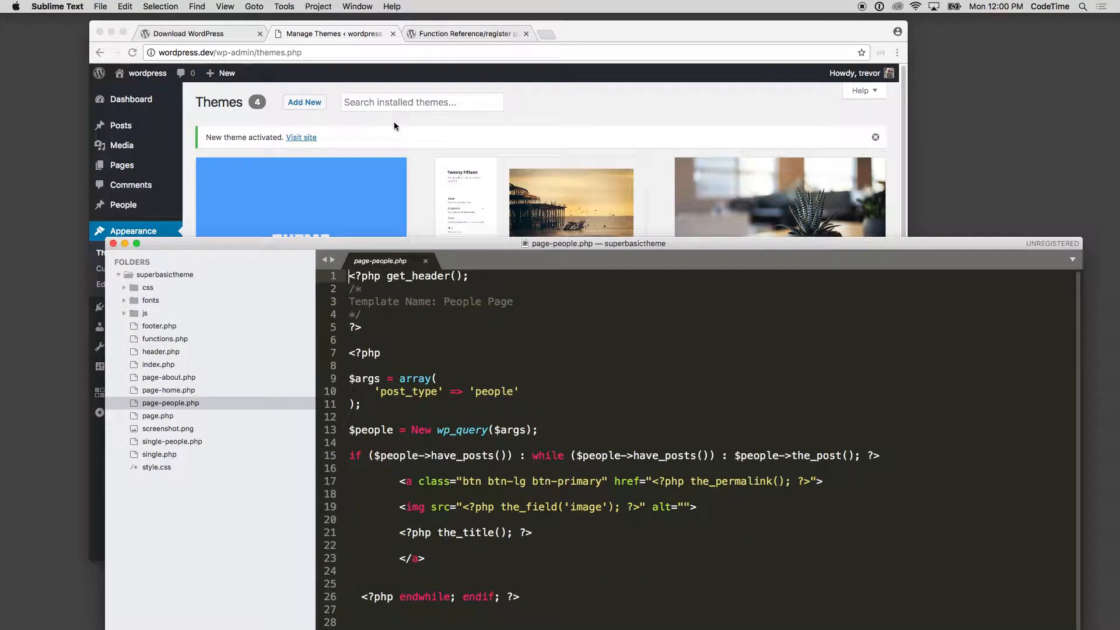
Create a new page titled 'People'.
click(121, 165)
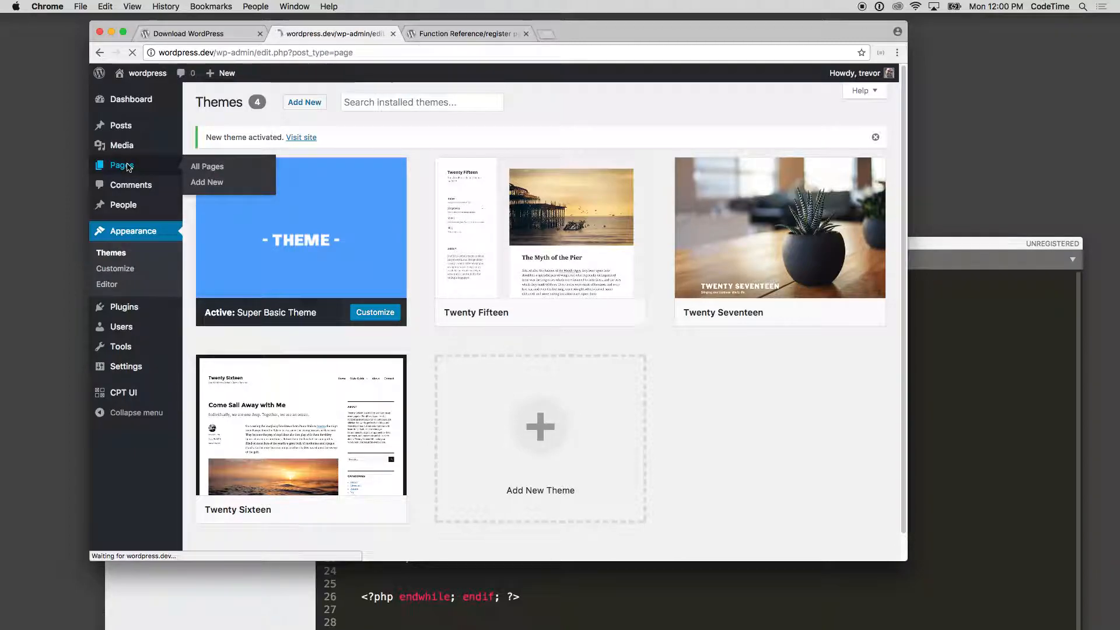
click(206, 181)
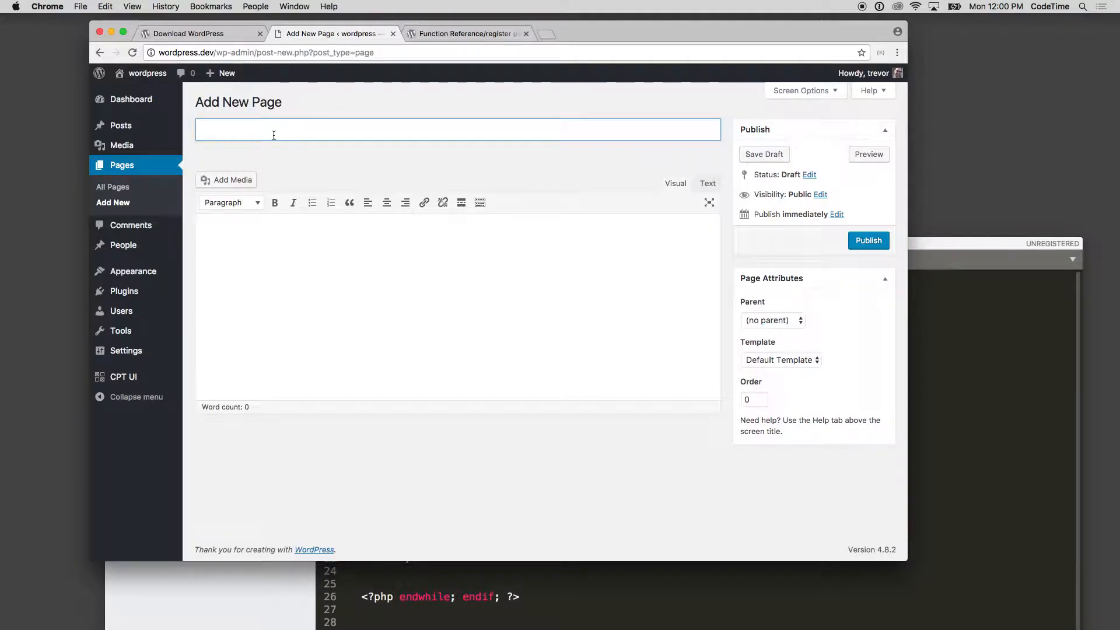
text(A)
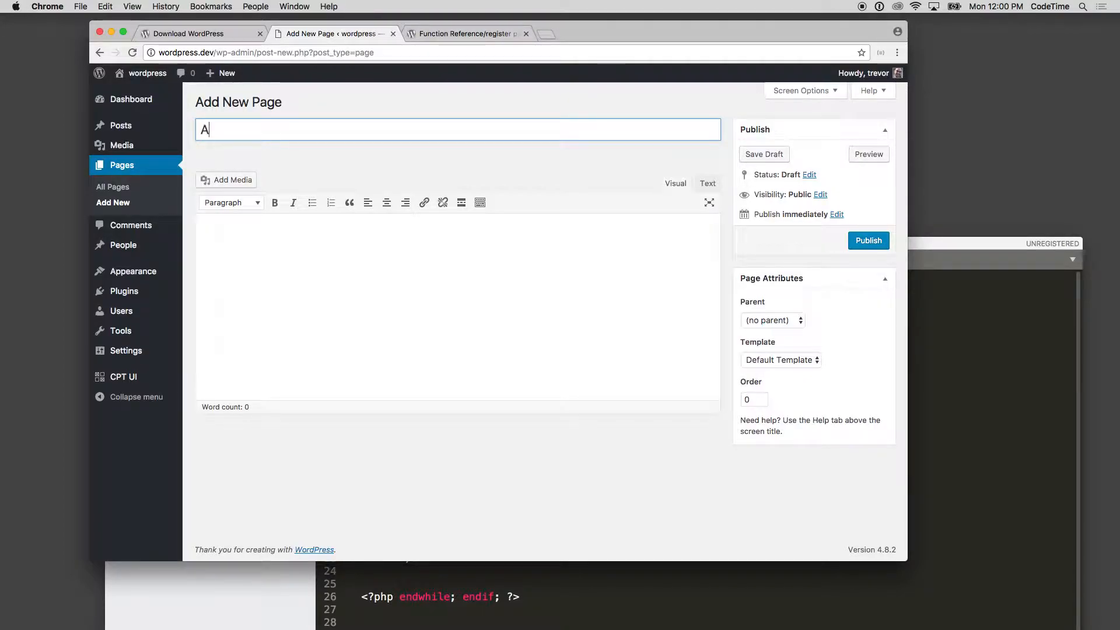
text(Pe)
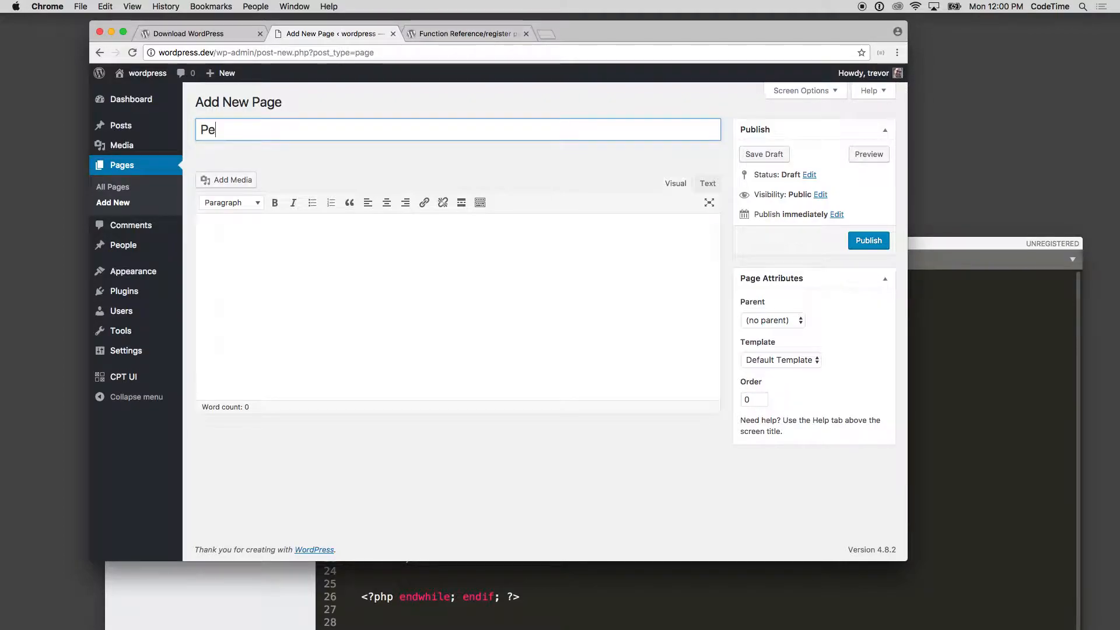
text(ople)
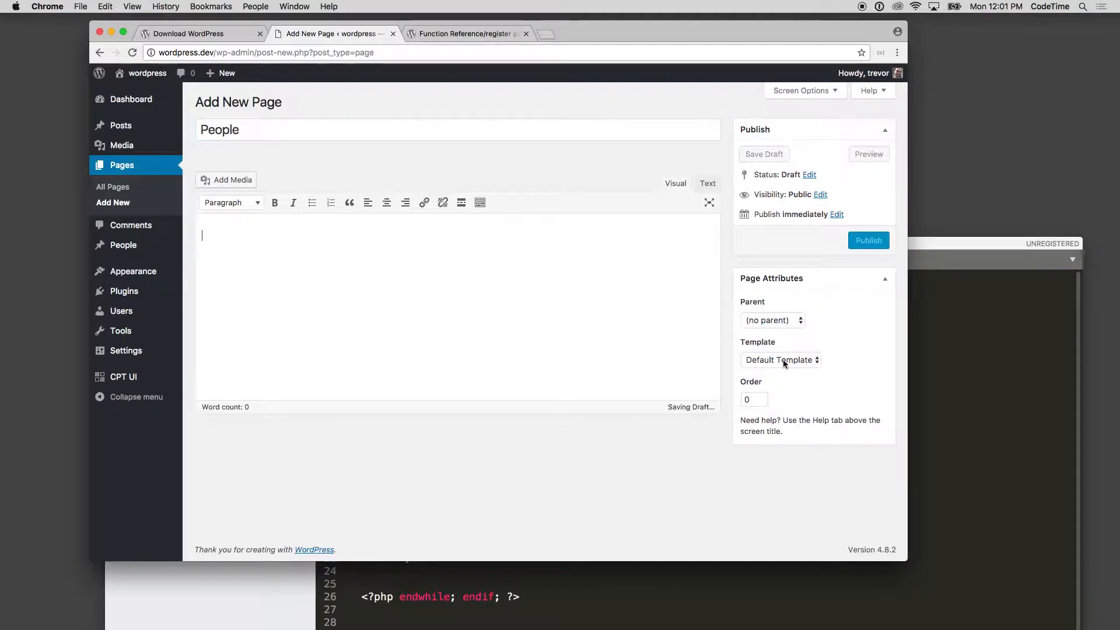
Assign the People Page template, publish the page, and view it.
click(779, 359)
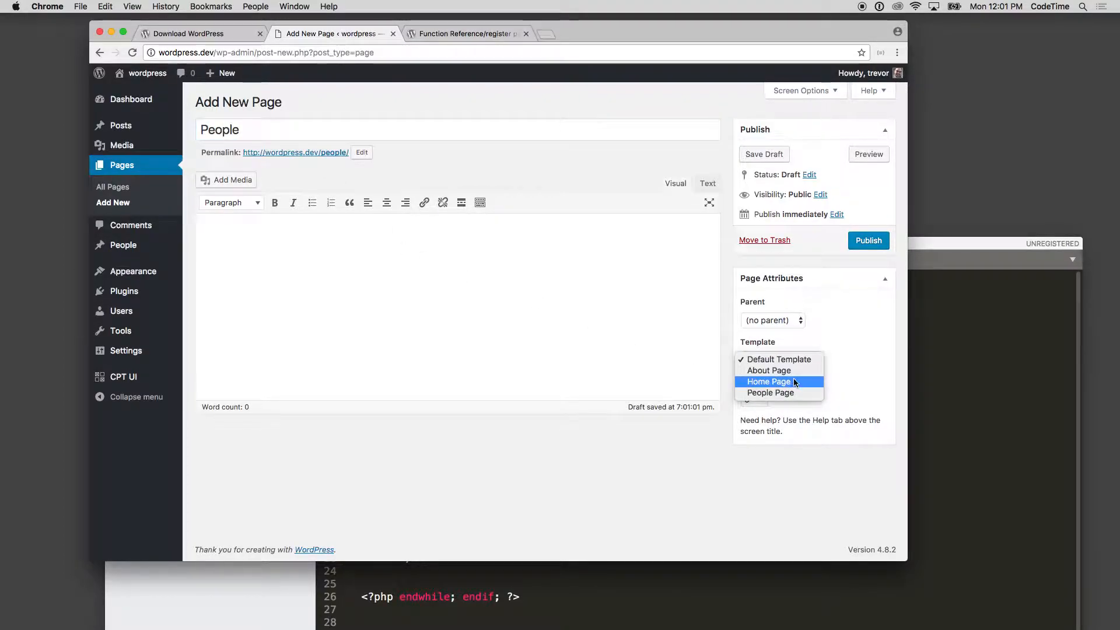
mouse_move(770, 392)
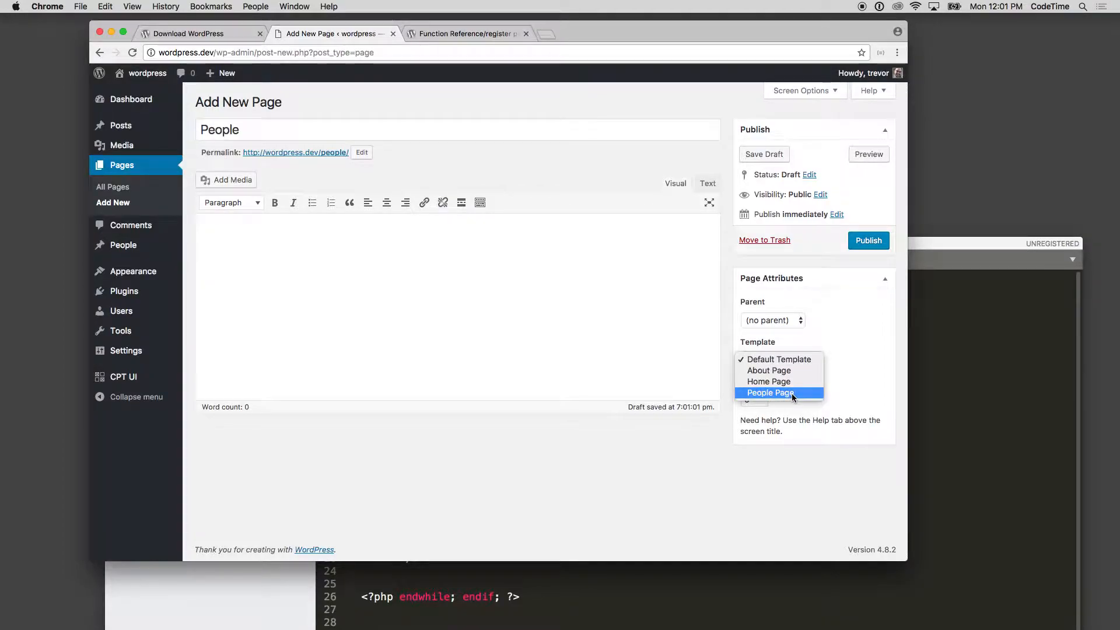
click(772, 392)
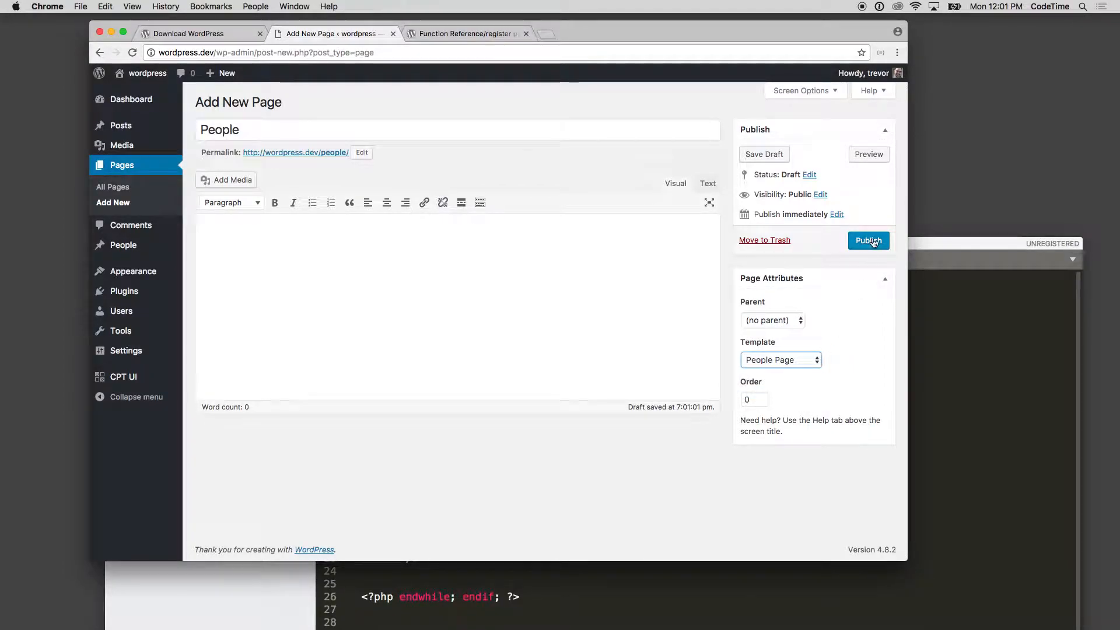
click(868, 241)
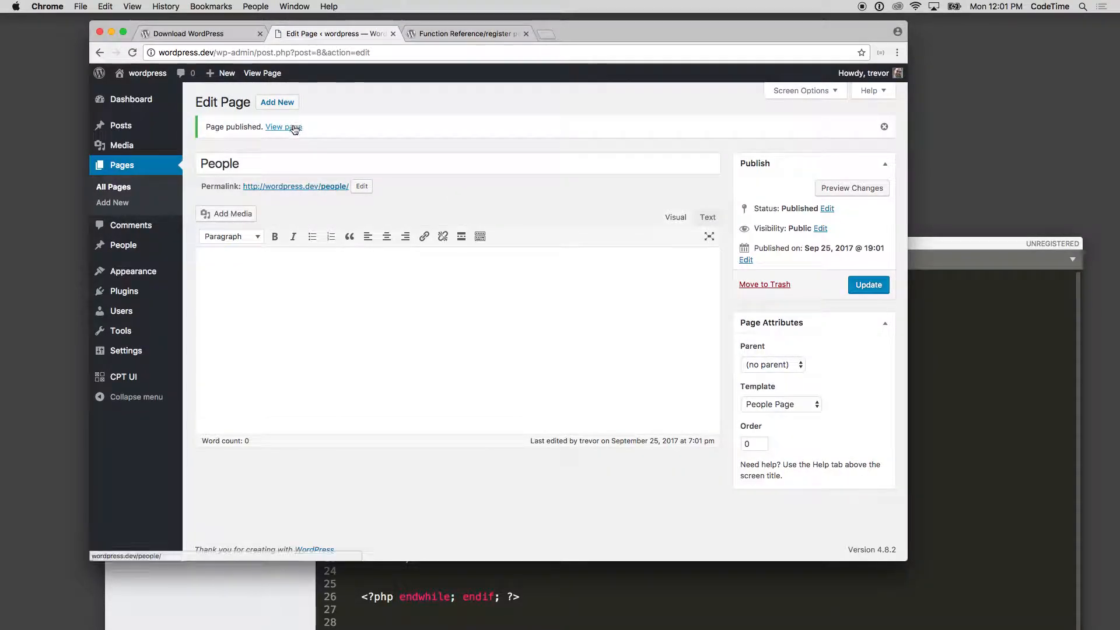
click(284, 127)
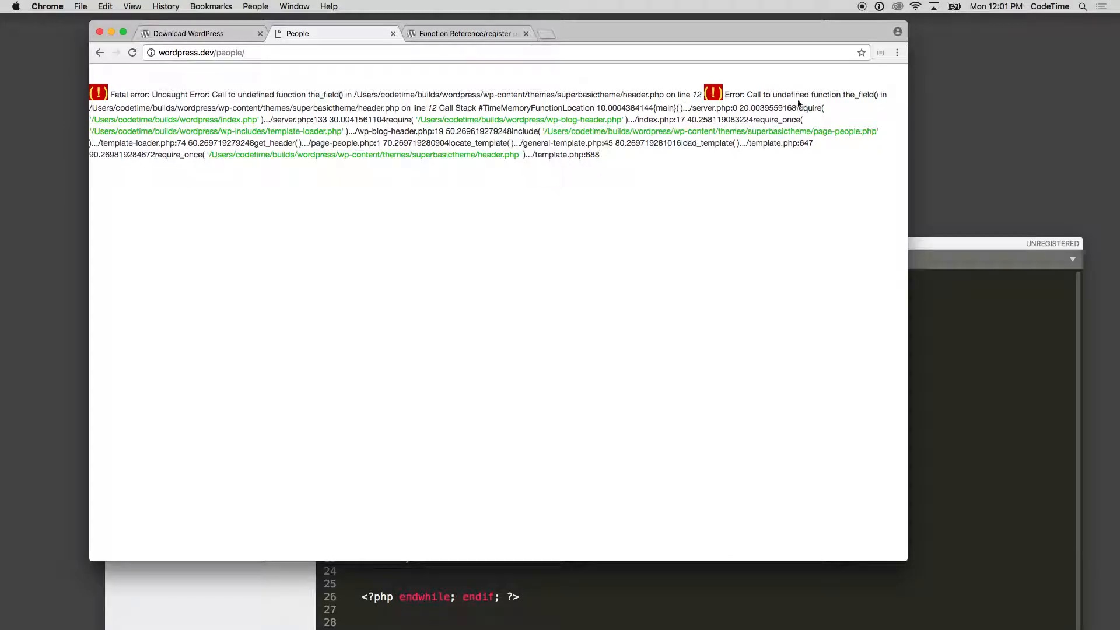
Remove the_field() from header.php and the image line in page-people.php.
click(593, 243)
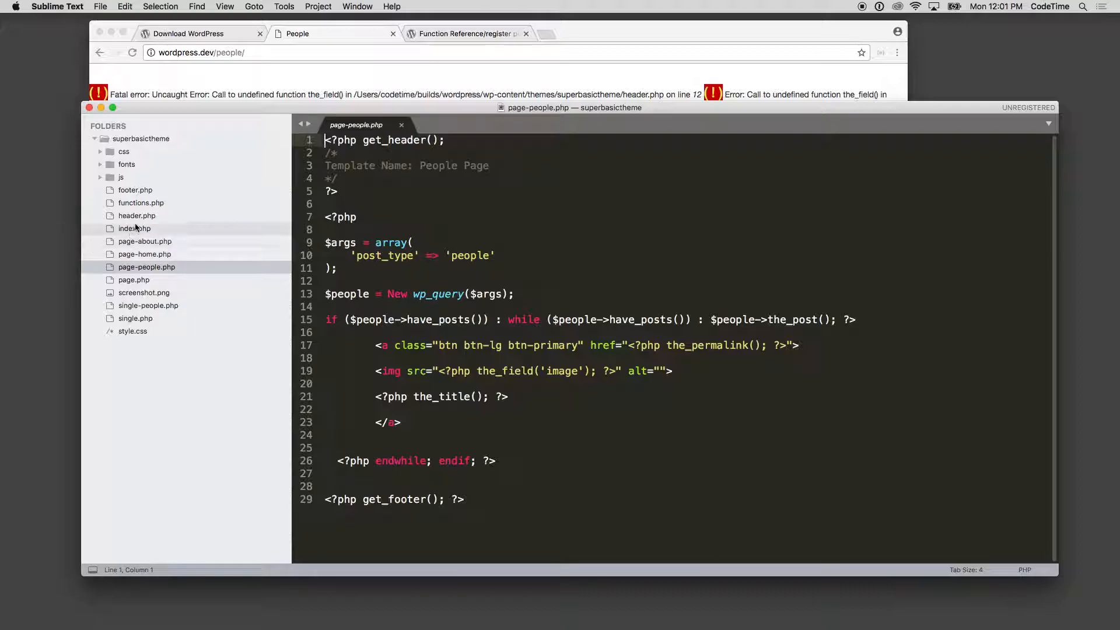
click(137, 216)
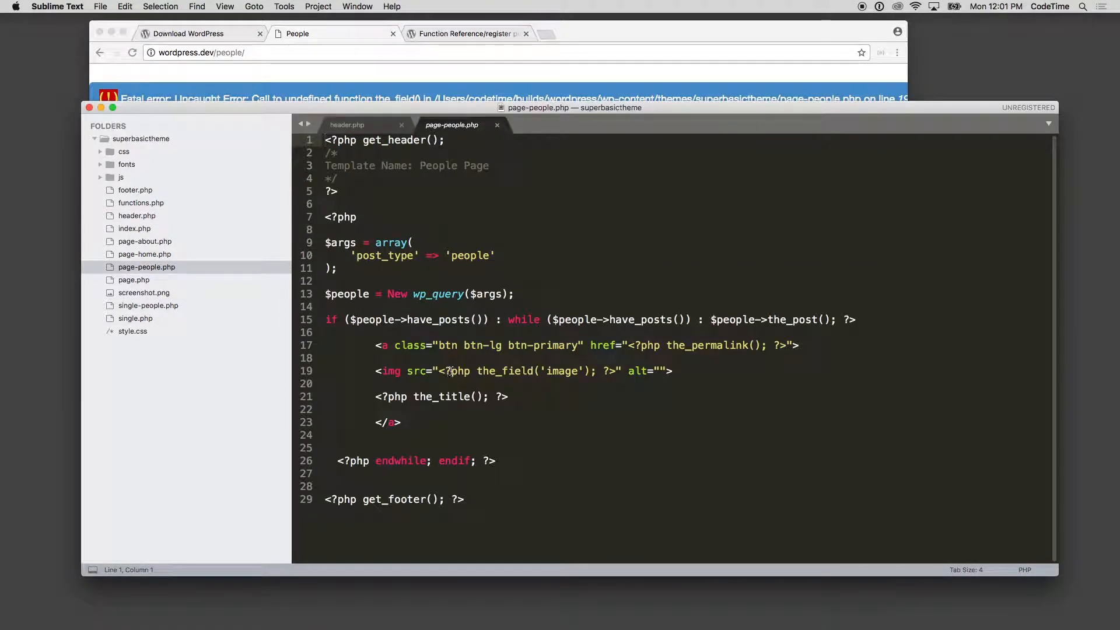
click(402, 371)
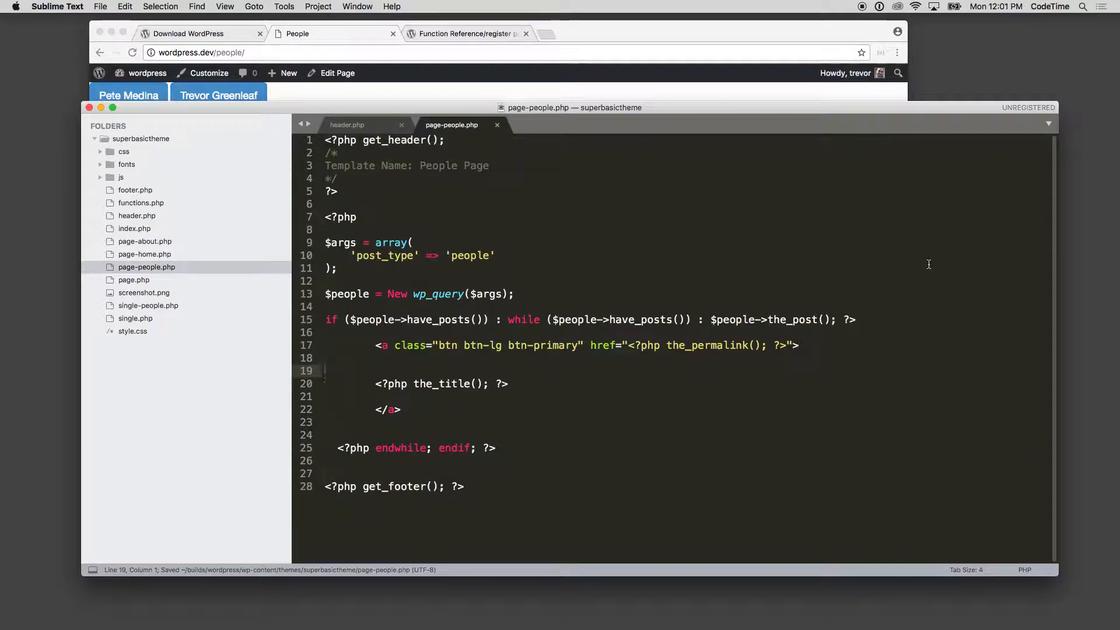
mouse_move(783, 270)
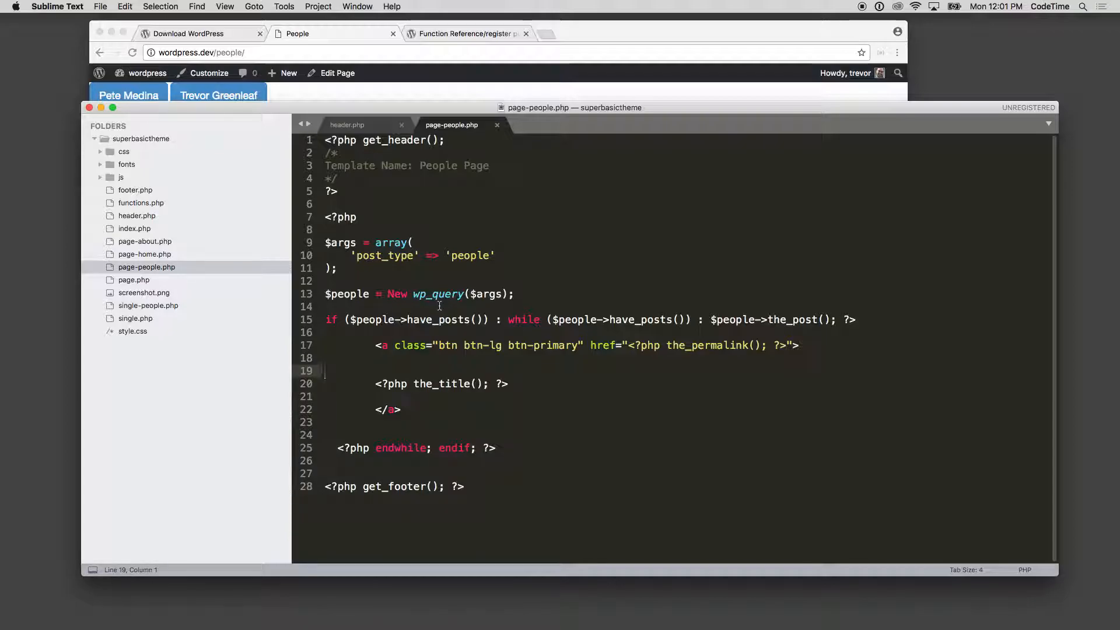
mouse_move(425, 255)
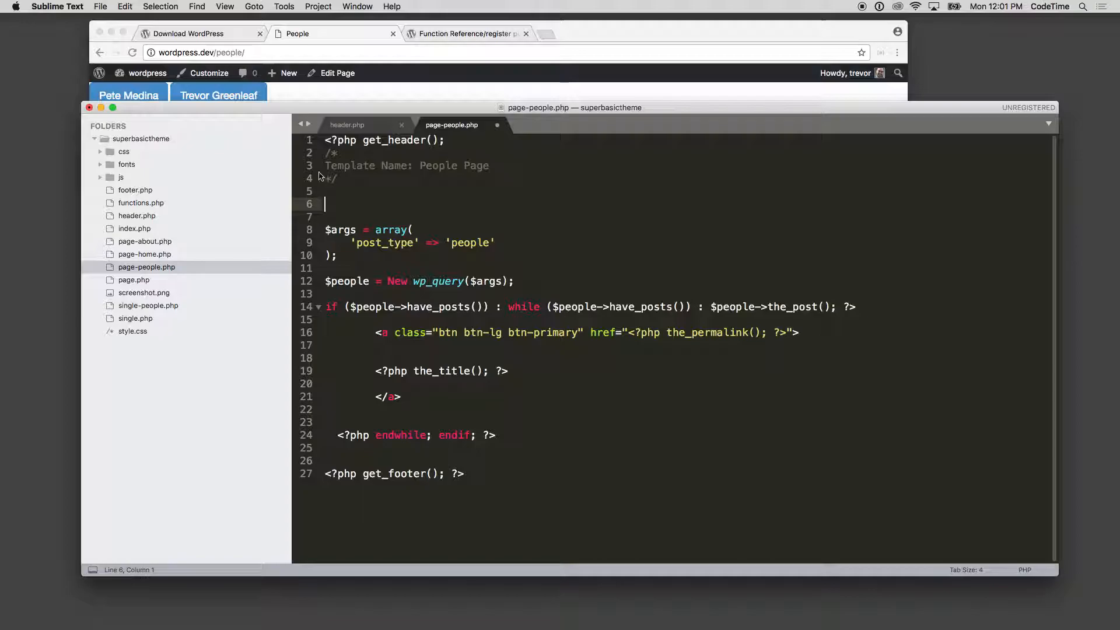
Join the Template Name comment and query into one PHP block; use [ ] for args.
drag(326, 152, 337, 178)
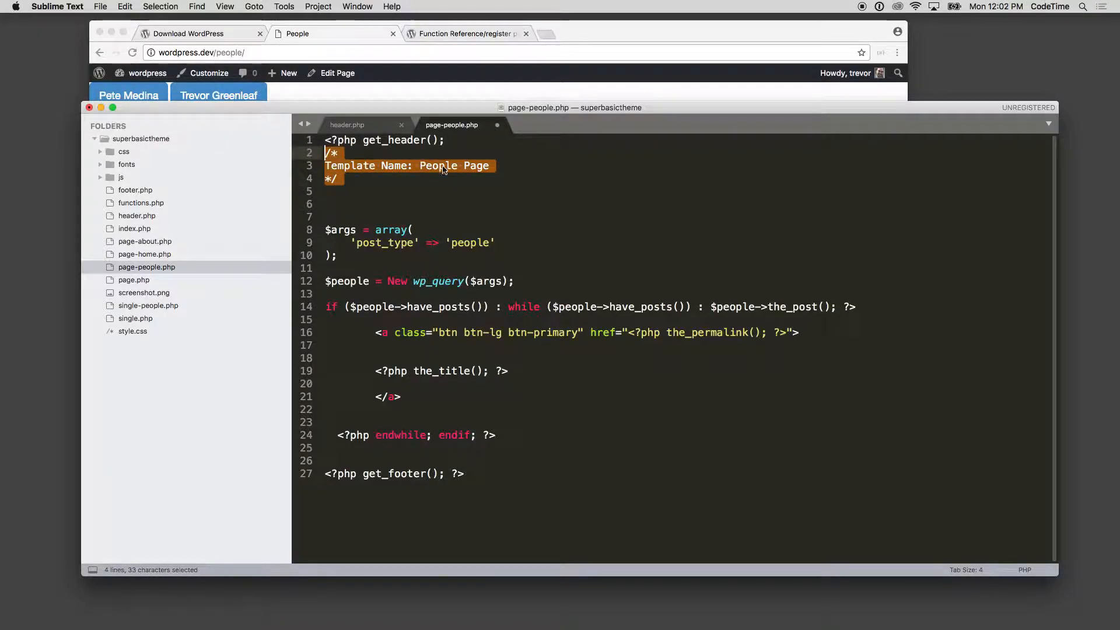
mouse_move(461, 155)
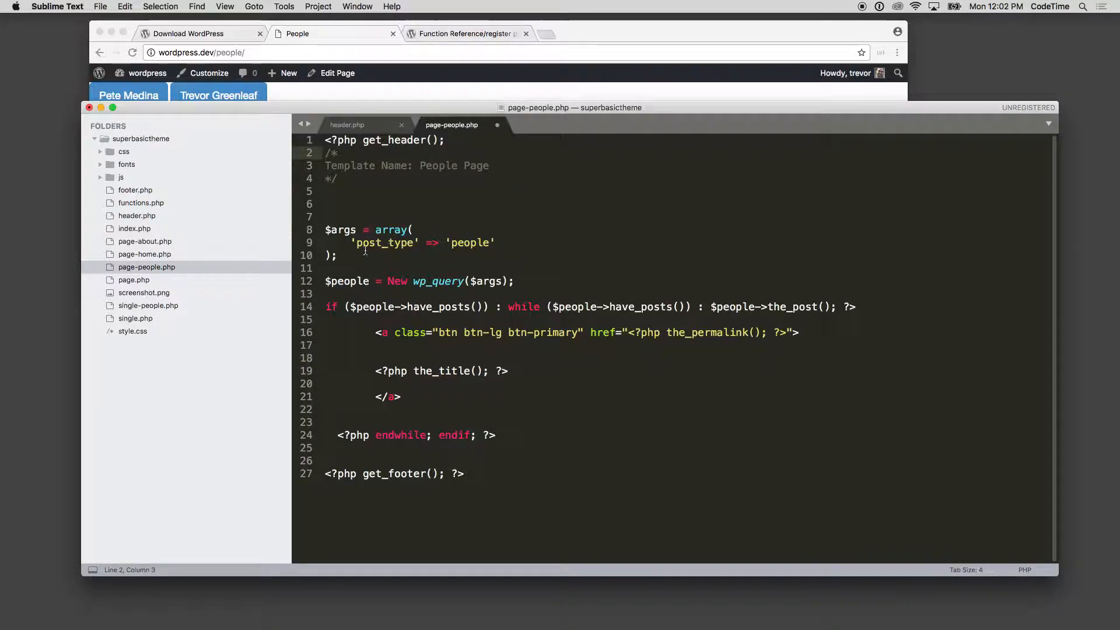
click(327, 203)
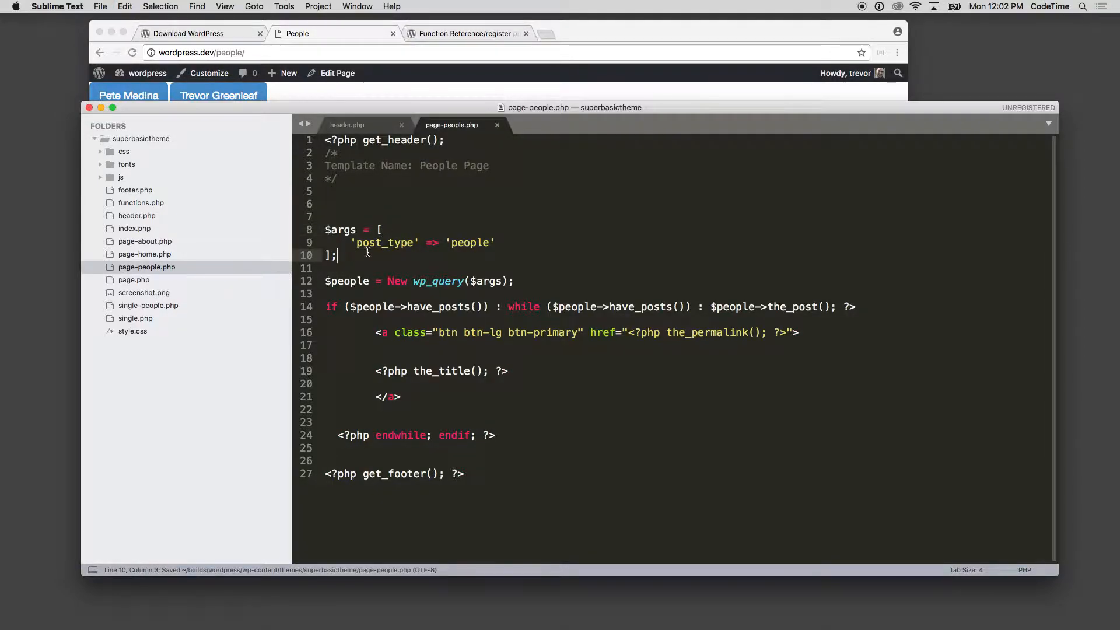
mouse_move(393, 230)
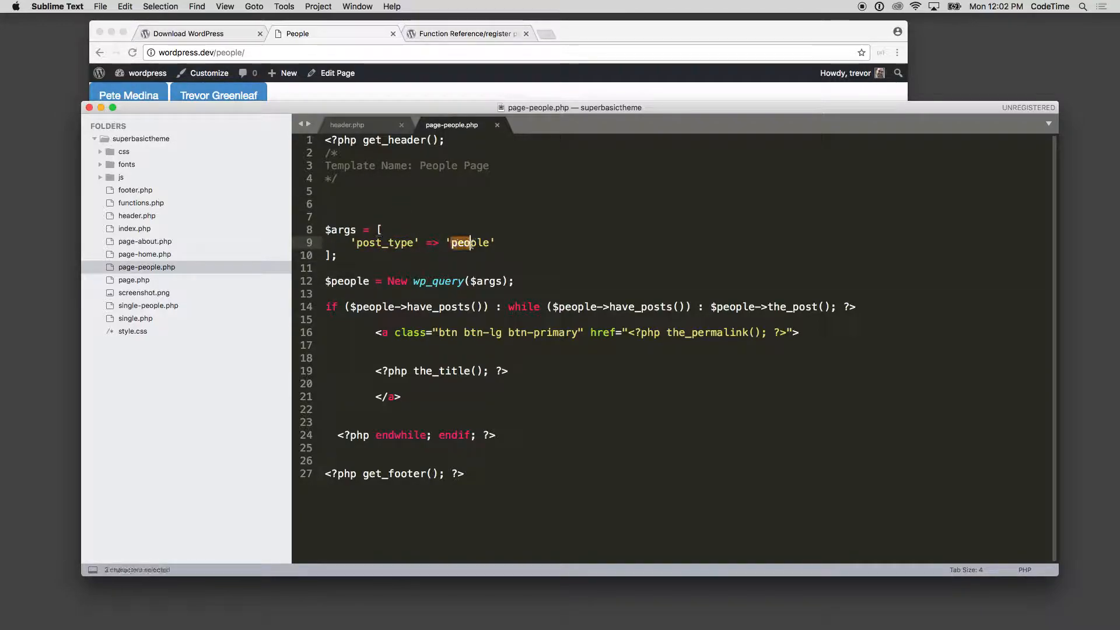
click(381, 229)
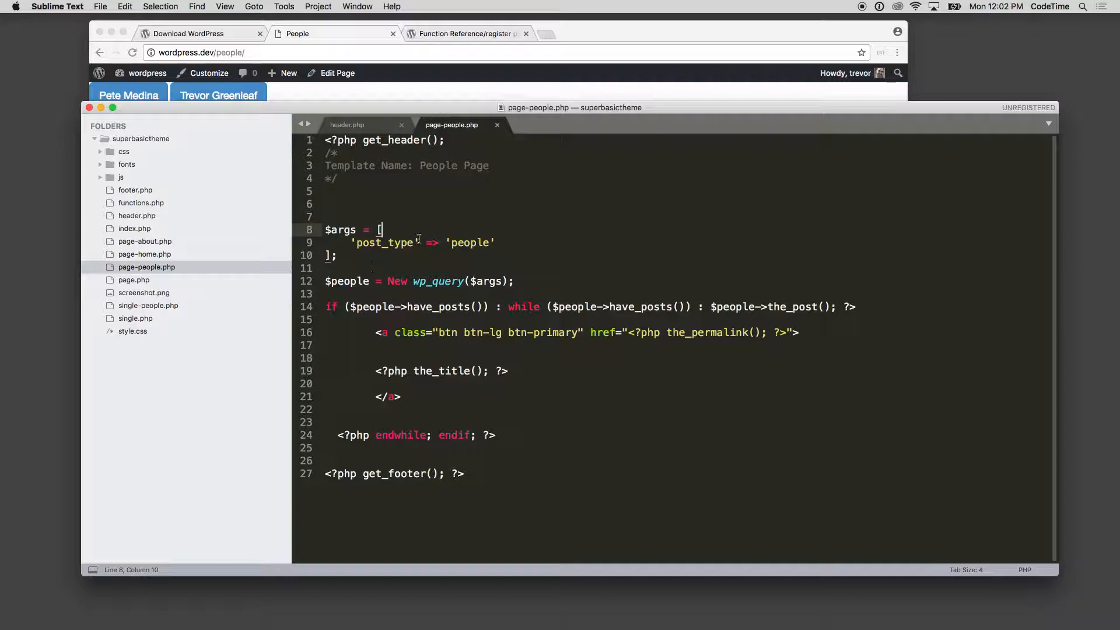
double_click(347, 280)
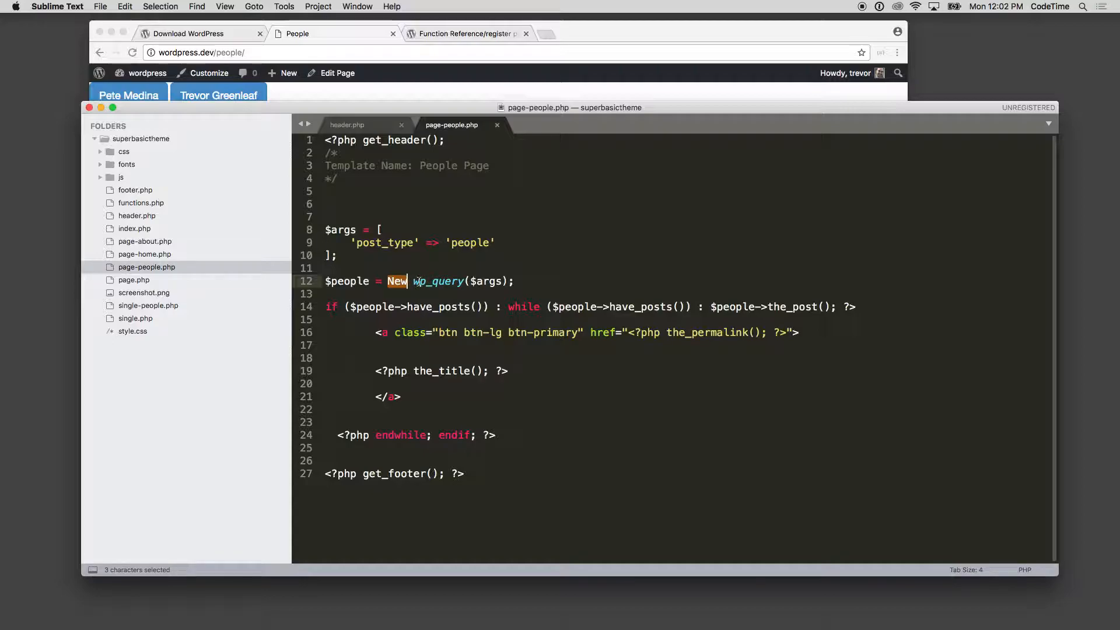
double_click(438, 281)
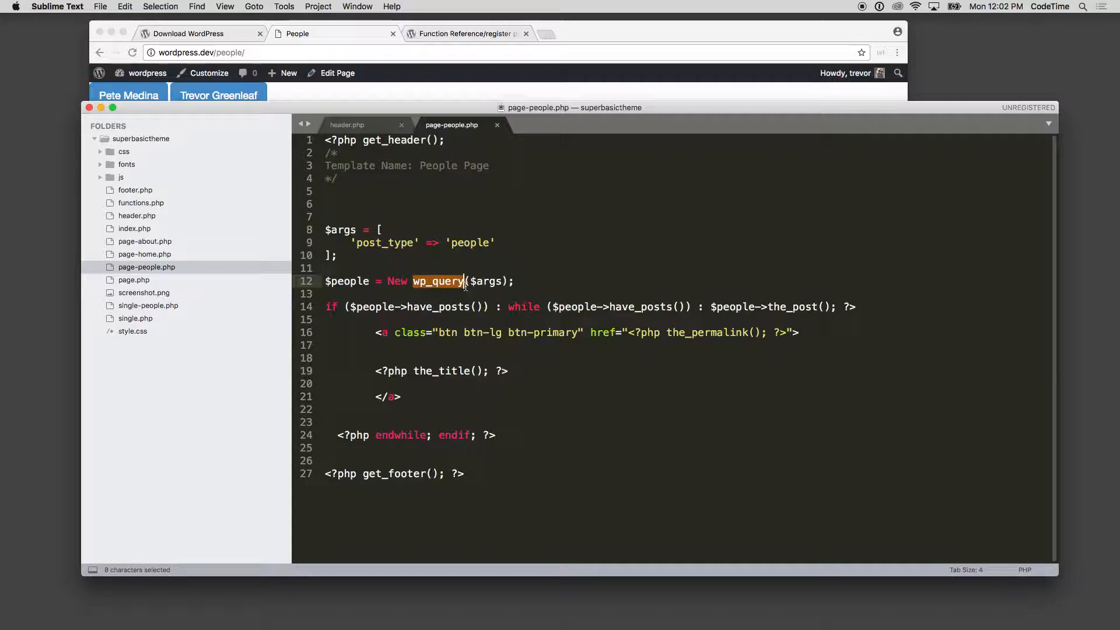
click(336, 255)
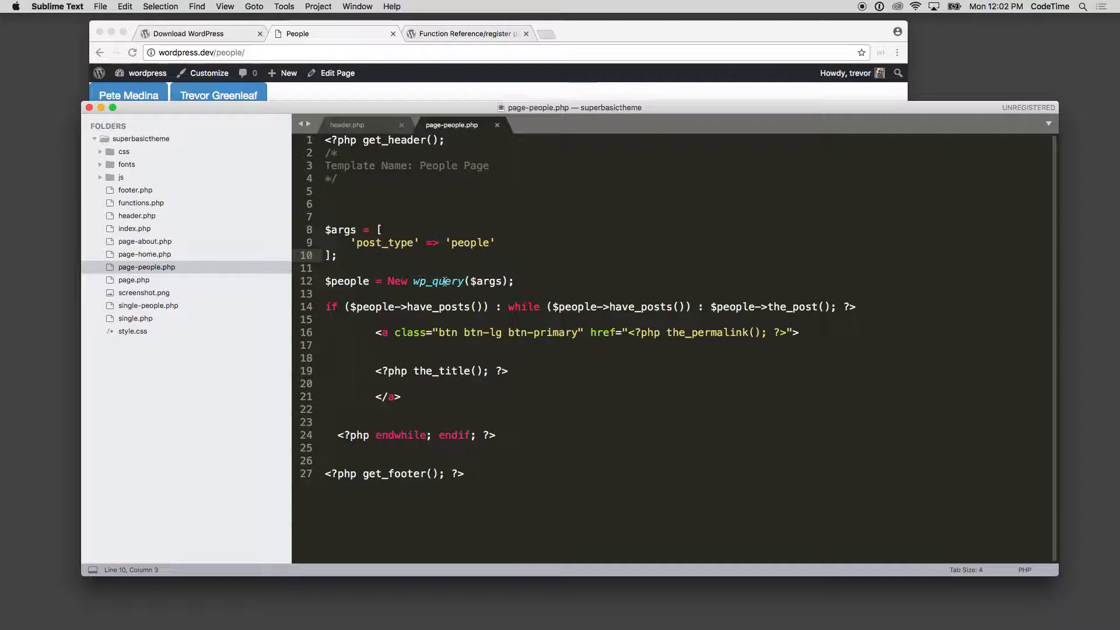
click(435, 281)
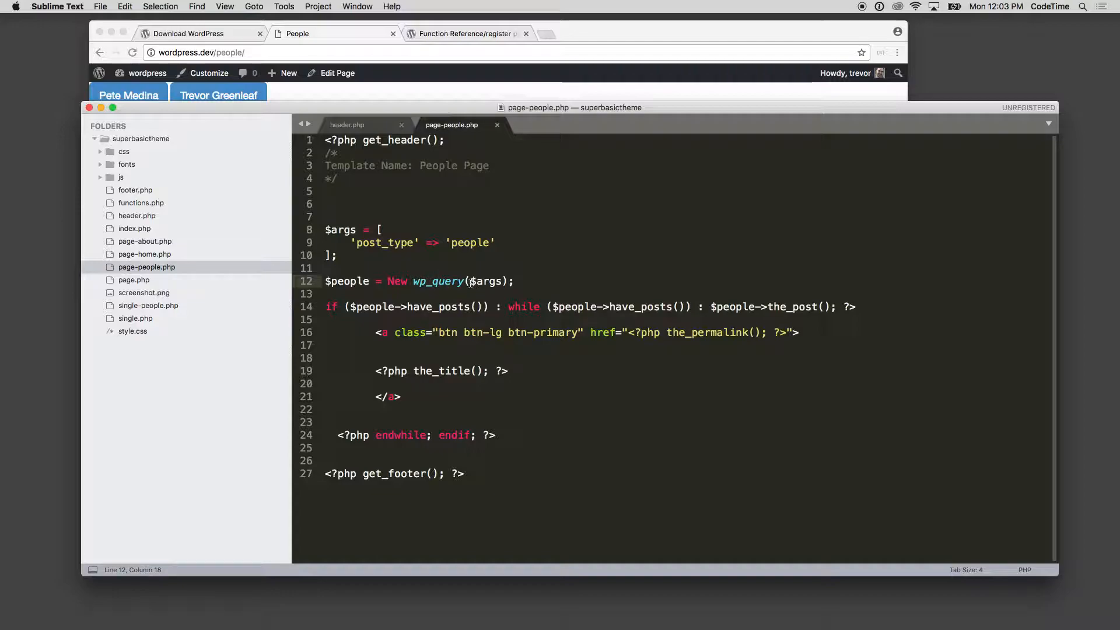
Inline ['post_type' => 'people'] into new WP_Query(), print $people, and save.
click(364, 230)
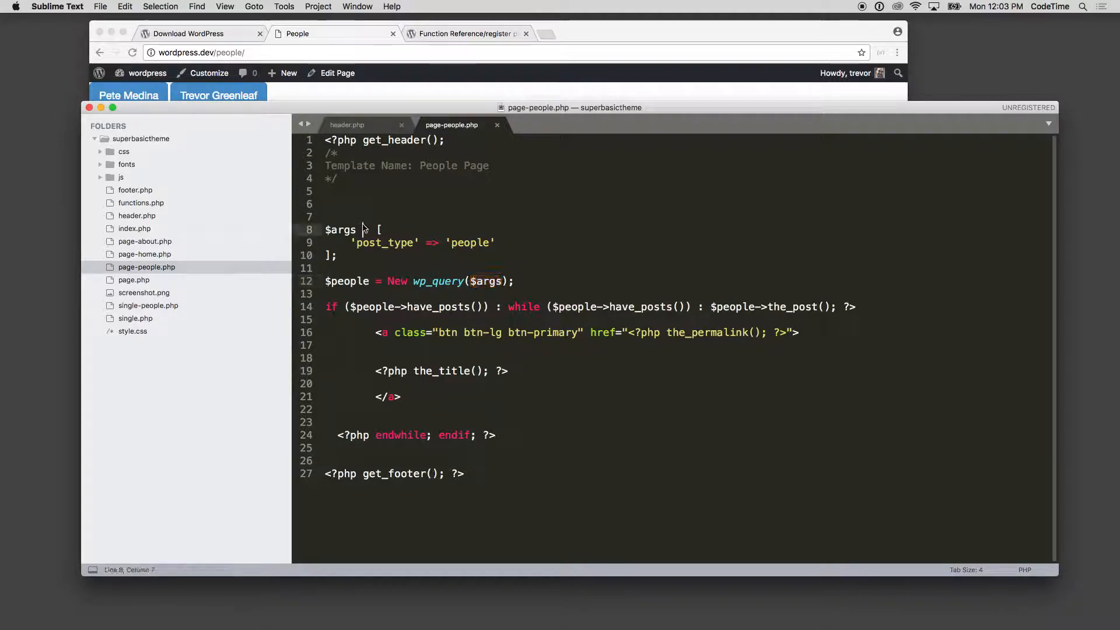
drag(362, 229, 336, 254)
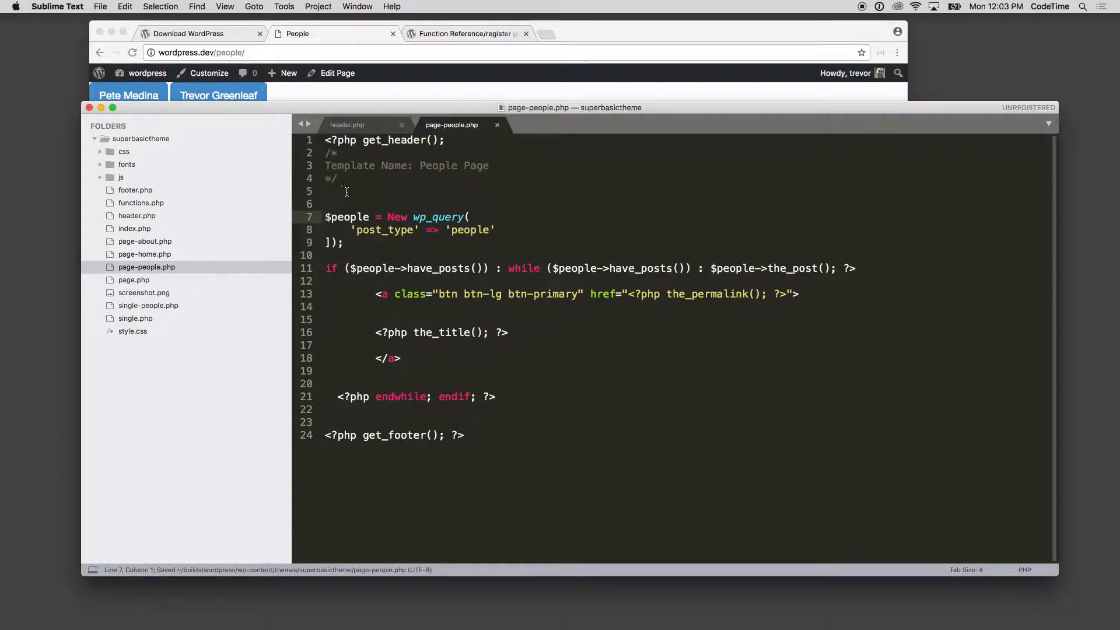
click(346, 222)
text(var)
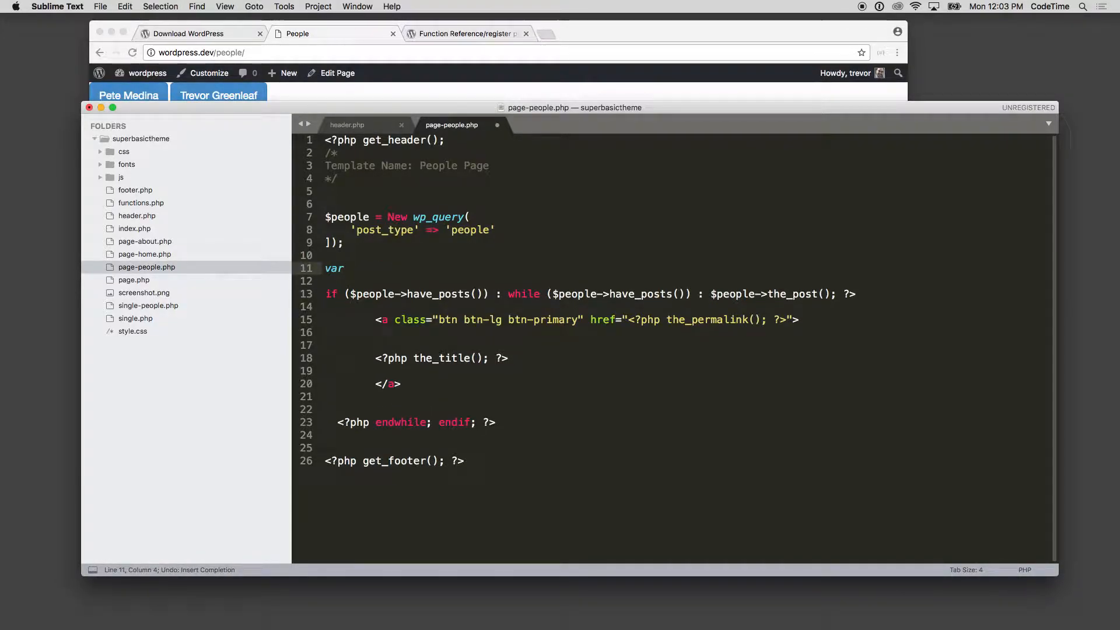
text(print_r($people);)
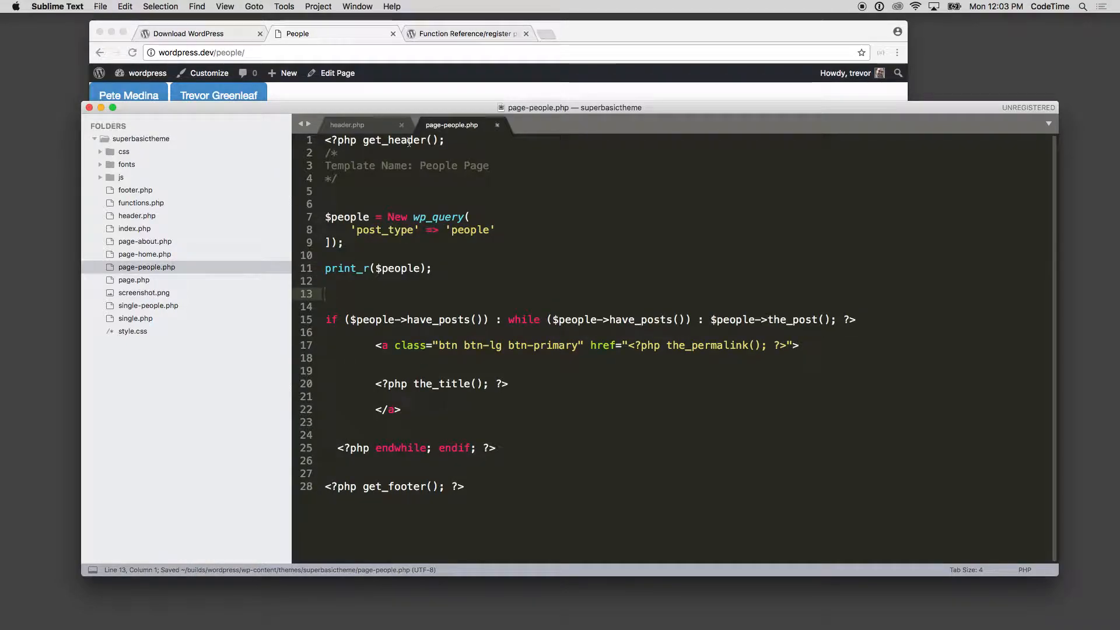
click(322, 34)
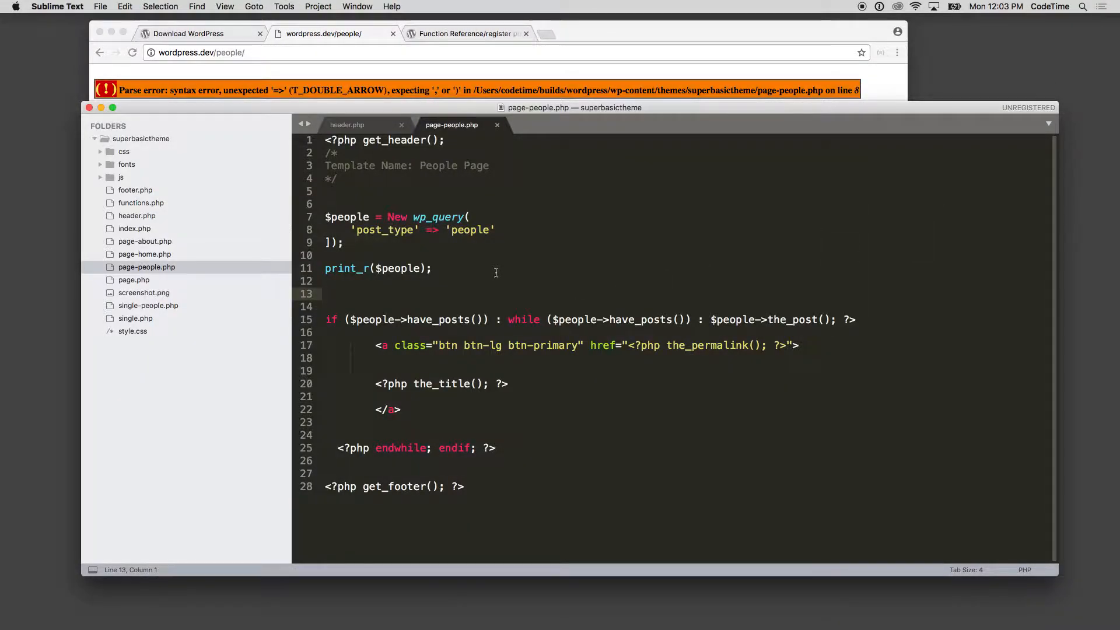
mouse_move(471, 217)
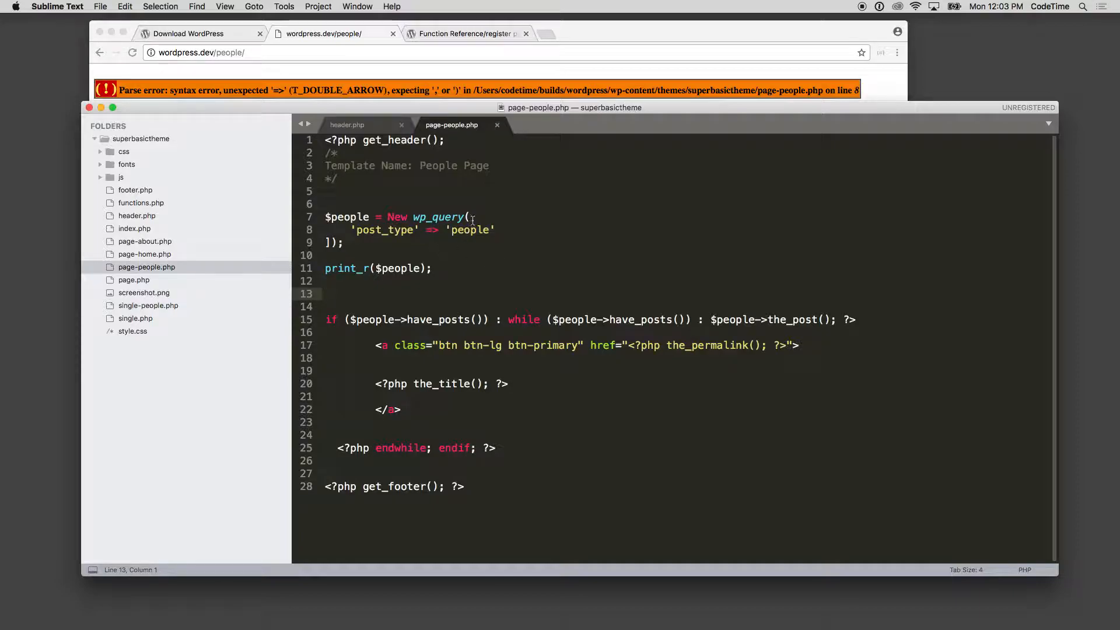
text([)
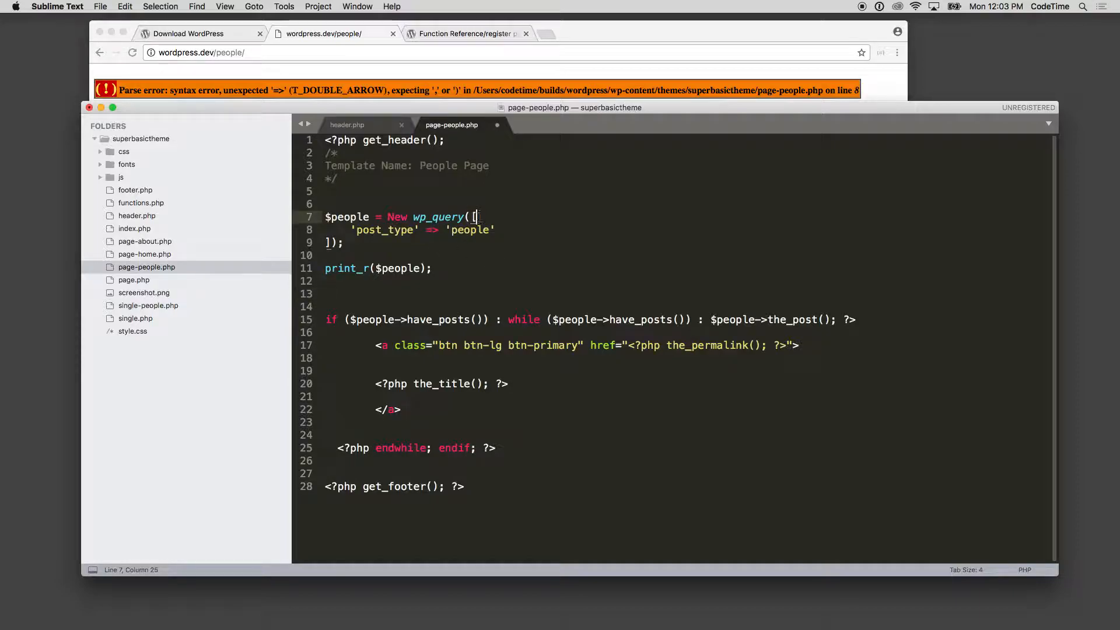
key(Cmd+S)
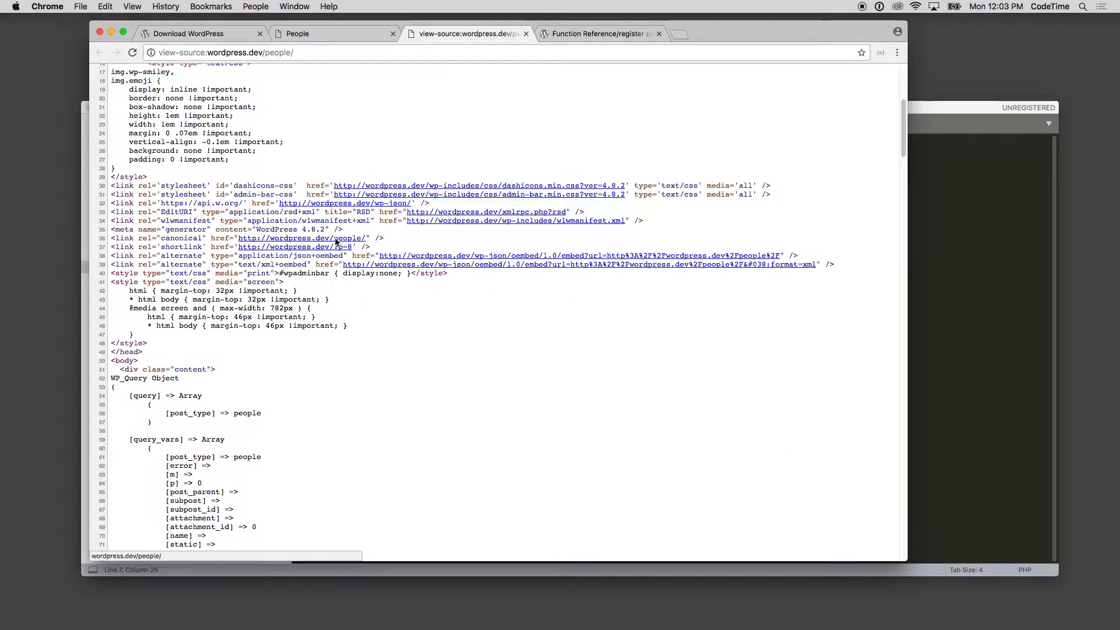
Scroll the page source through the WP_Query print_r output to the posts array.
scroll(down, 3)
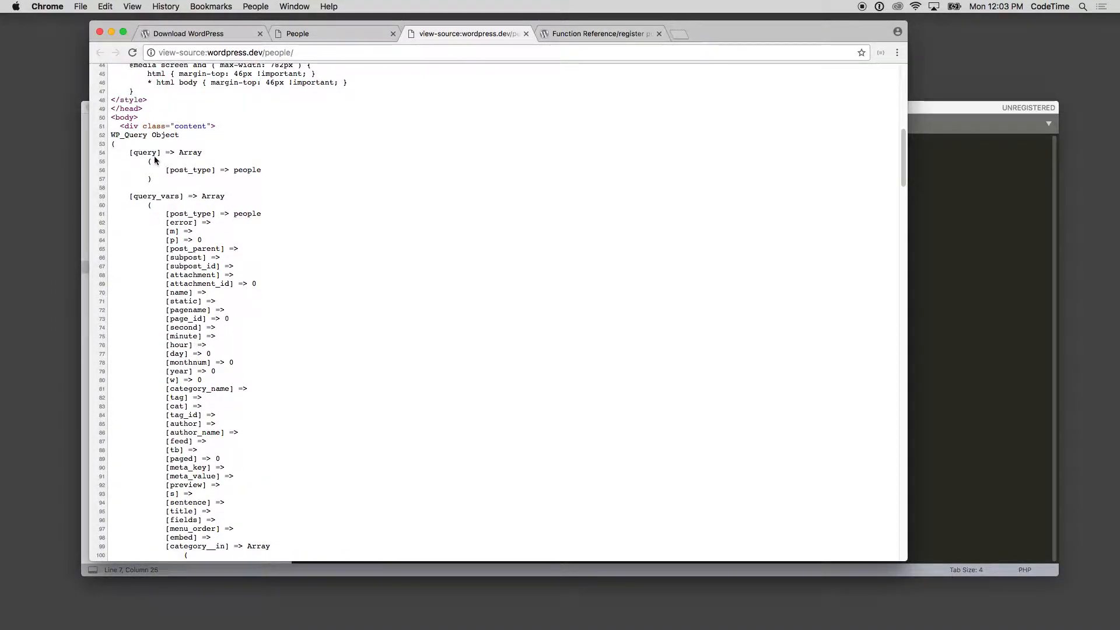
scroll(down, 3)
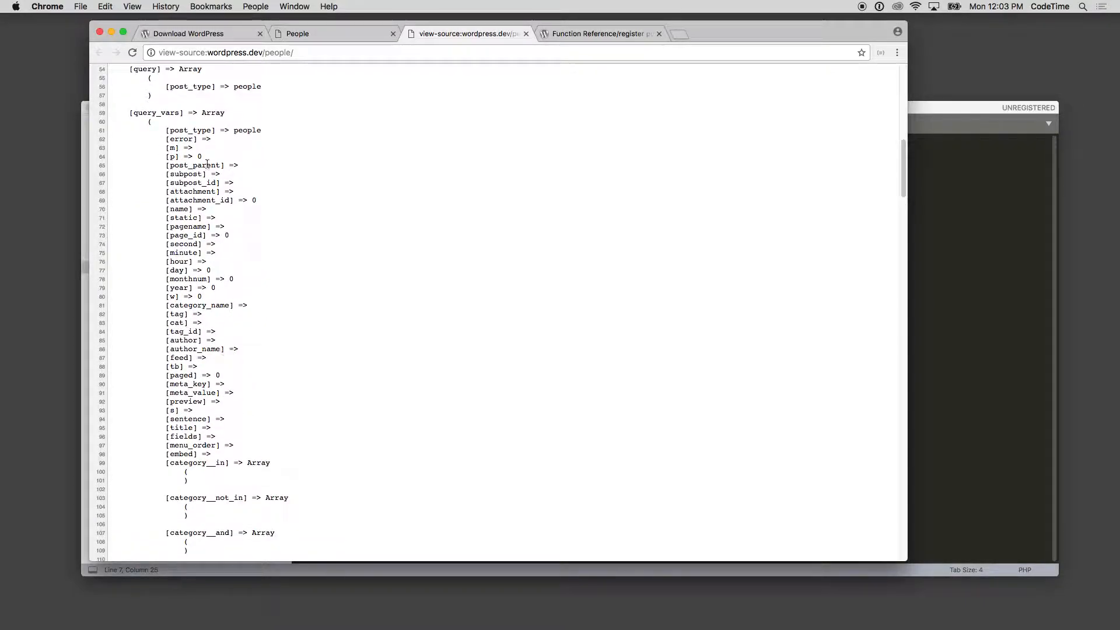
scroll(down, 3)
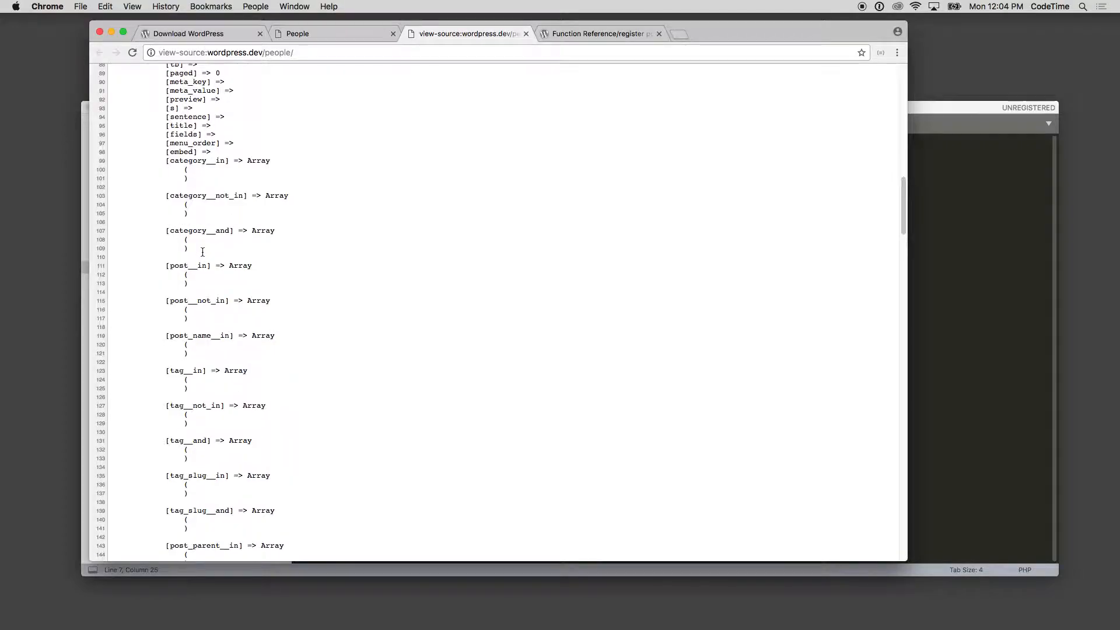
scroll(down, 3)
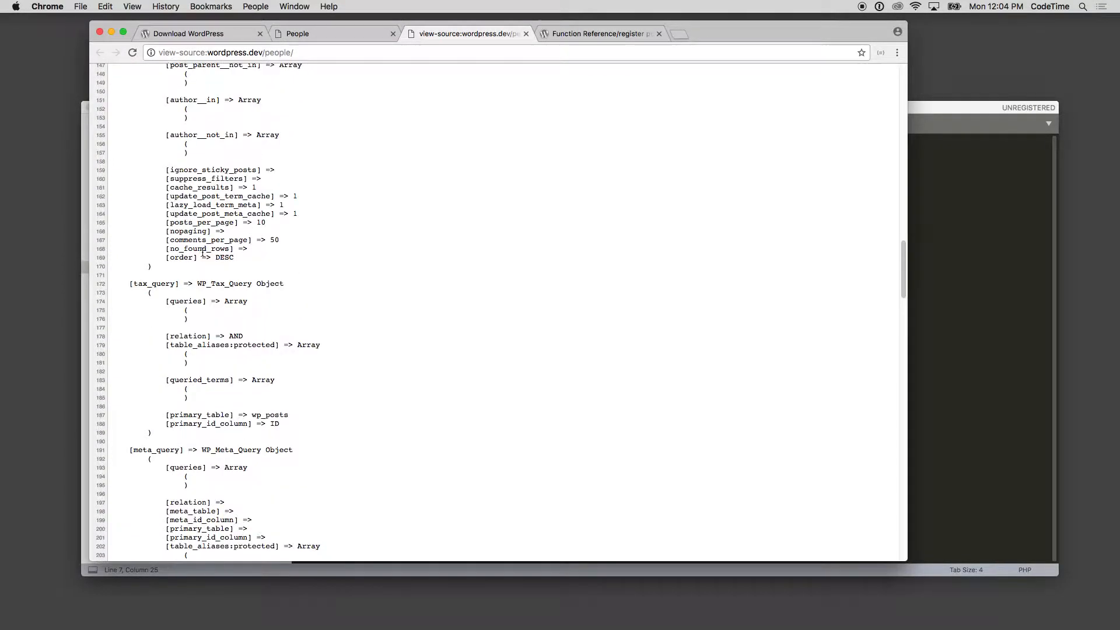
scroll(down, 3)
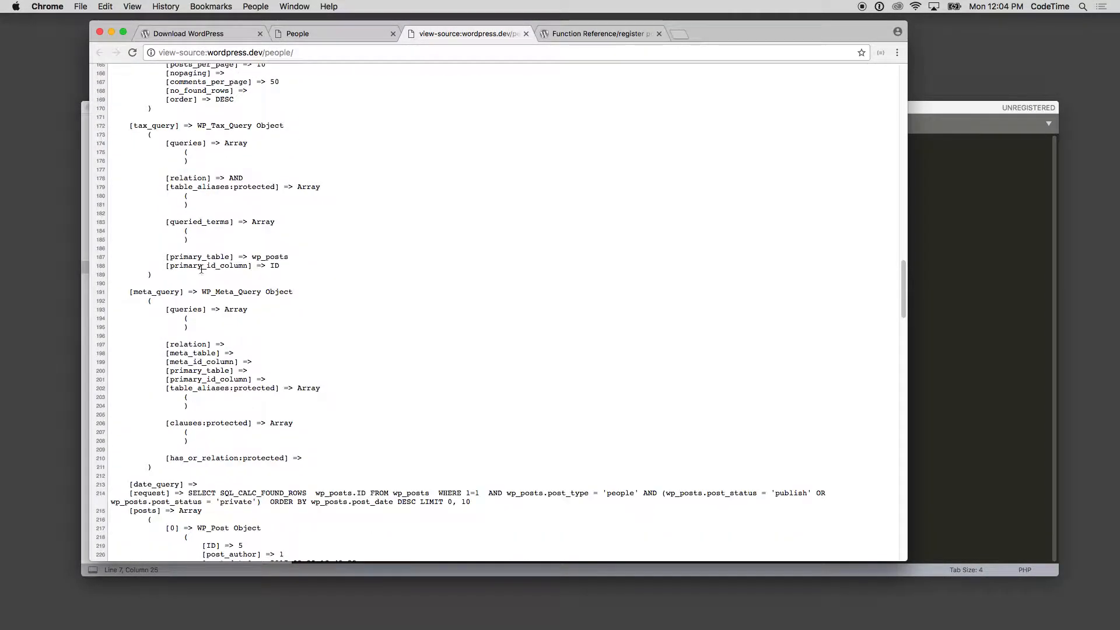
scroll(down, 3)
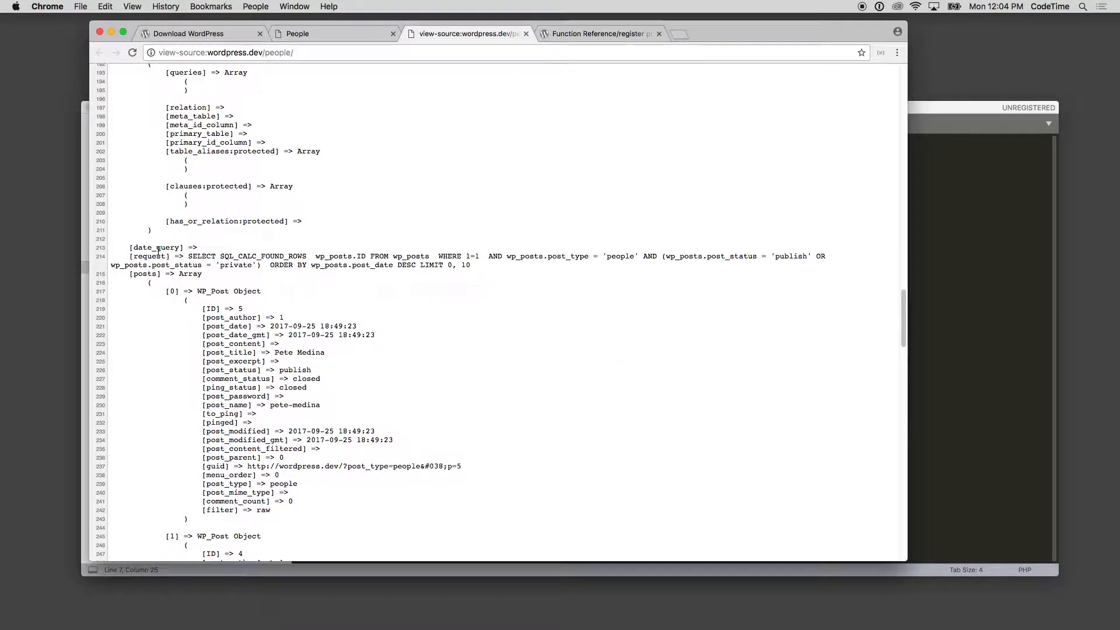
scroll(down, 3)
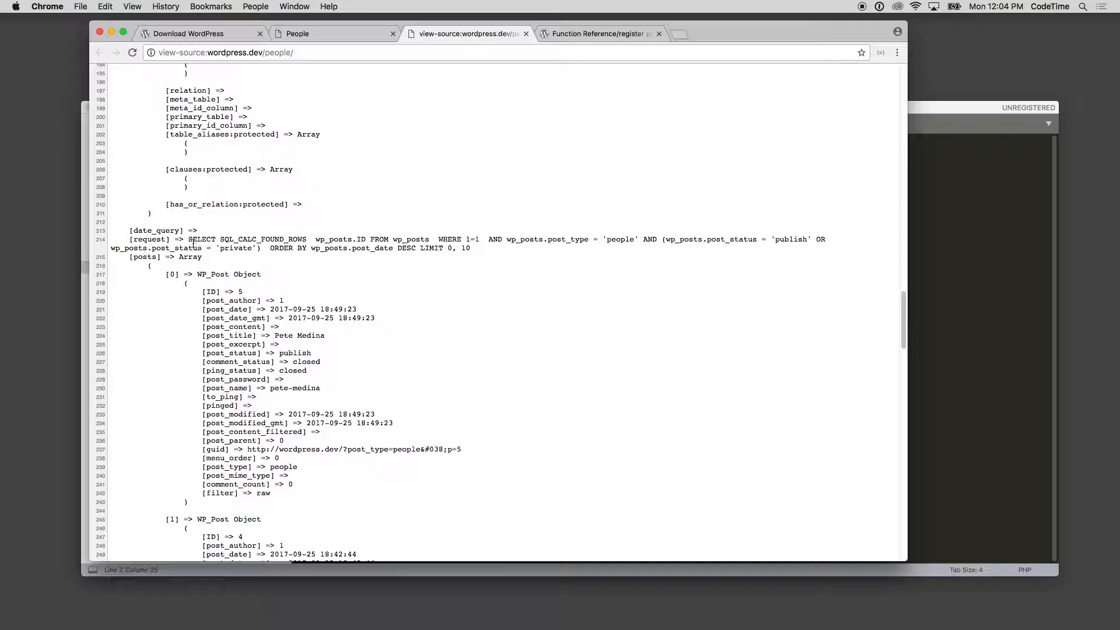
drag(188, 239, 470, 247)
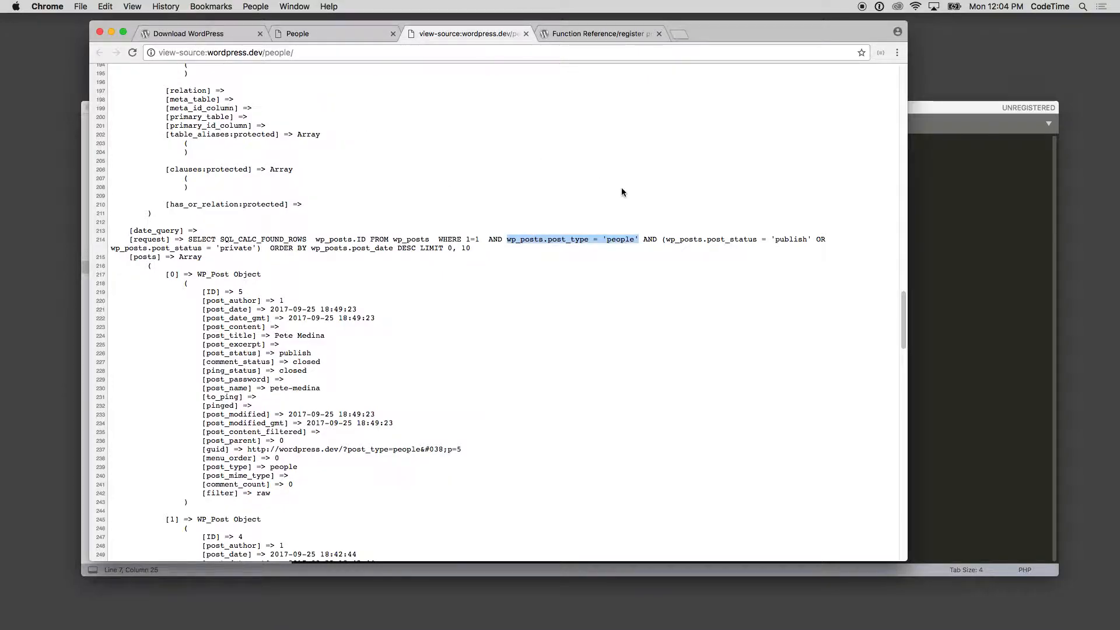
mouse_move(598, 241)
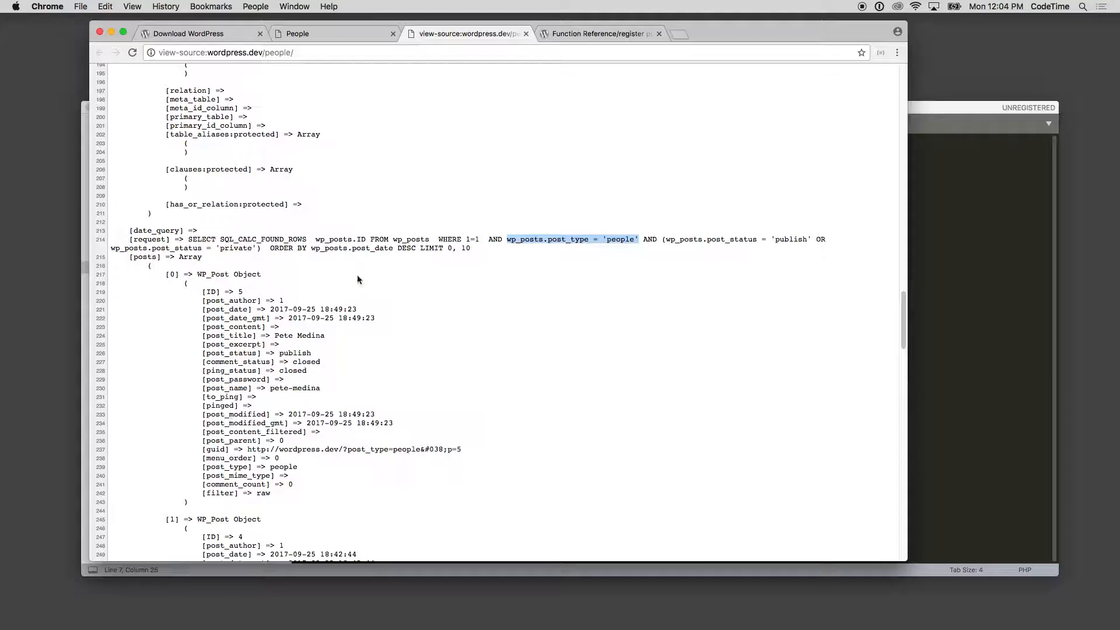
mouse_move(454, 264)
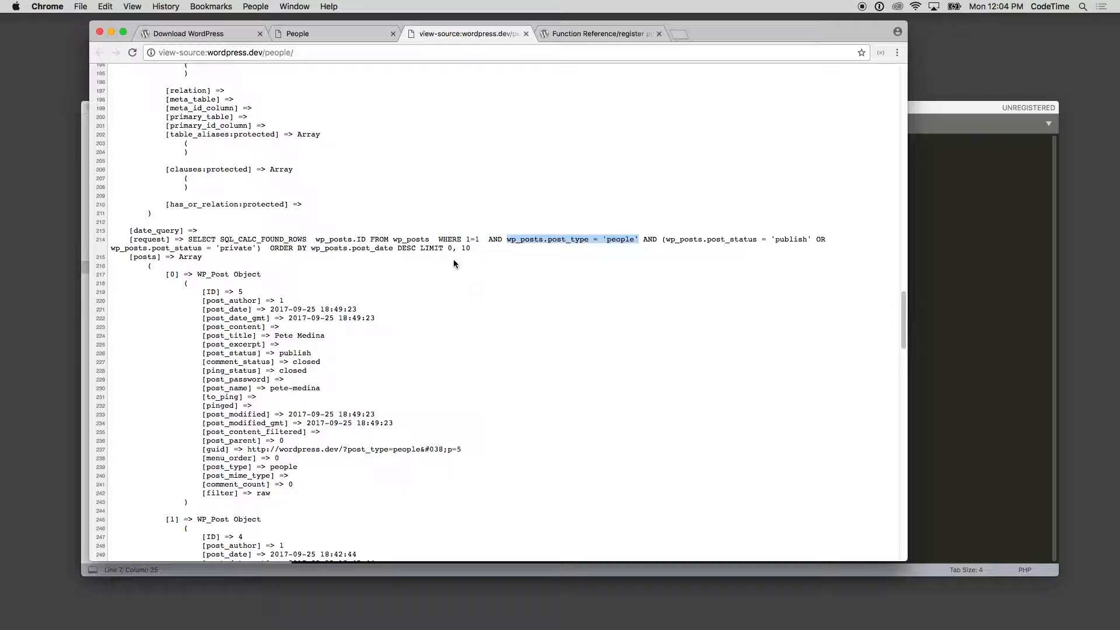
mouse_move(429, 283)
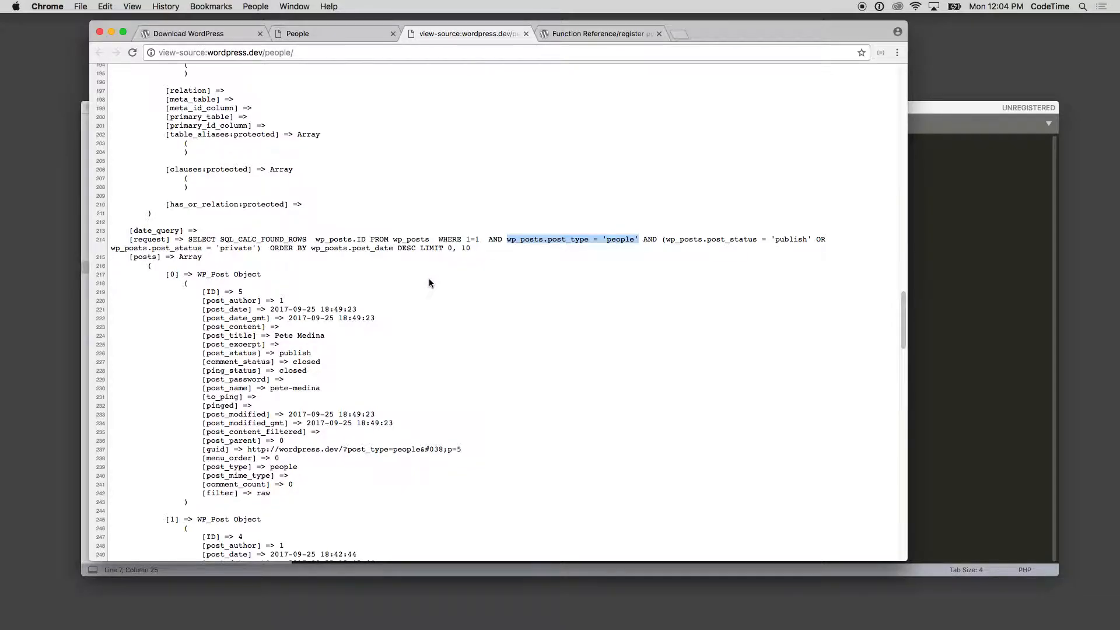
scroll(down, 3)
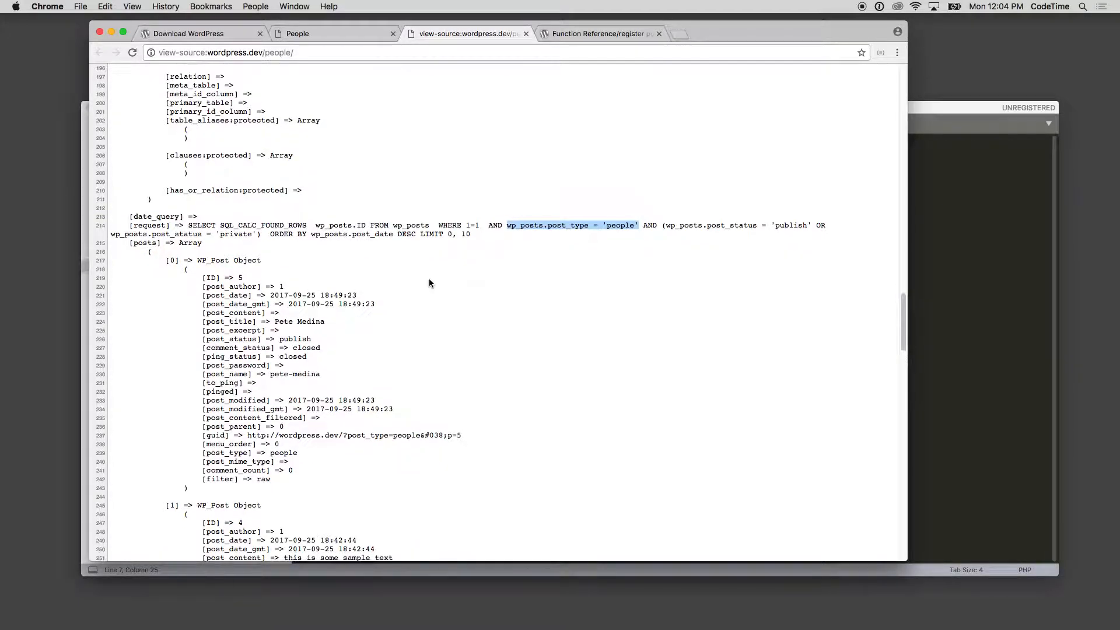
scroll(down, 3)
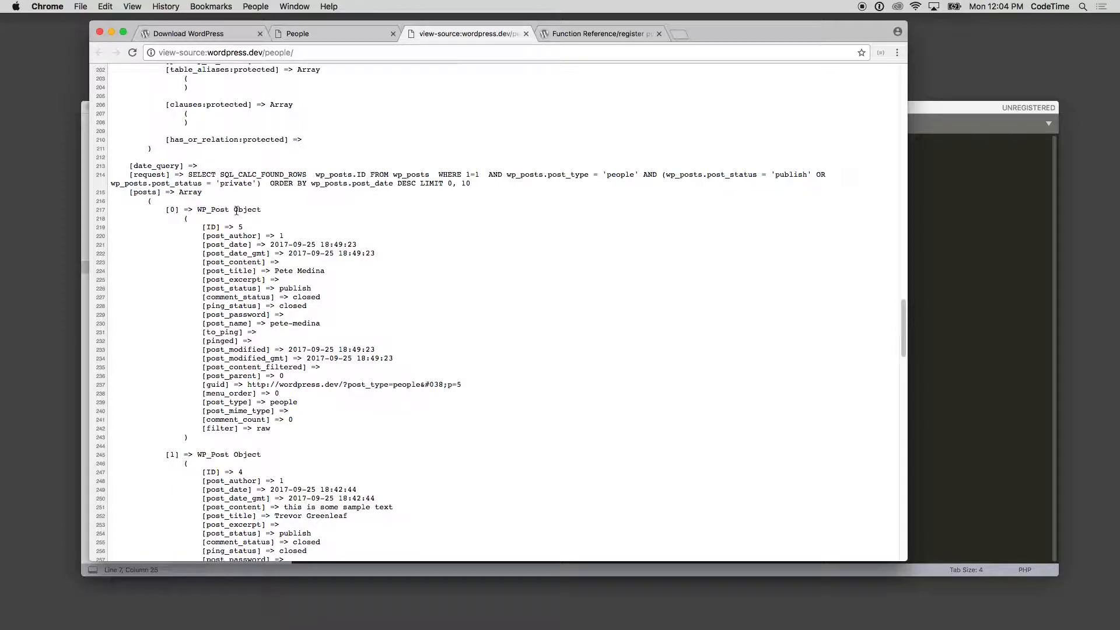
scroll(down, 3)
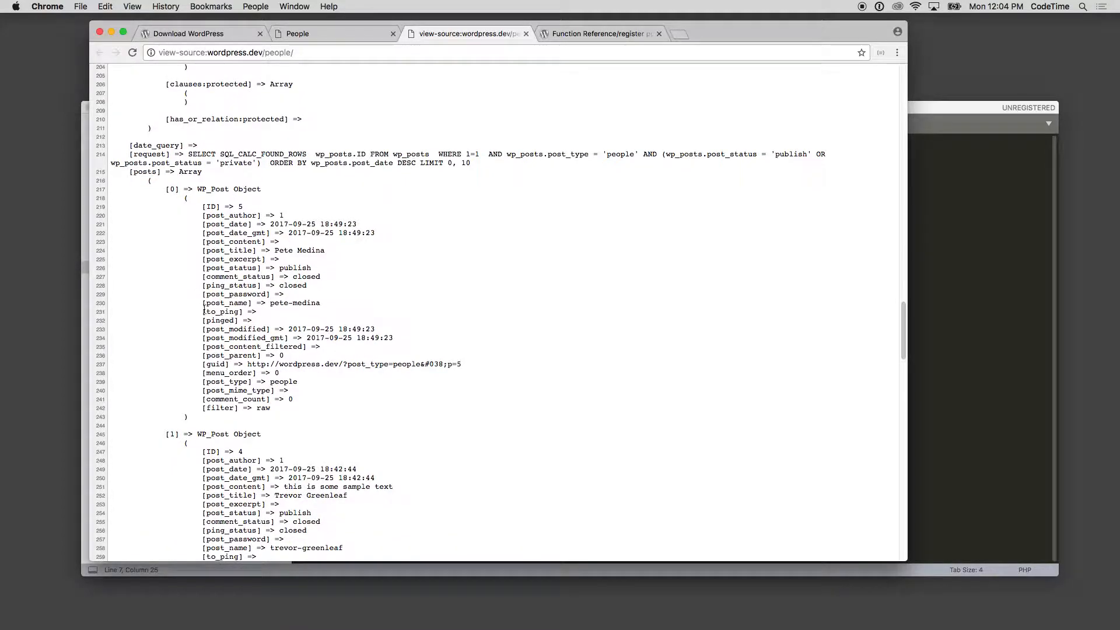
scroll(down, 3)
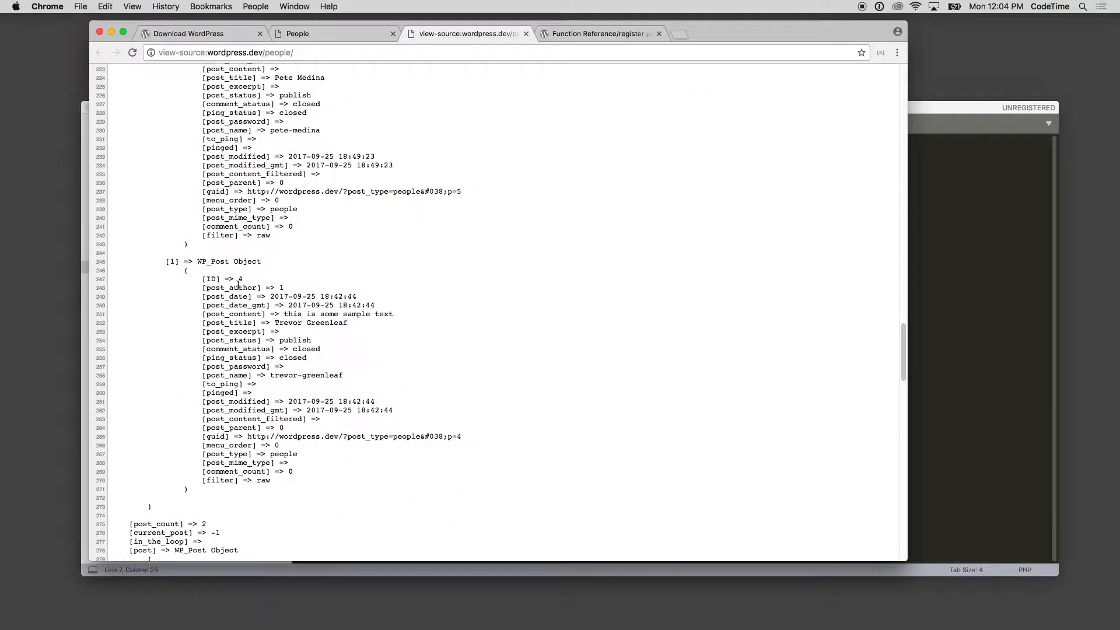
scroll(up, 3)
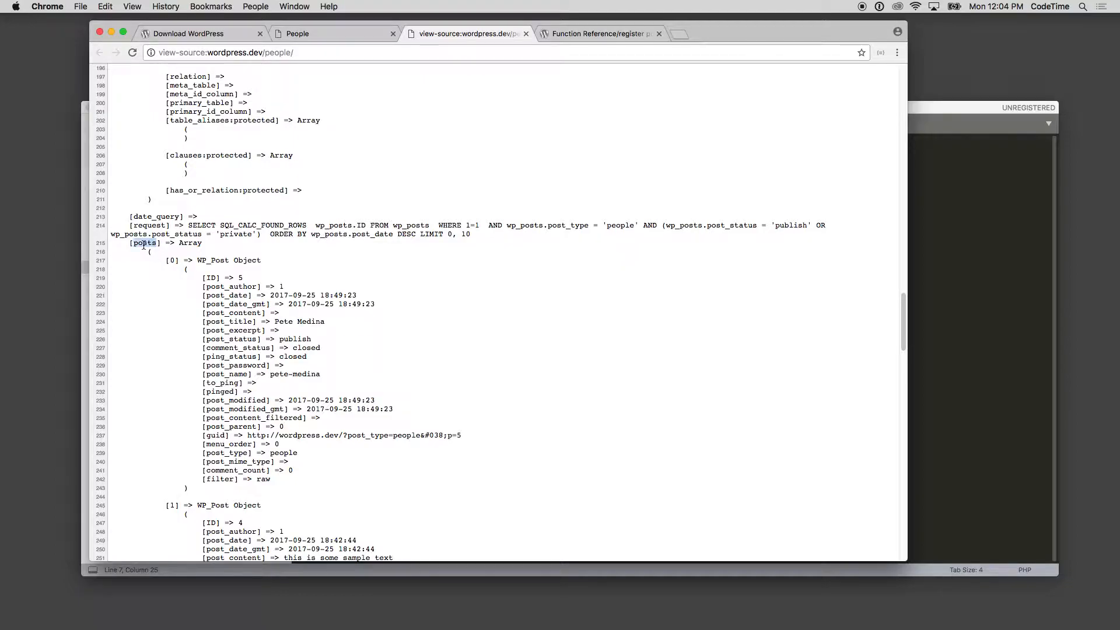
scroll(up, 3)
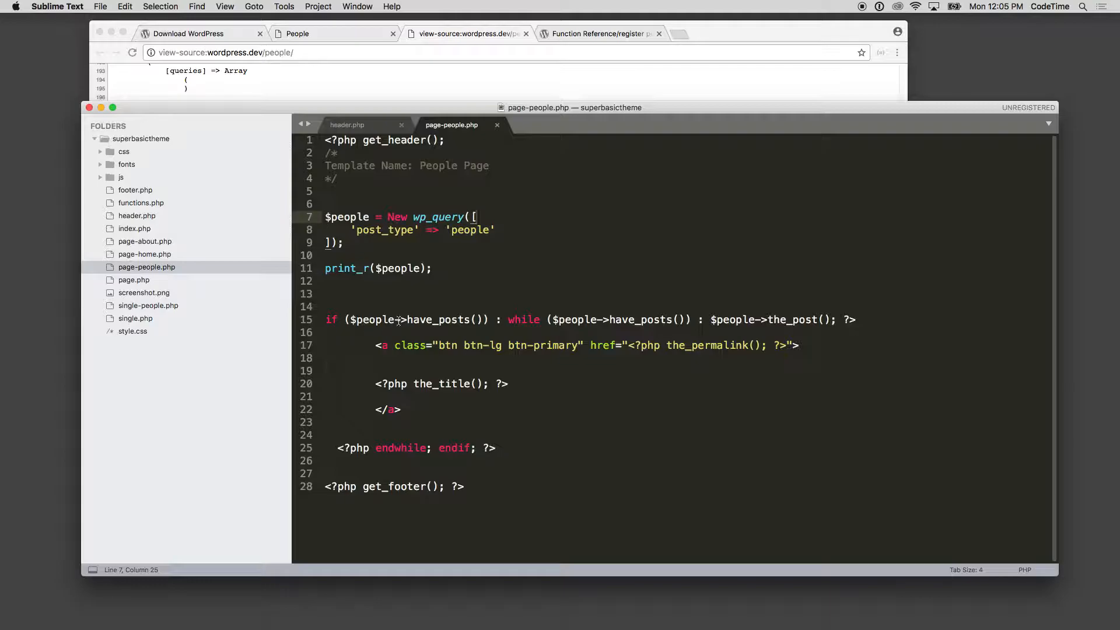
Compare the People loop's have_posts with the About template's the_content loop, then return.
double_click(447, 319)
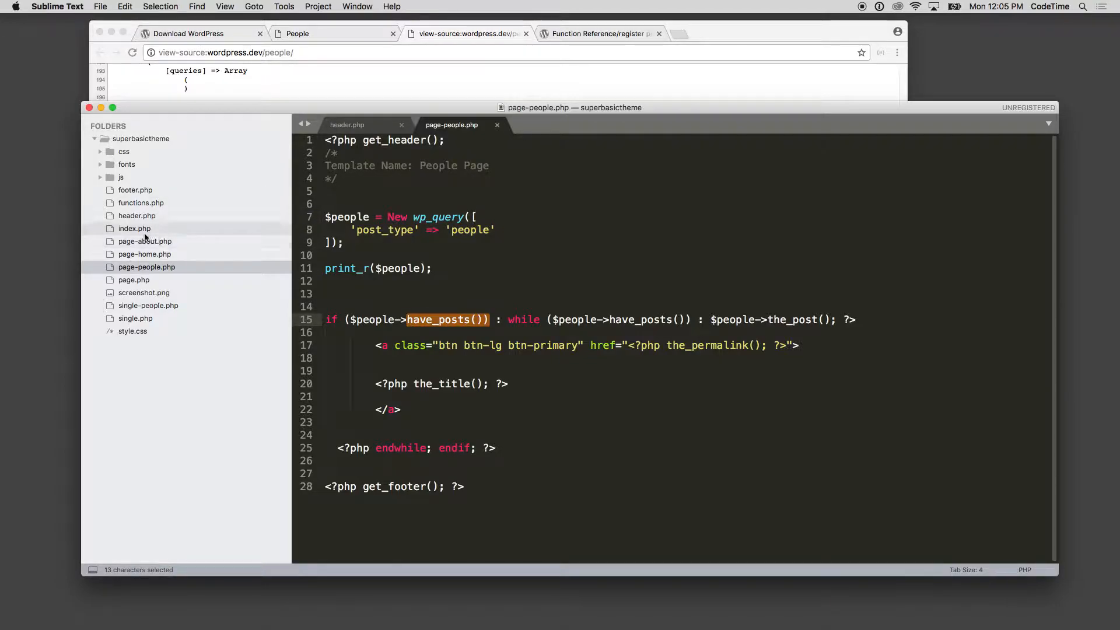
click(144, 241)
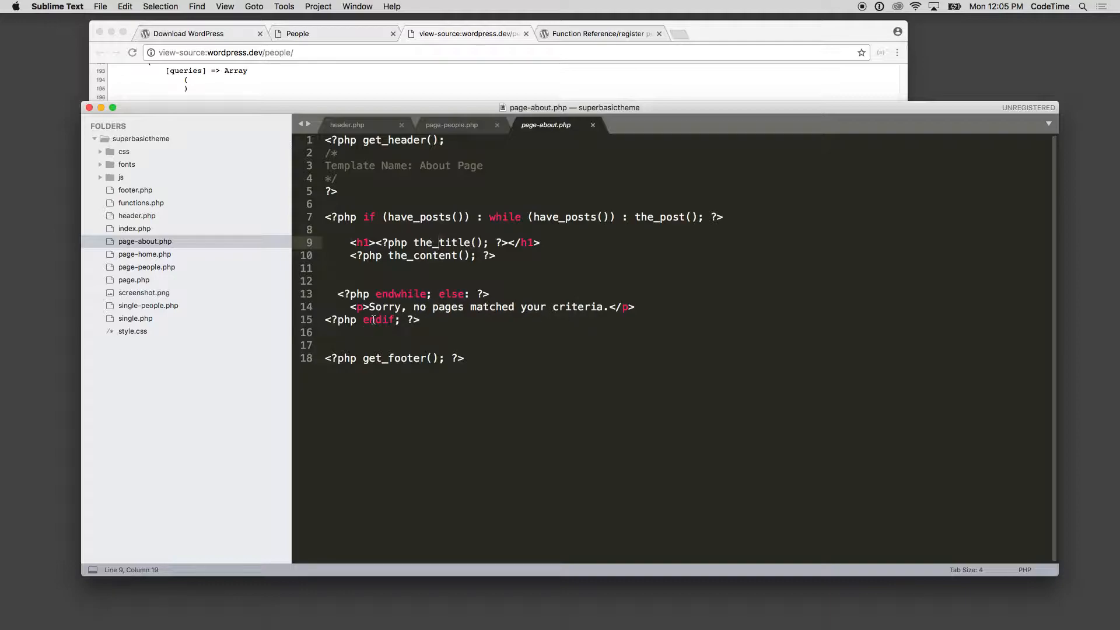
triple_click(521, 217)
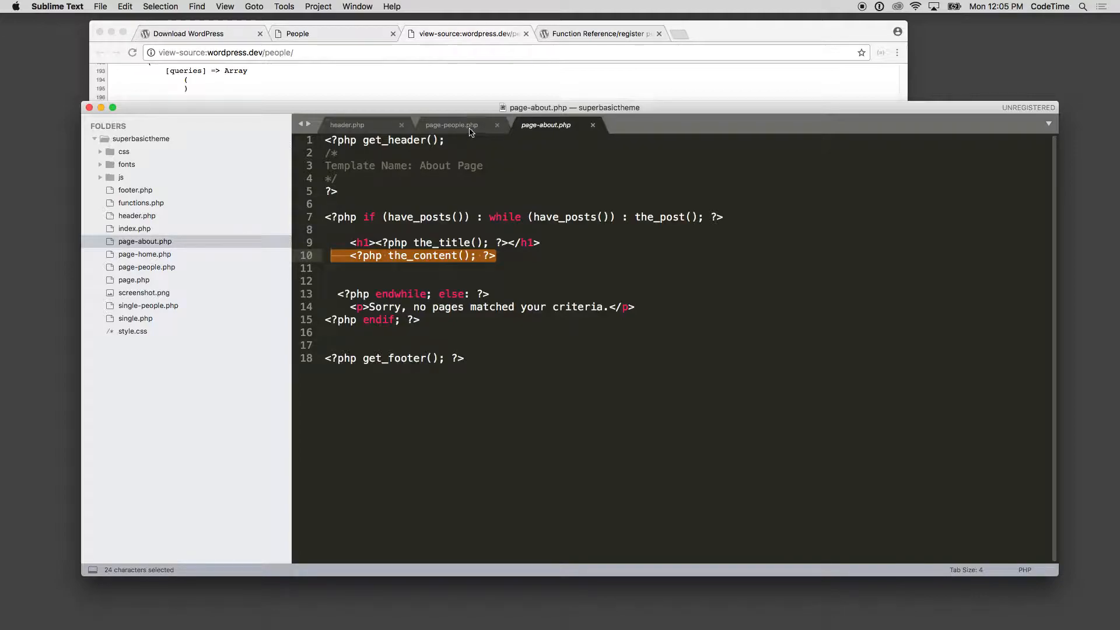
mouse_move(452, 124)
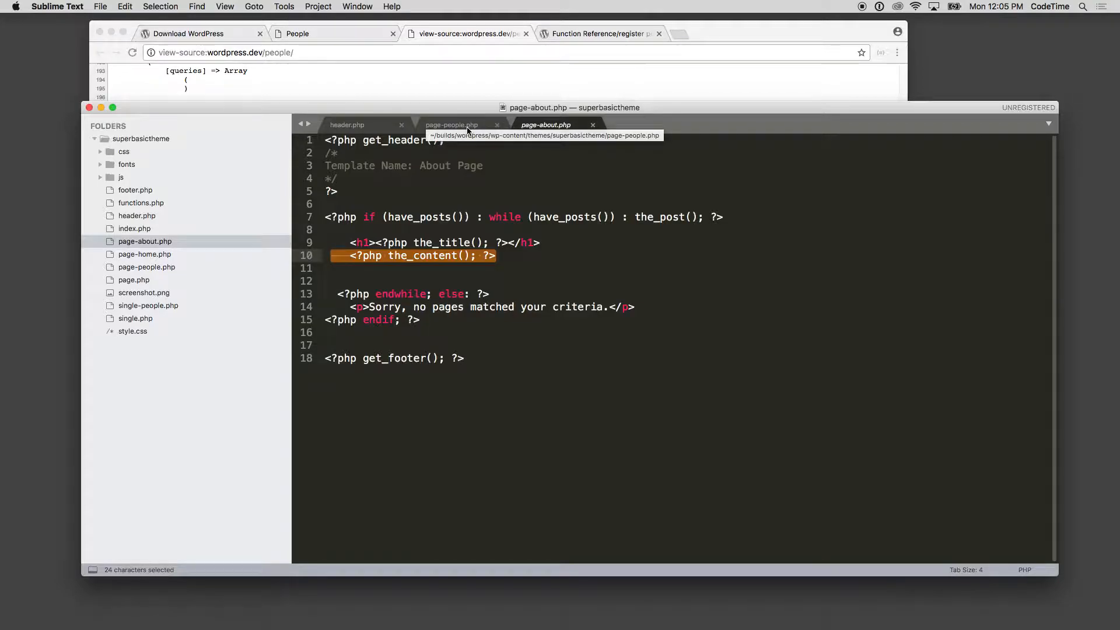
click(451, 124)
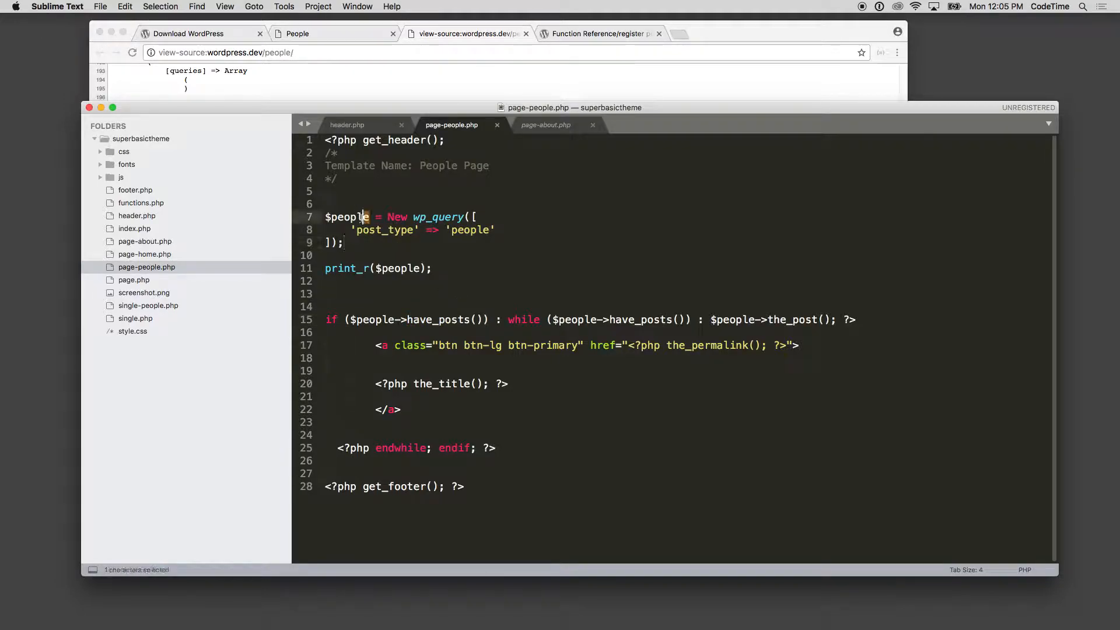
double_click(346, 217)
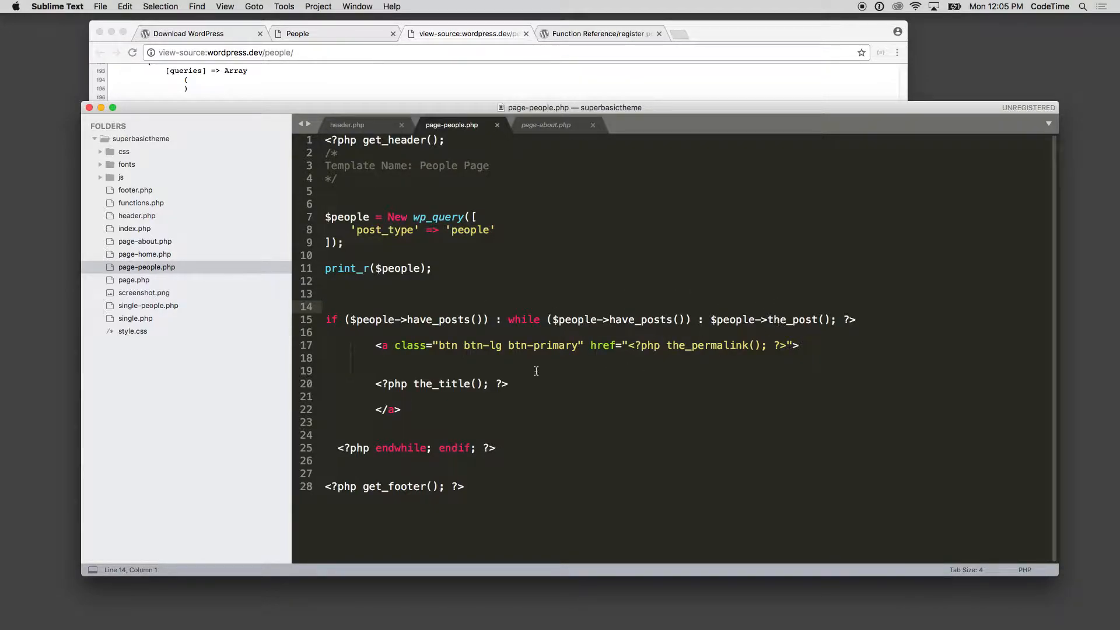
double_click(706, 345)
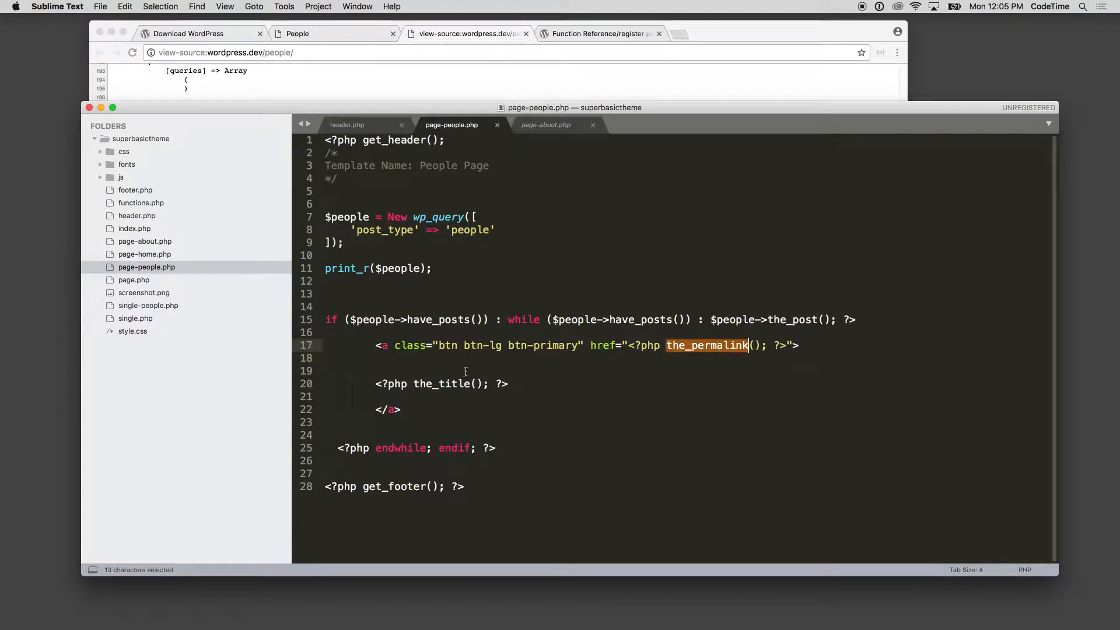
double_click(441, 384)
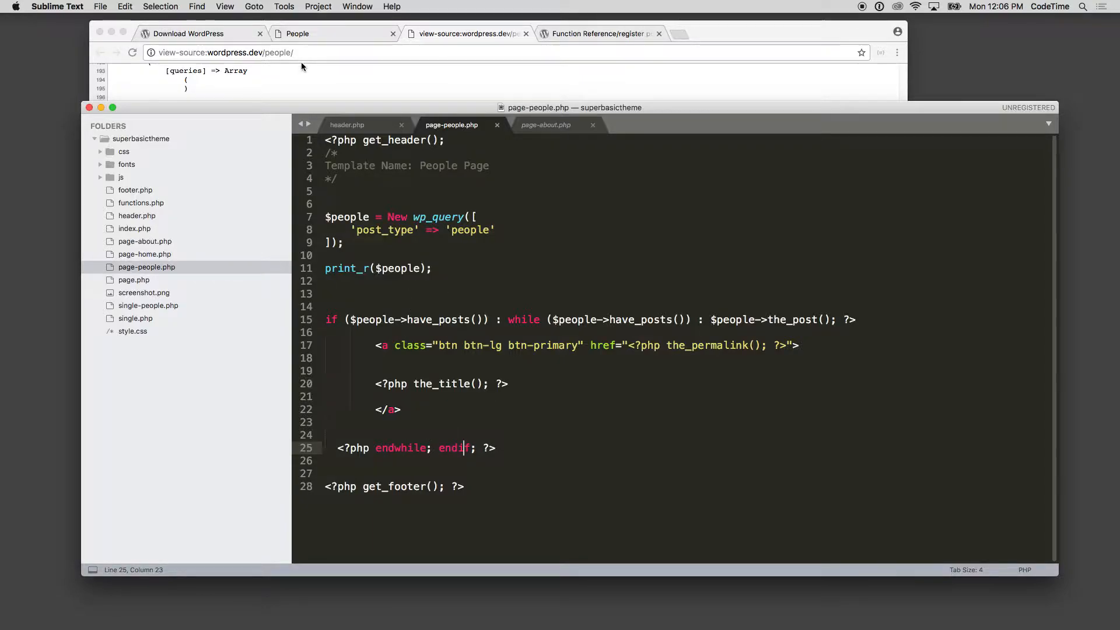
scroll(down, 3)
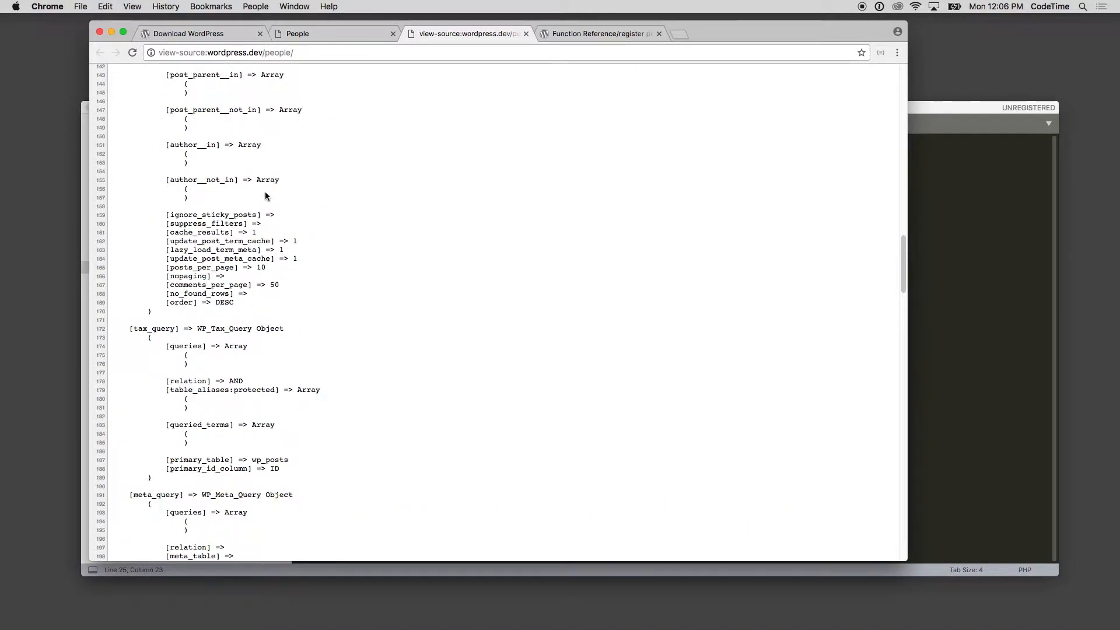
scroll(up, 3)
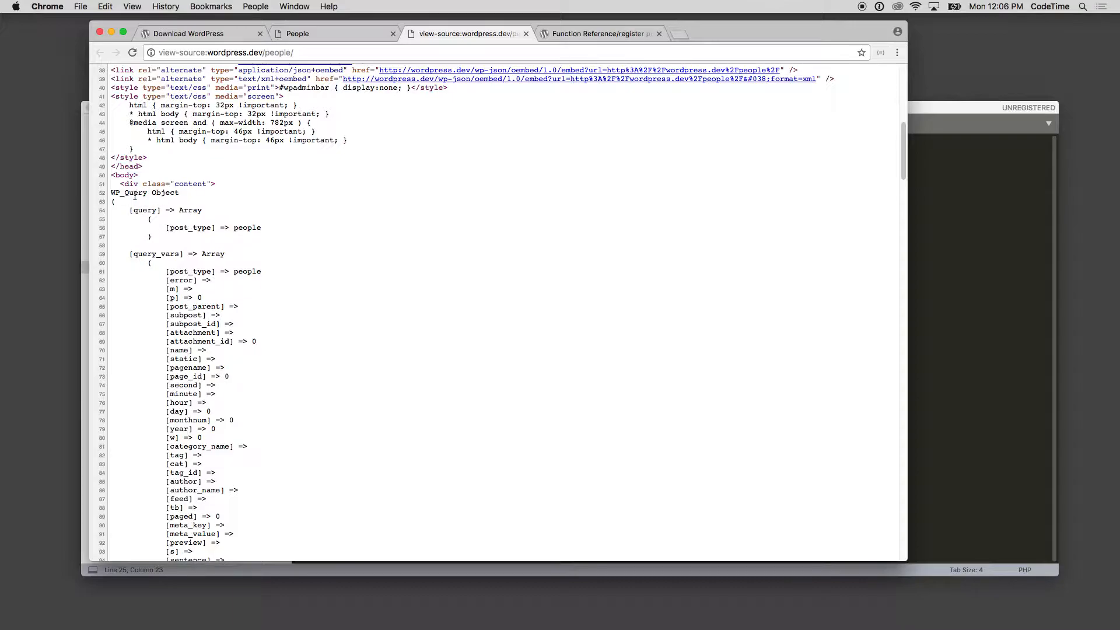
scroll(down, 3)
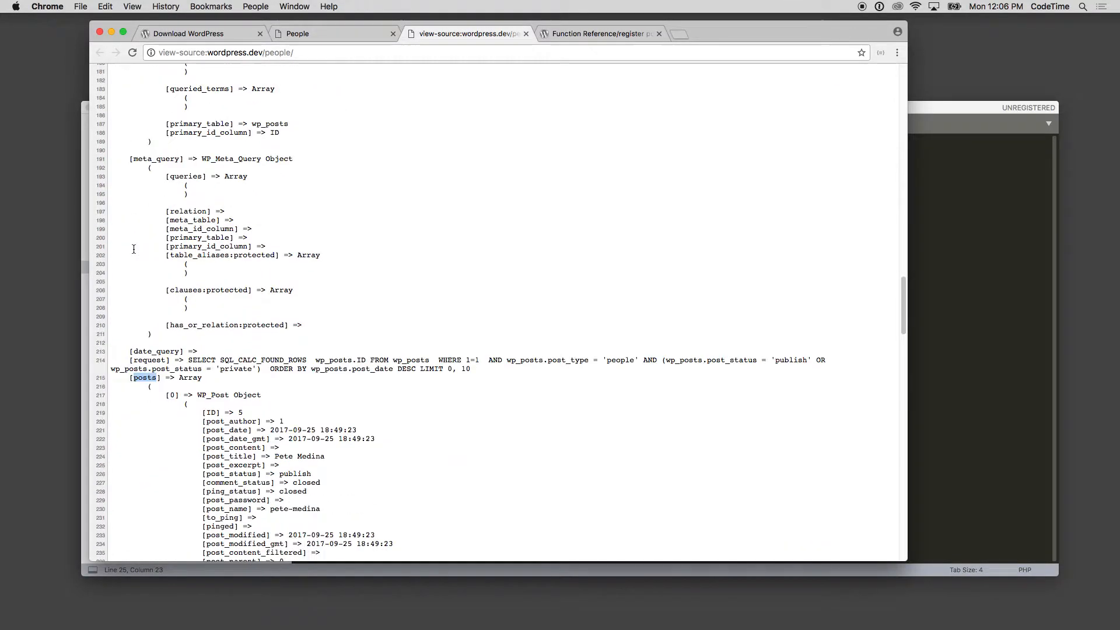
scroll(down, 3)
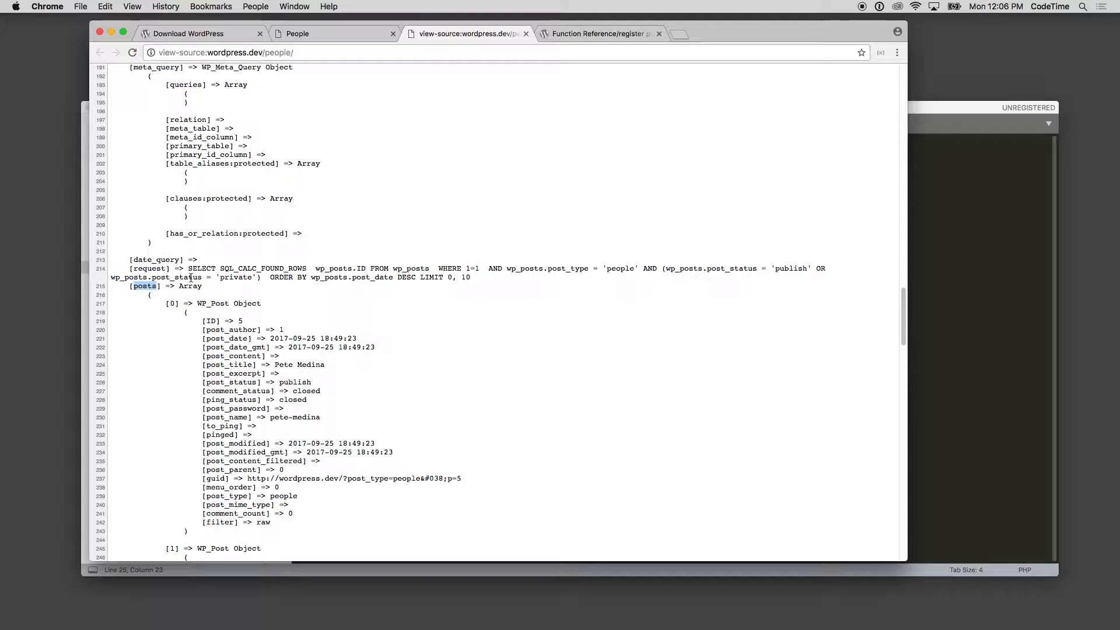
double_click(155, 259)
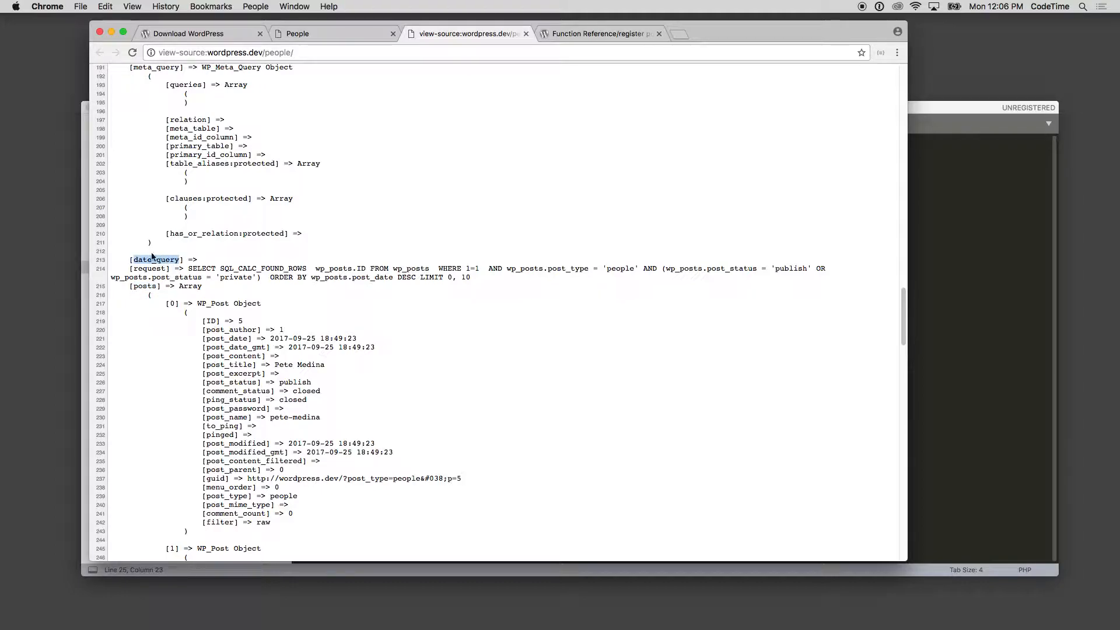
scroll(down, 3)
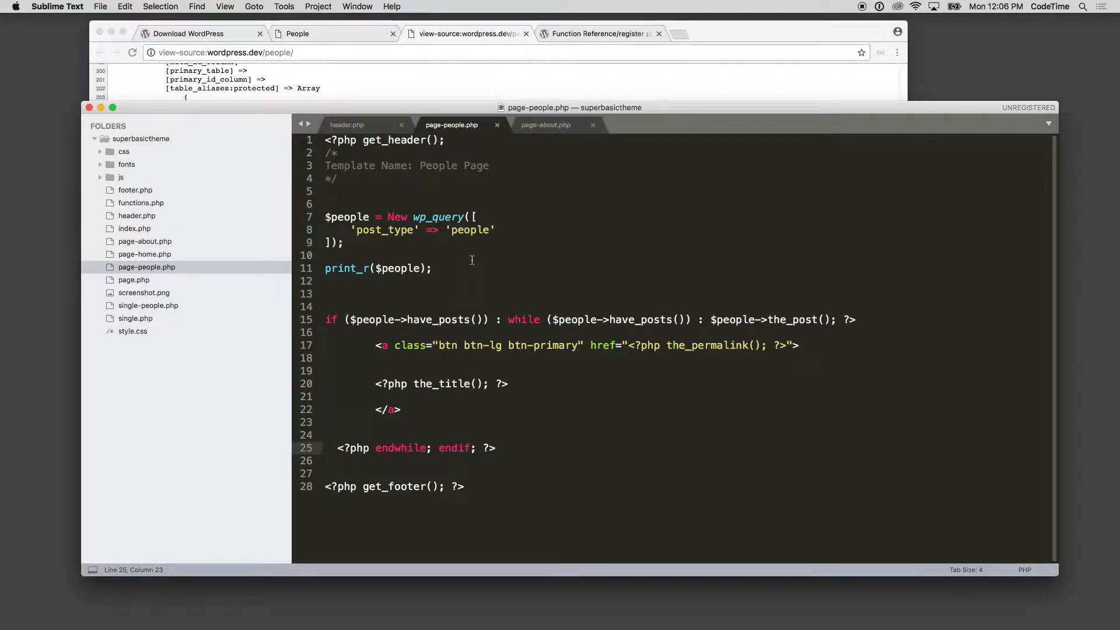
Change print_r to dump $people->posts and insert a foreach over $people->posts as $person.
click(421, 268)
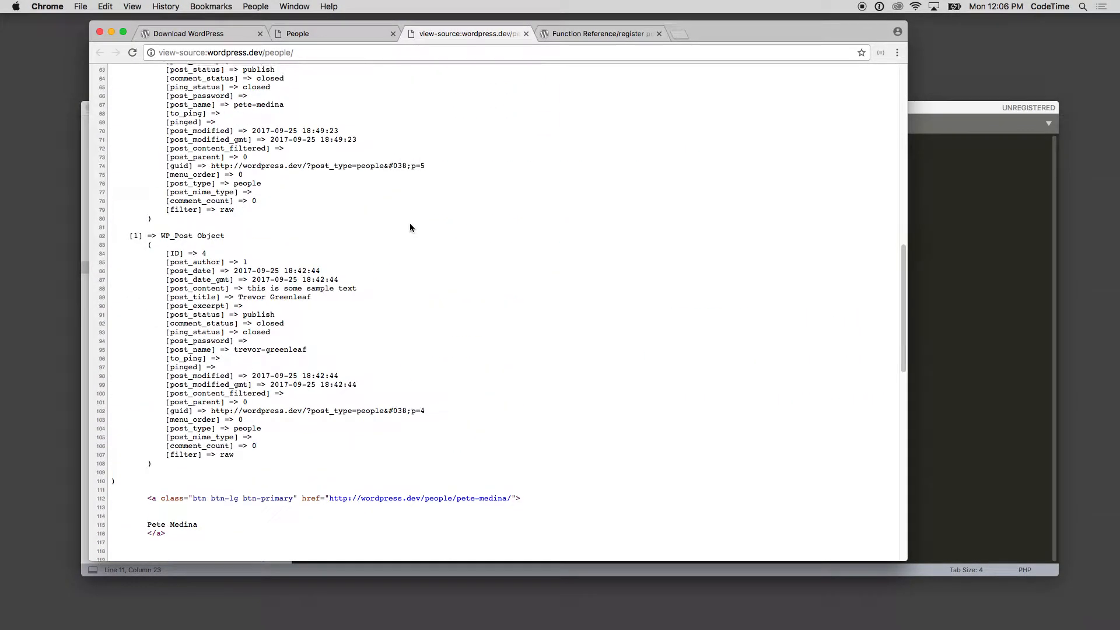
scroll(up, 3)
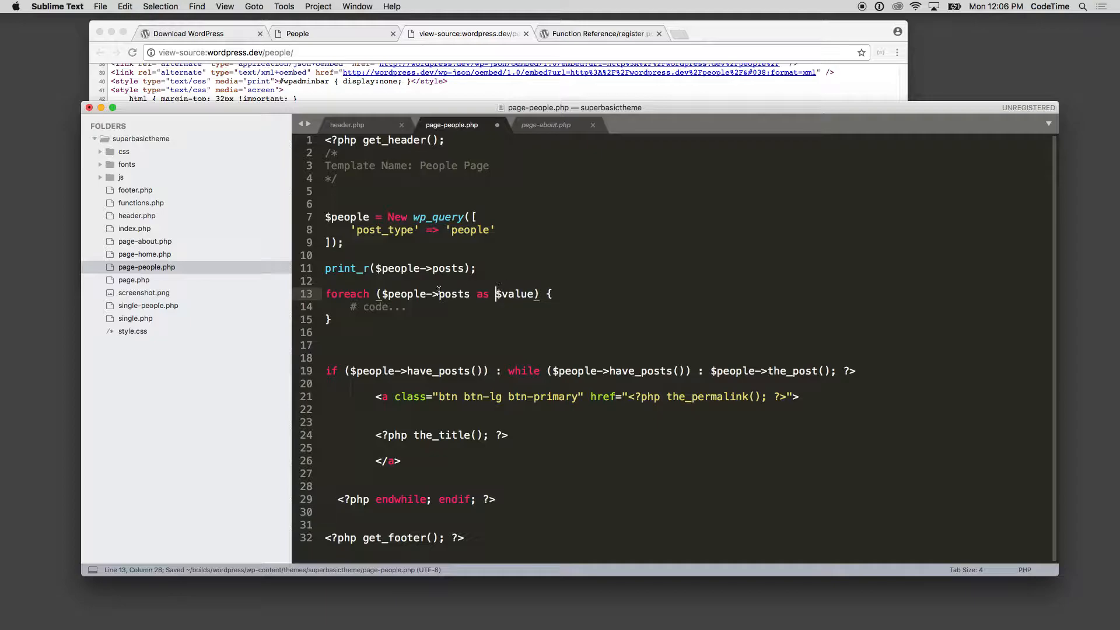
text(po)
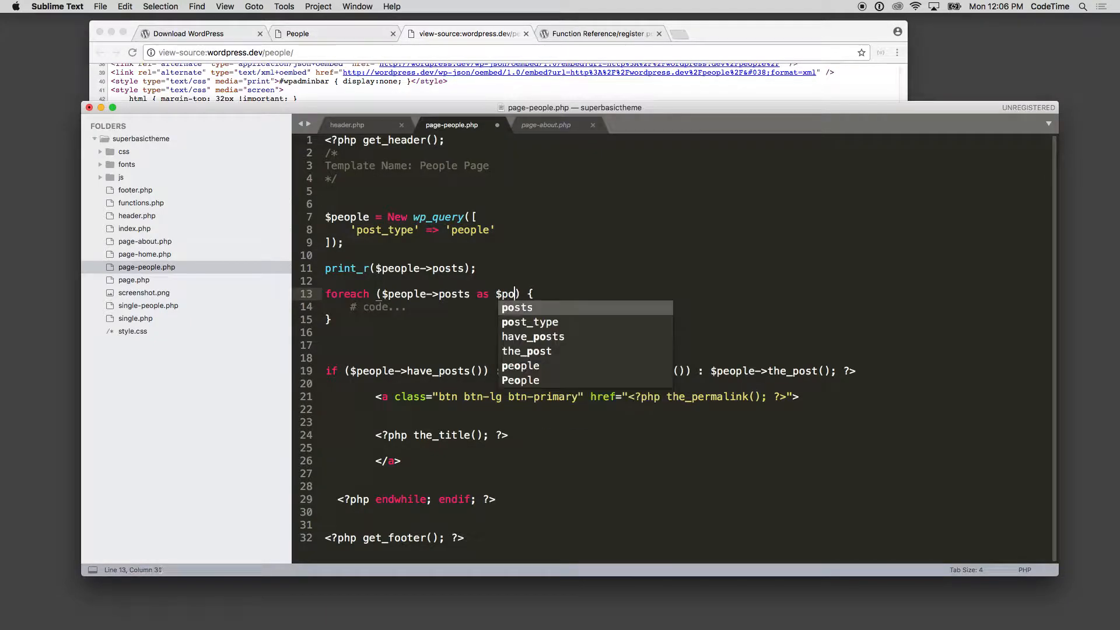
text(e)
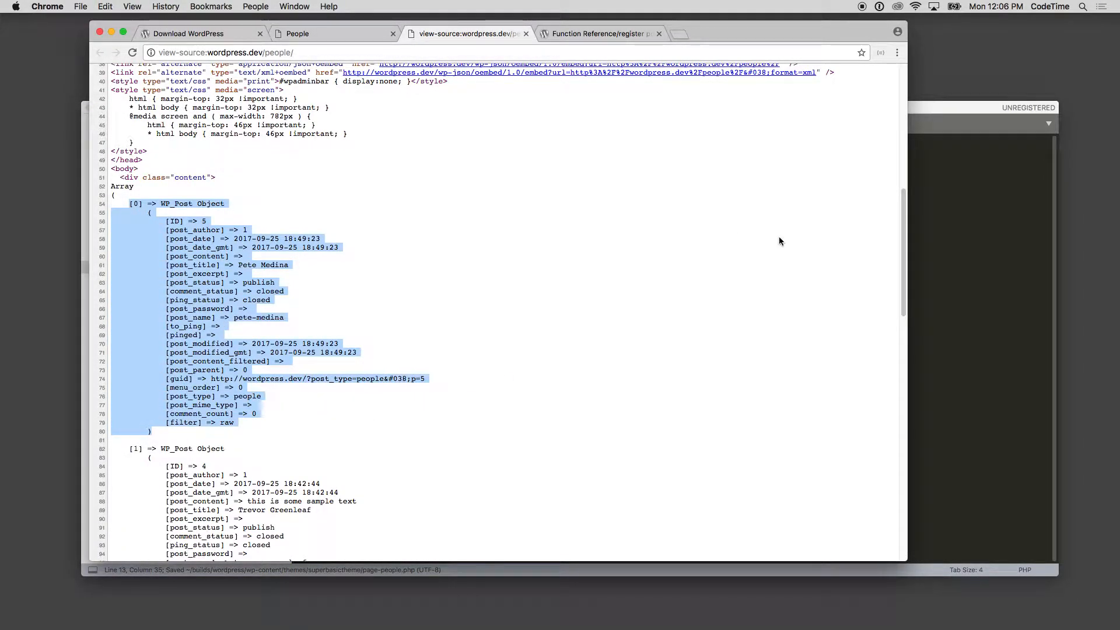
Replace the '# code...' placeholder with echo $person->post_title;.
click(202, 265)
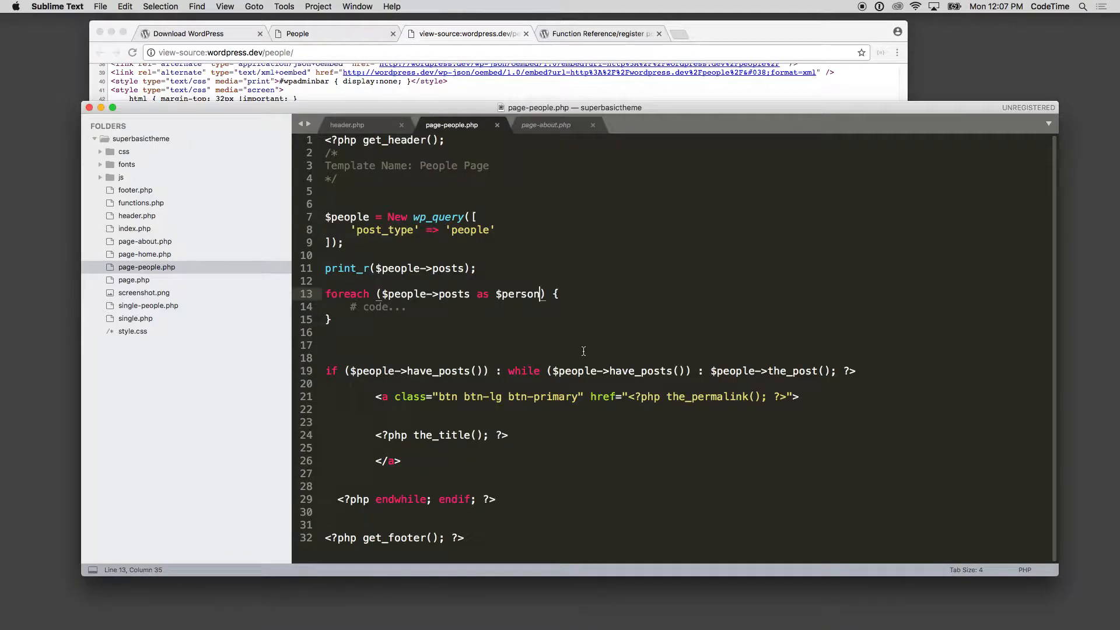
double_click(378, 306)
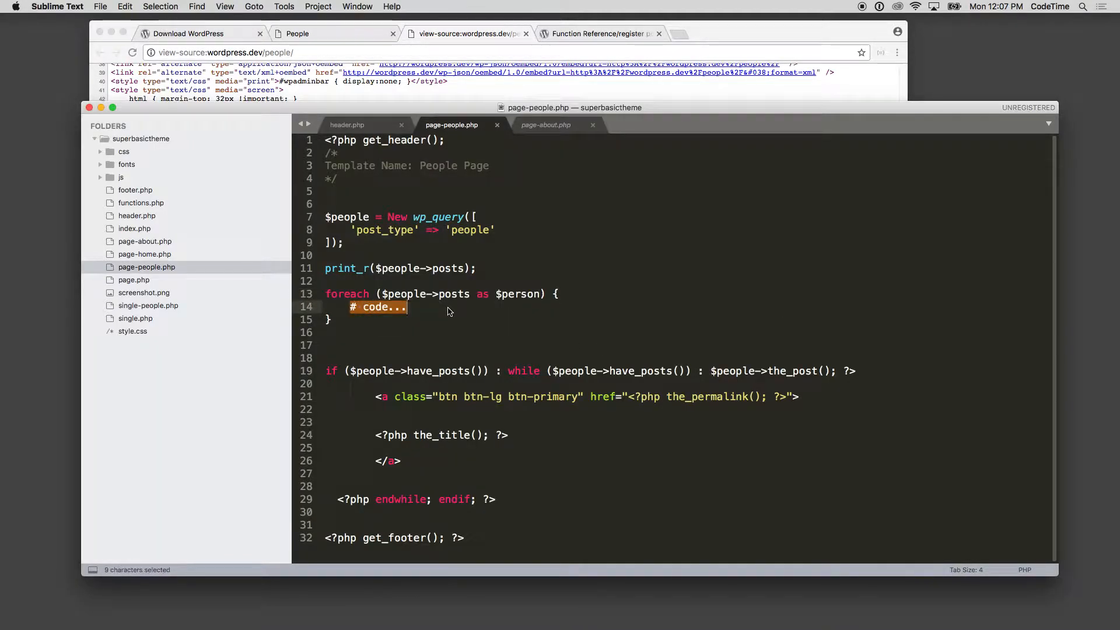
text(post_title)
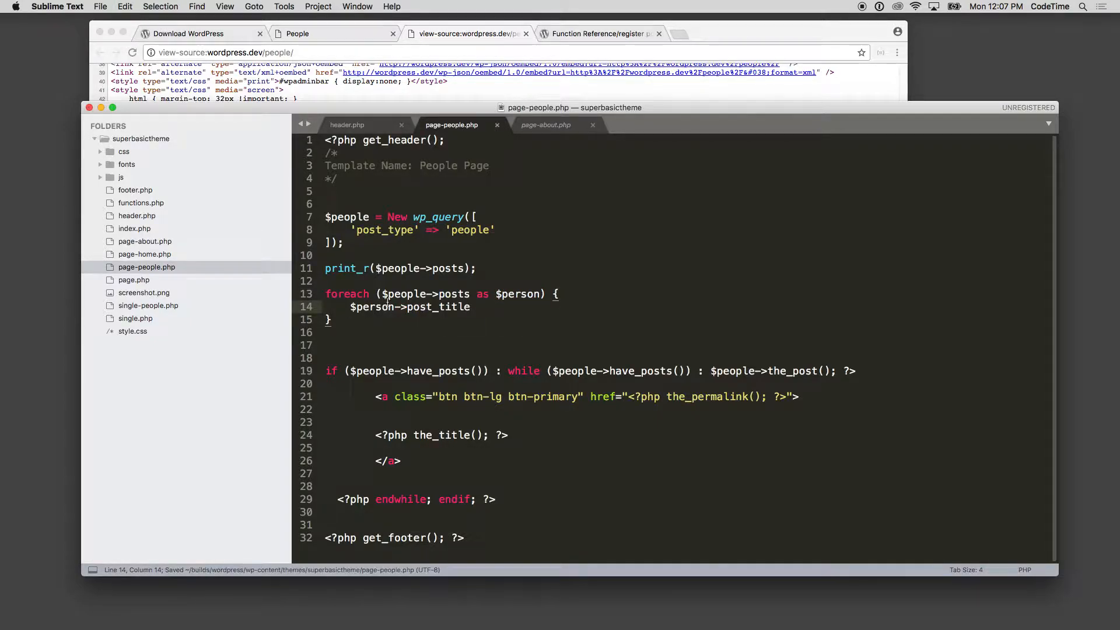
text(;)
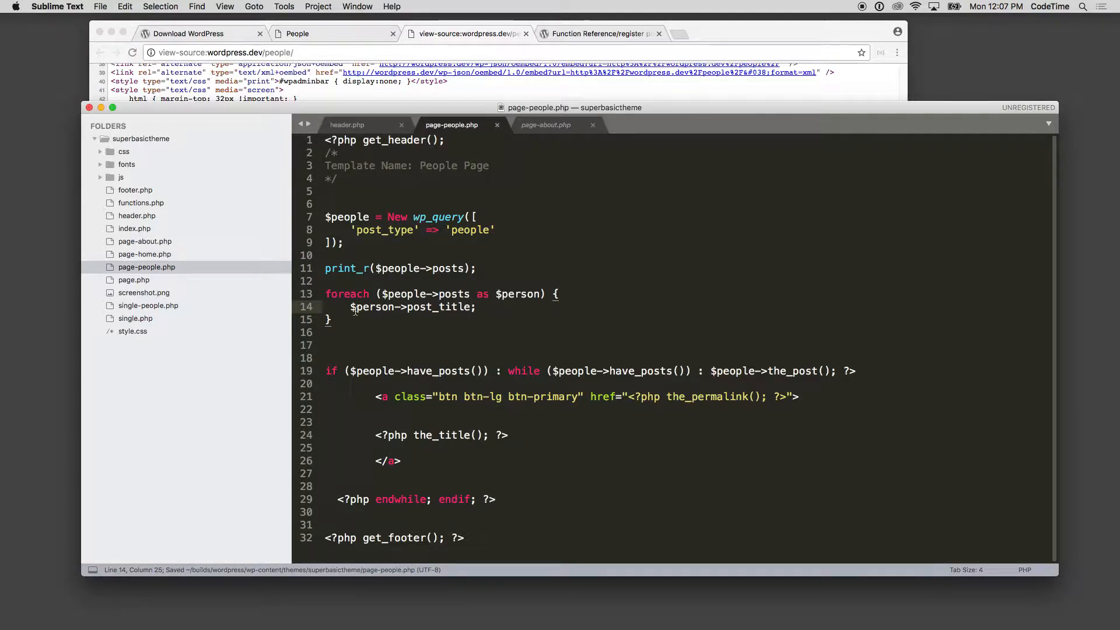
text(echo)
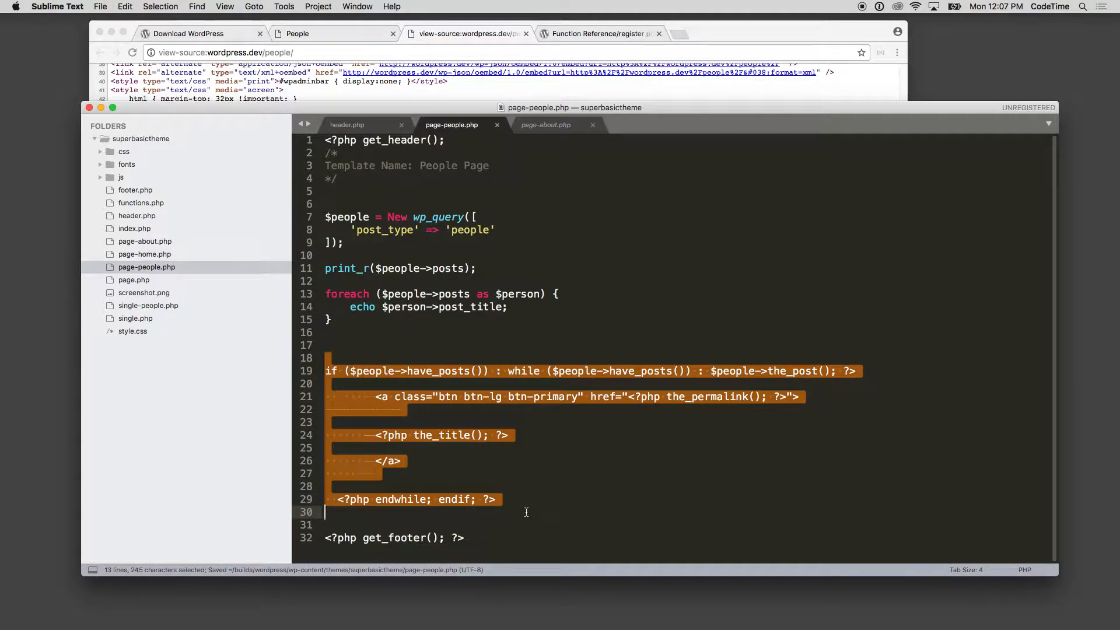
Select the old if/while have_posts block and delete it.
click(467, 345)
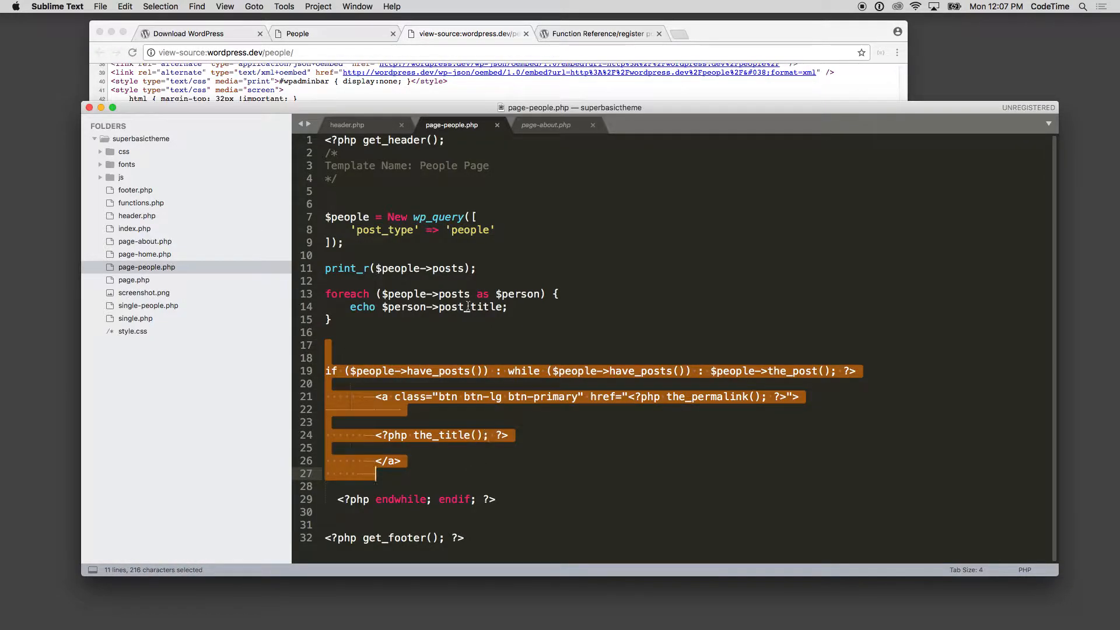
key(Delete)
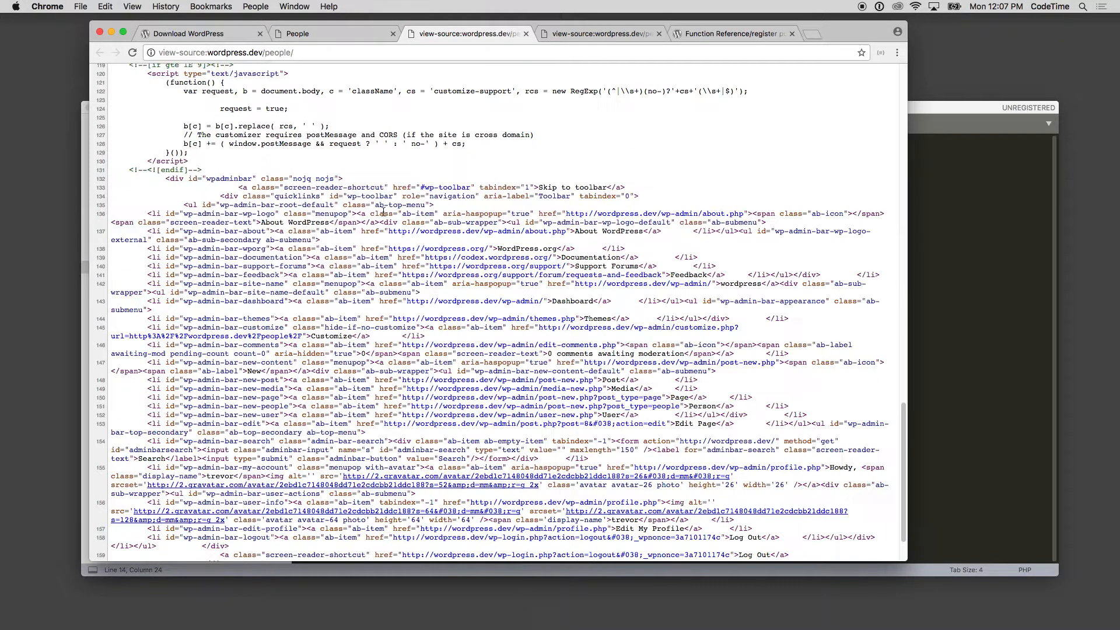
scroll(up, 3)
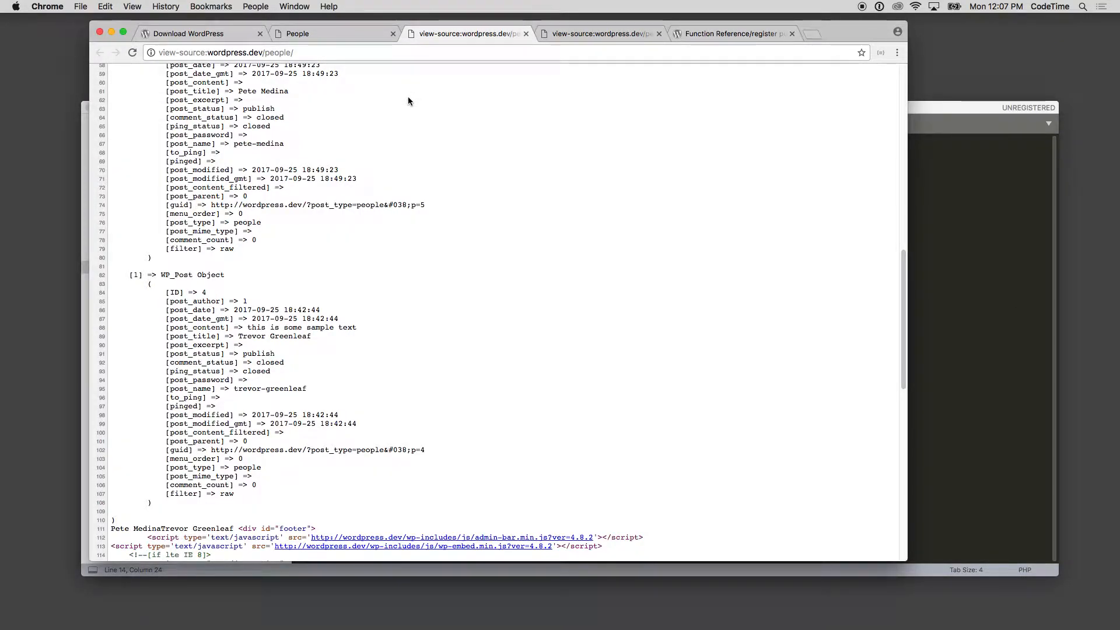
mouse_move(214, 432)
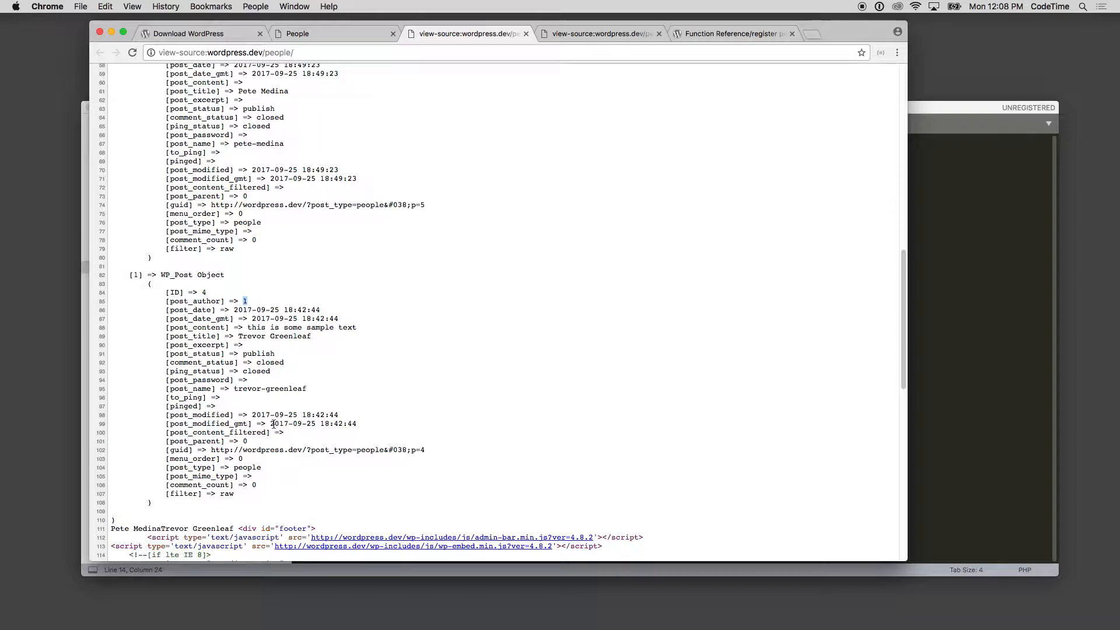
mouse_move(763, 352)
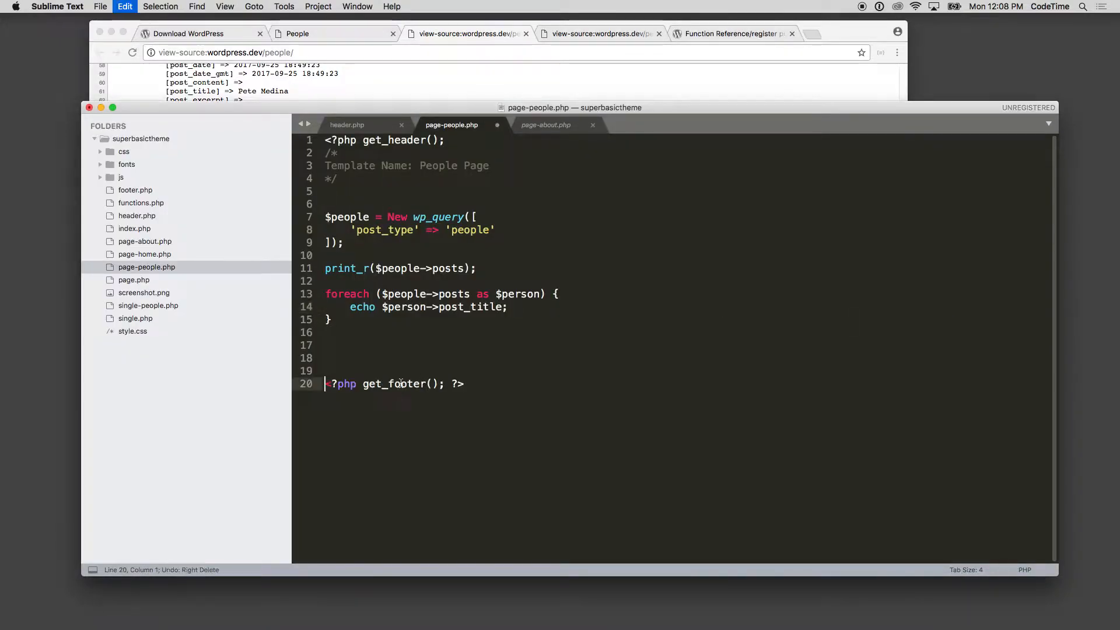
Restore the if/while have_posts loop with permalink links, then select the print_r and foreach code.
text(if ($people->have_posts()) : while ($people->have_posts()) : $people->the_post(); ?>)
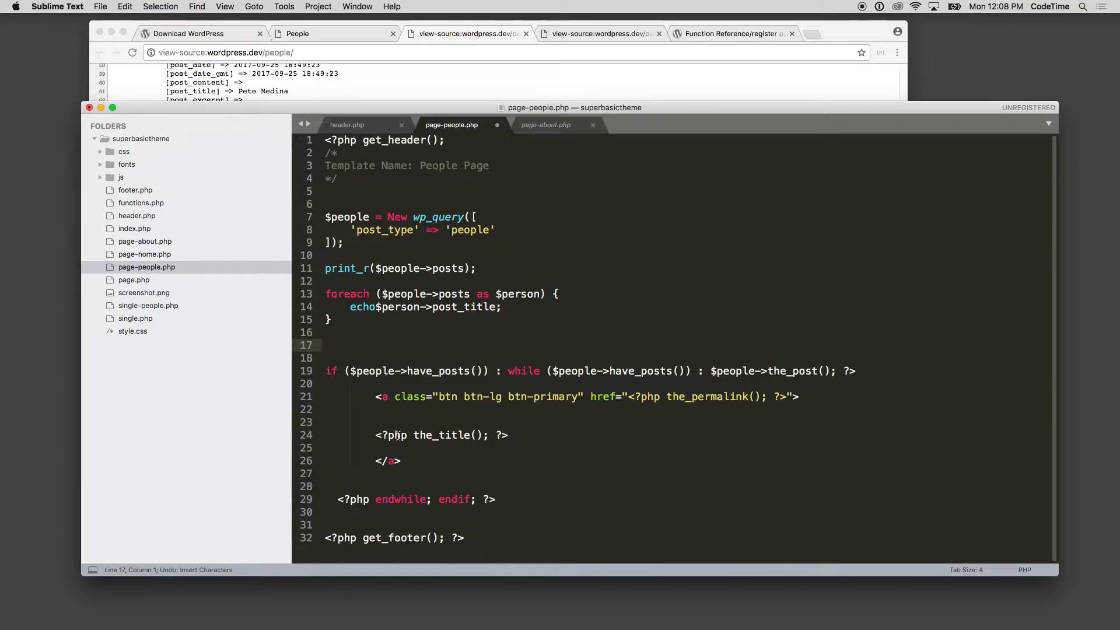
double_click(442, 435)
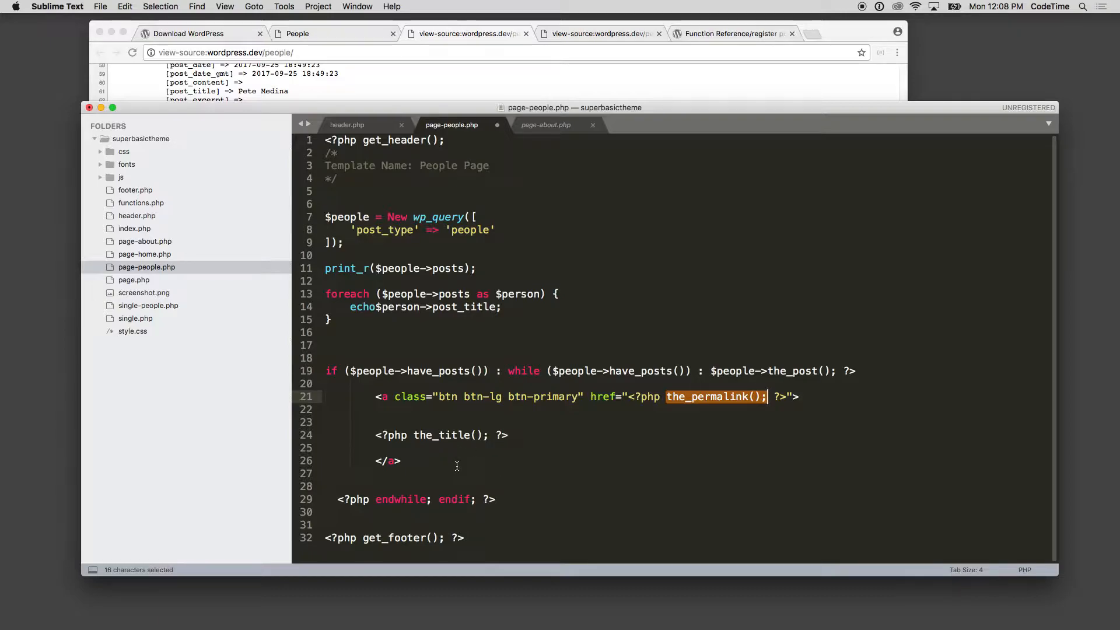
mouse_move(391, 318)
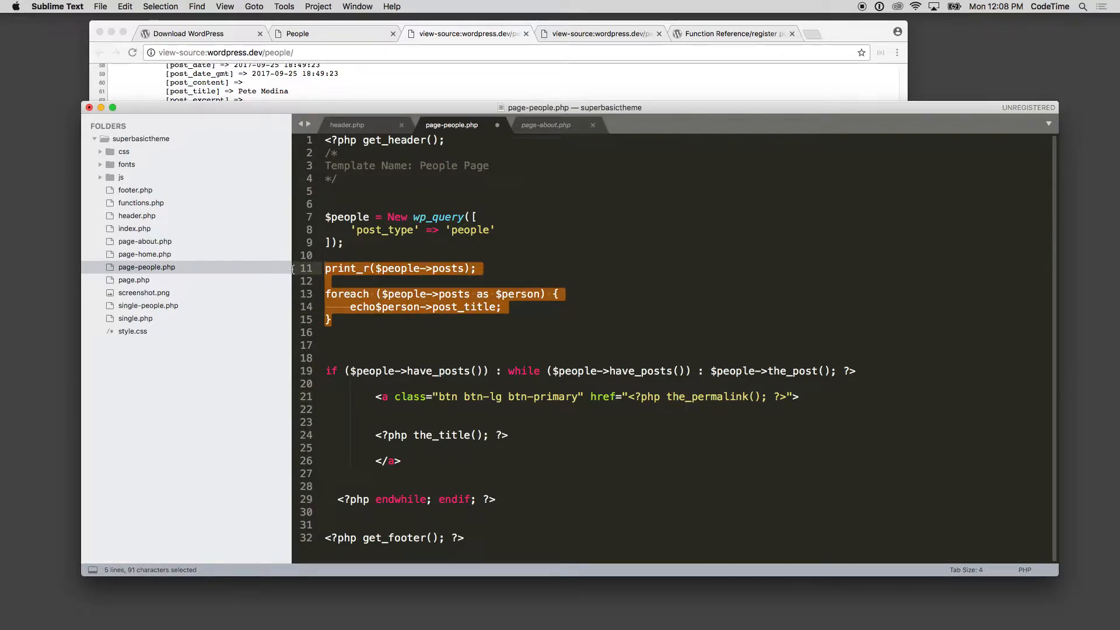
mouse_move(425, 308)
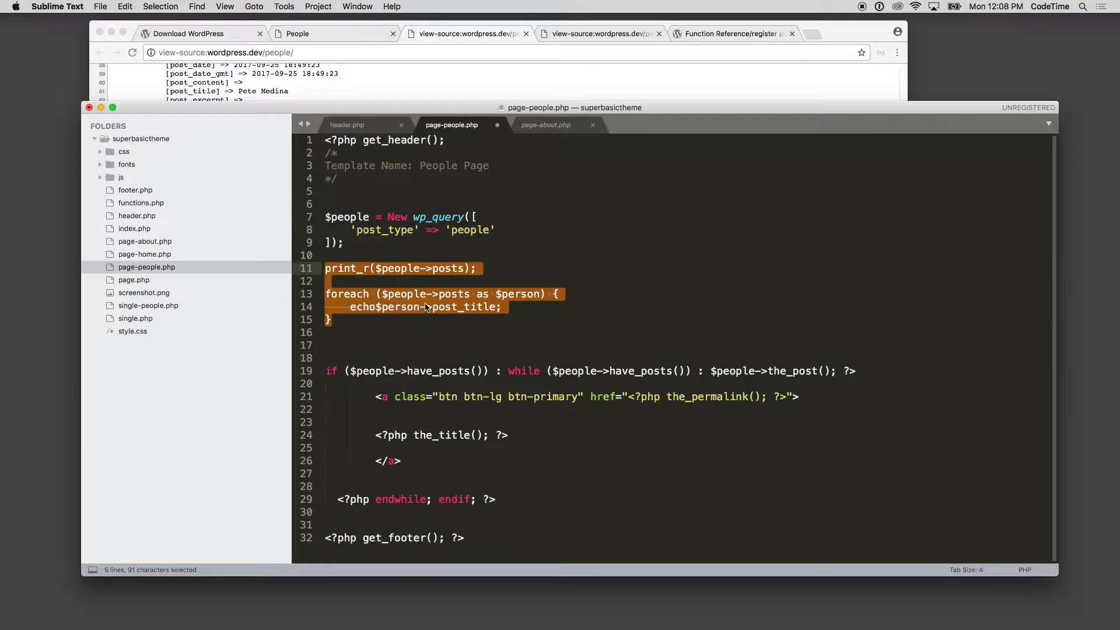
mouse_move(433, 312)
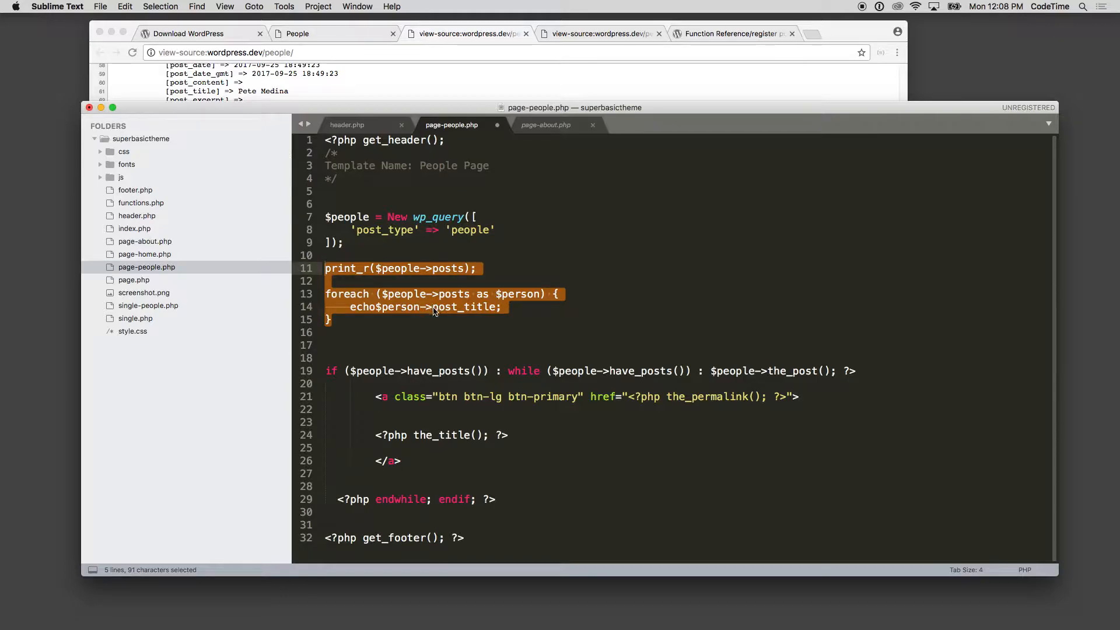
mouse_move(421, 347)
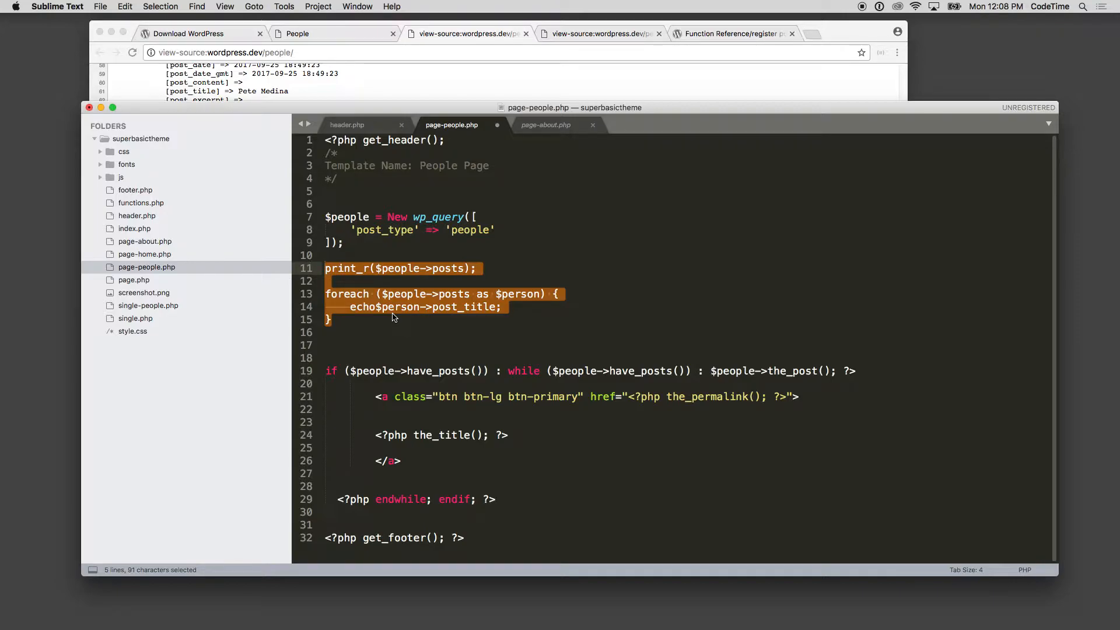
click(372, 332)
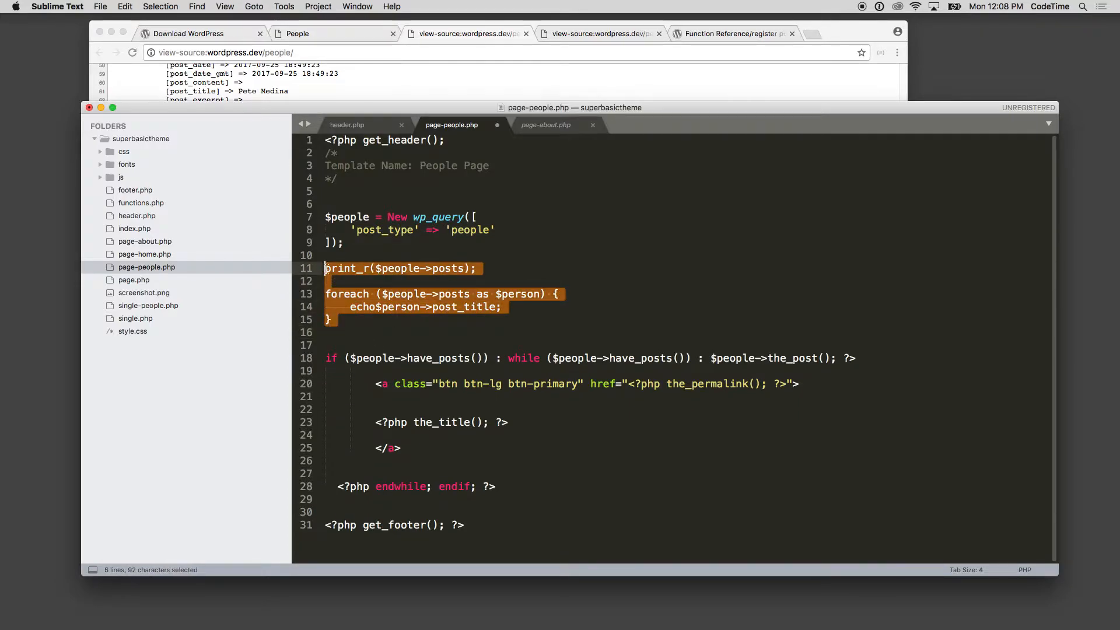
Delete the print_r dump and foreach test code and tidy the leftover blank lines.
key(delete)
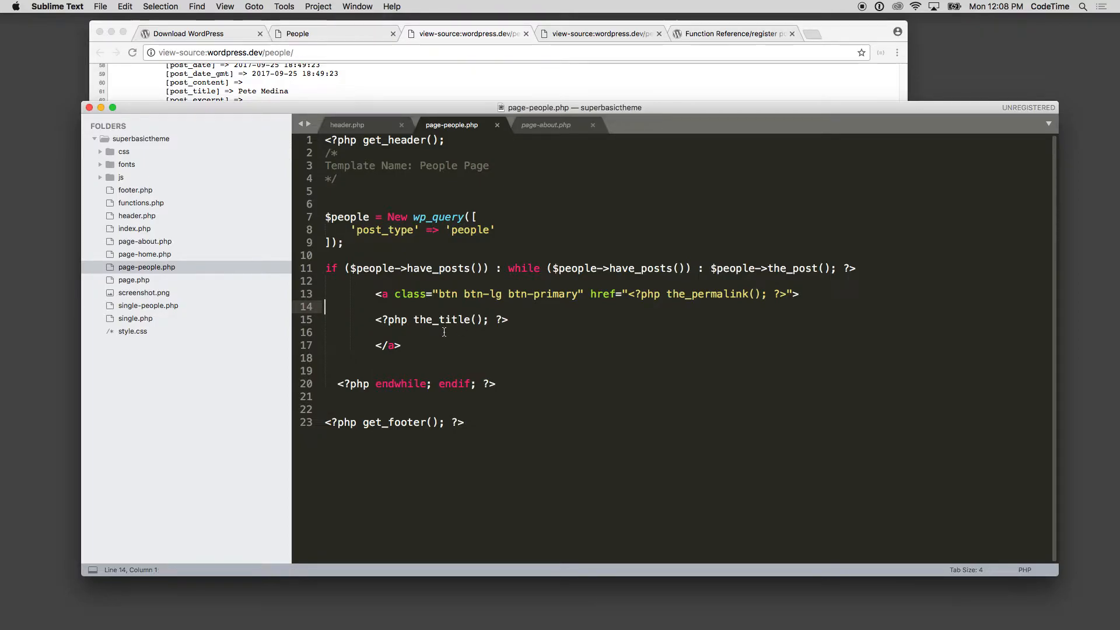
click(417, 358)
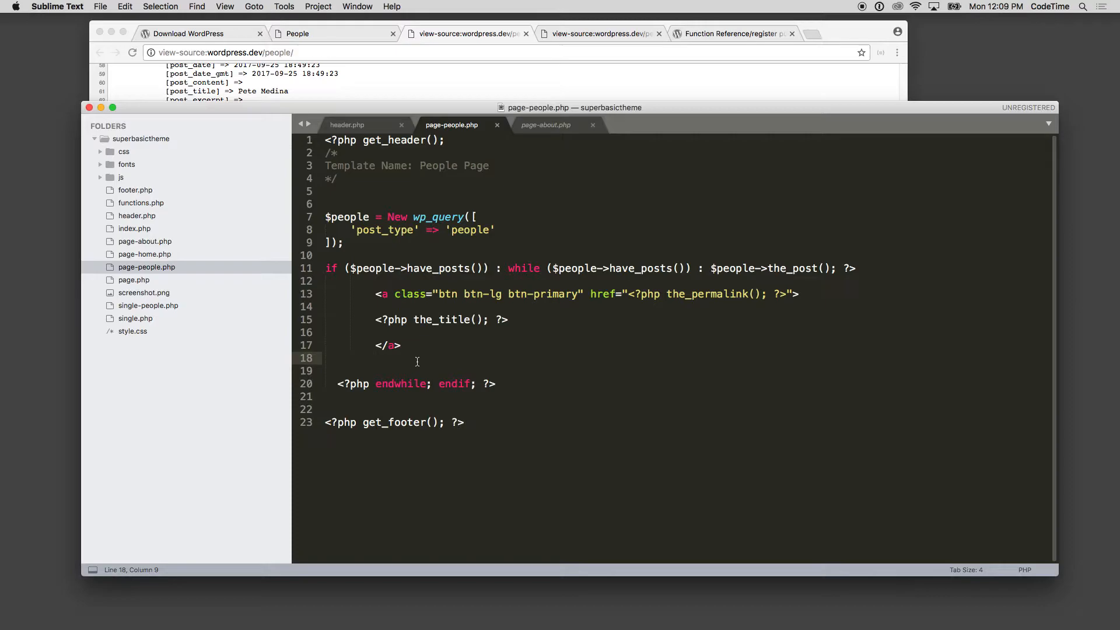
mouse_move(529, 257)
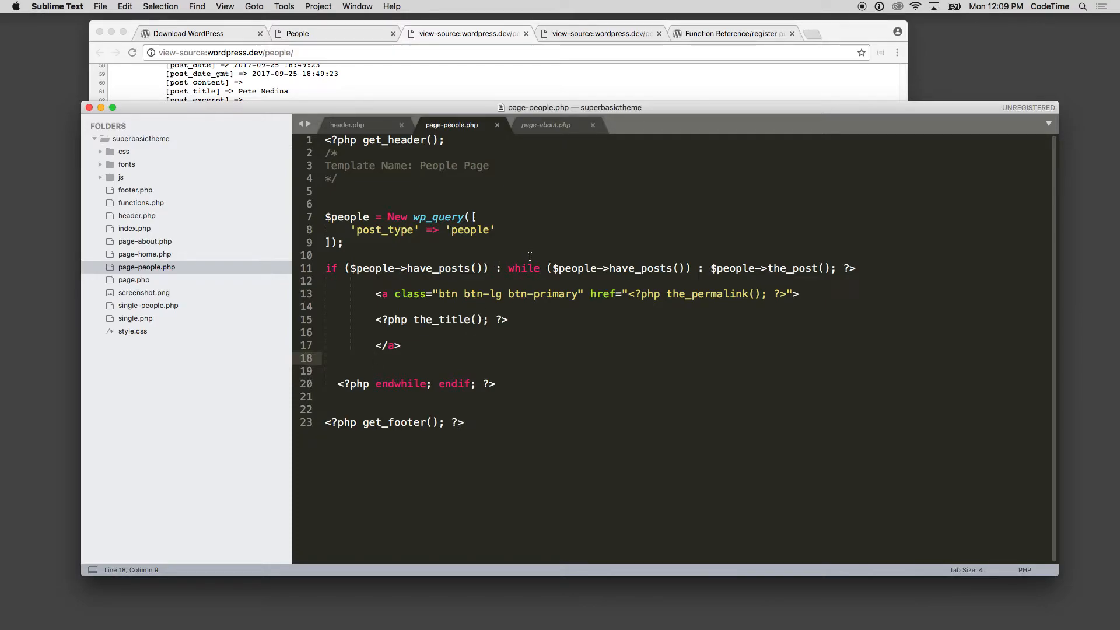